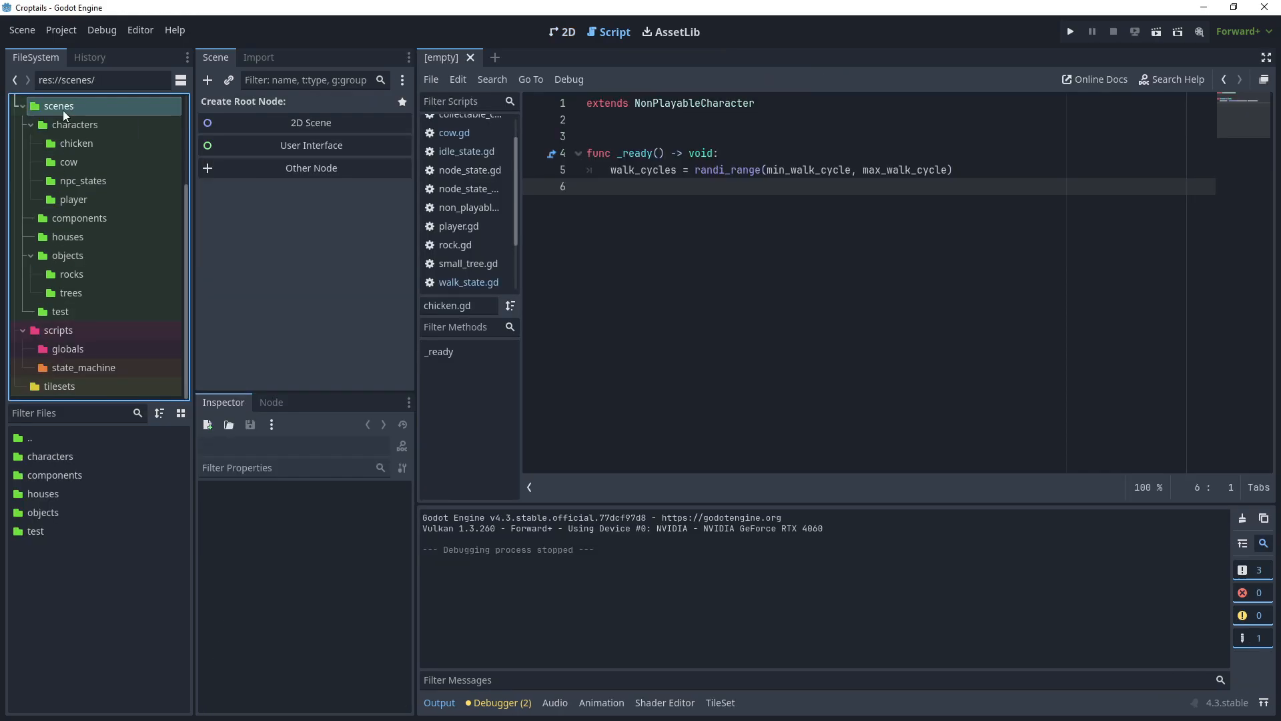
Duplicate test_scene_npc_chicken.tscn as test_scene_npc_and_navigation.tscn in scenes/test.
left_click(60, 311)
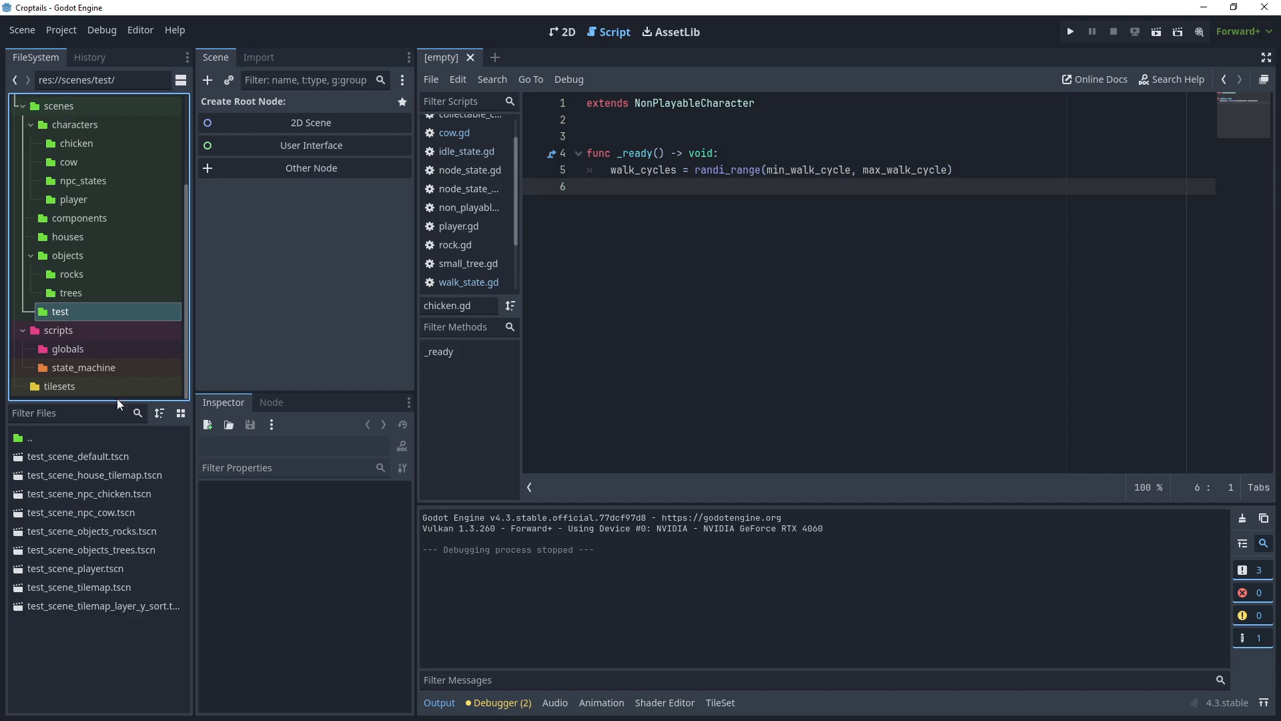
mouse_move(88, 494)
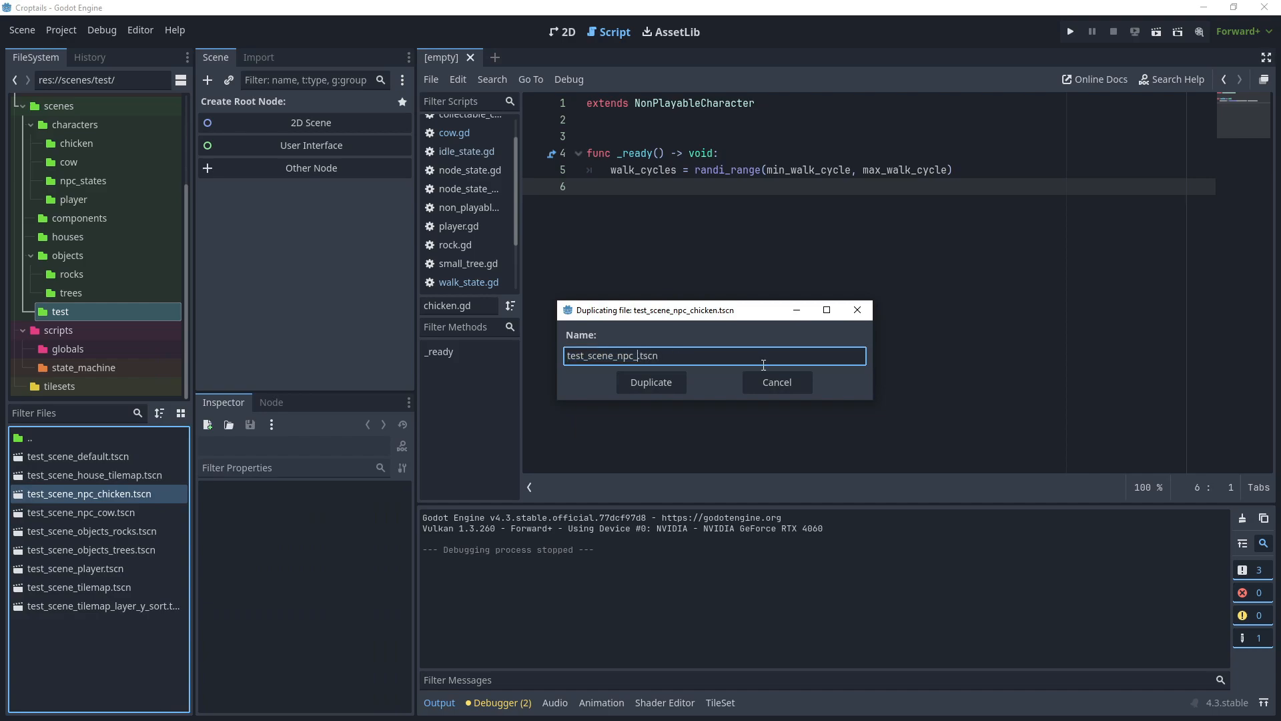
type("and")
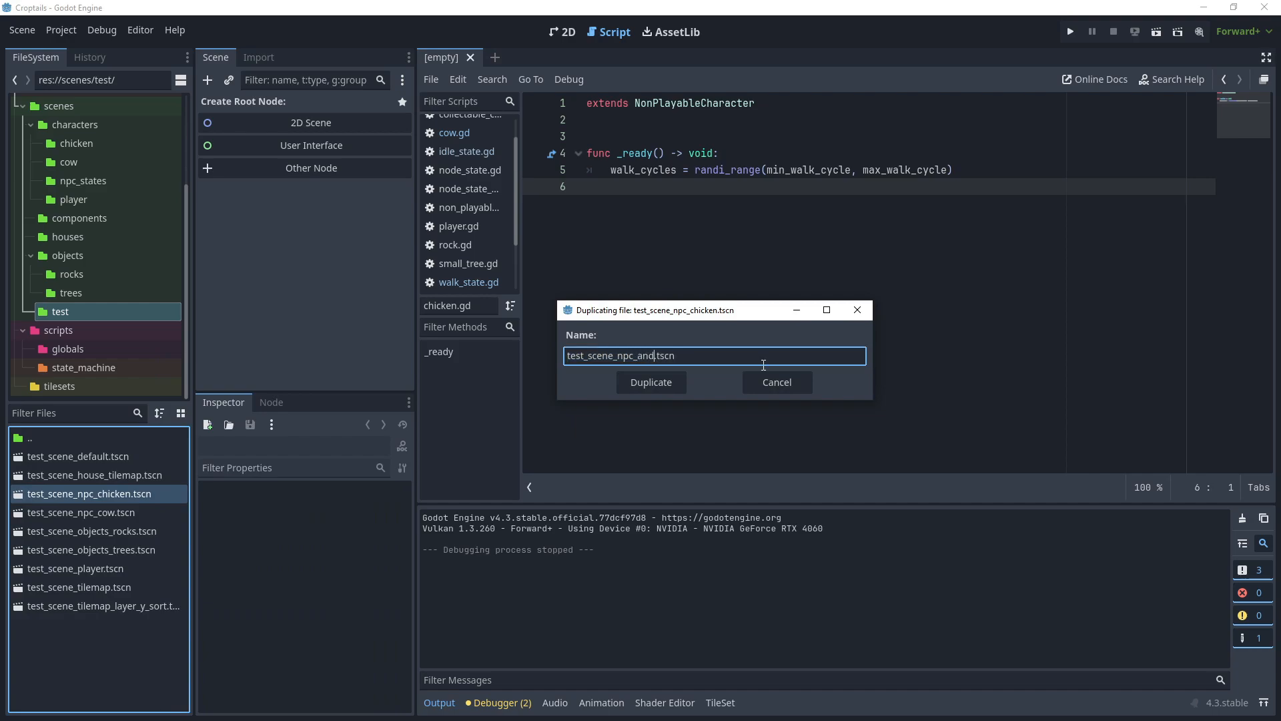
left_click(650, 382)
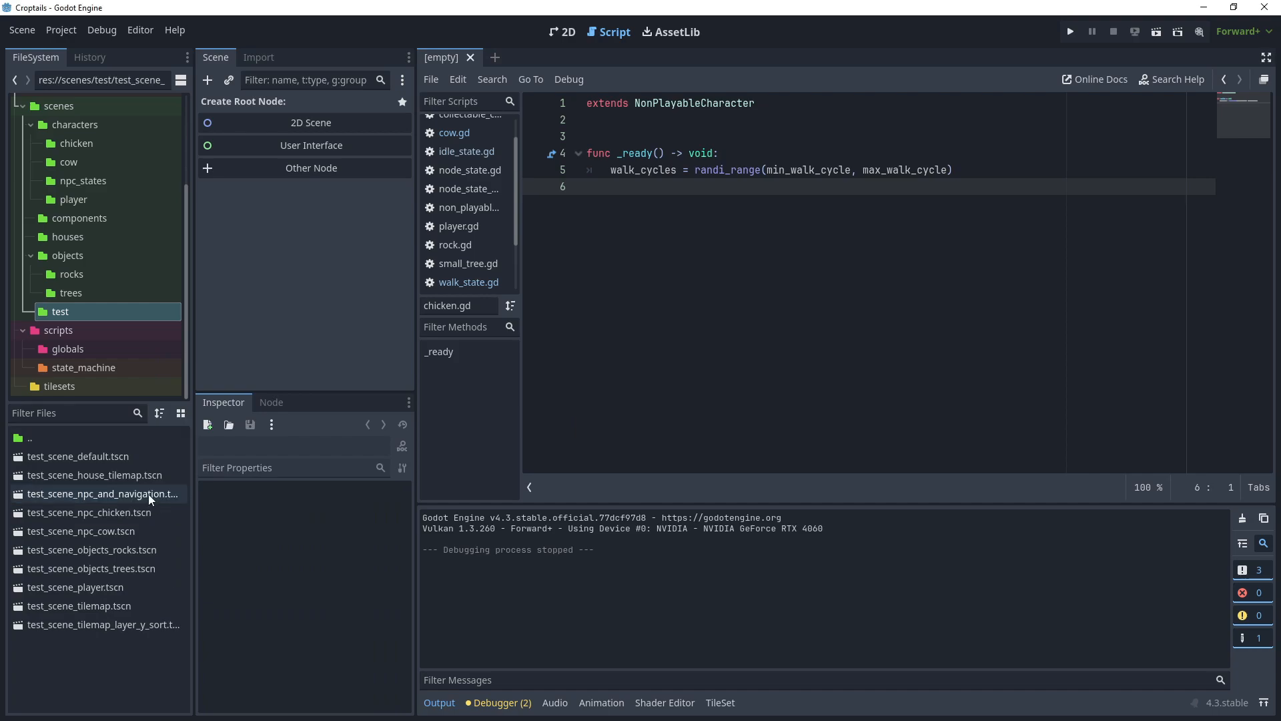
Rename the new scene's root to TestSceneNPCNavigation and delete the navigation region and chickens.
double_click(103, 494)
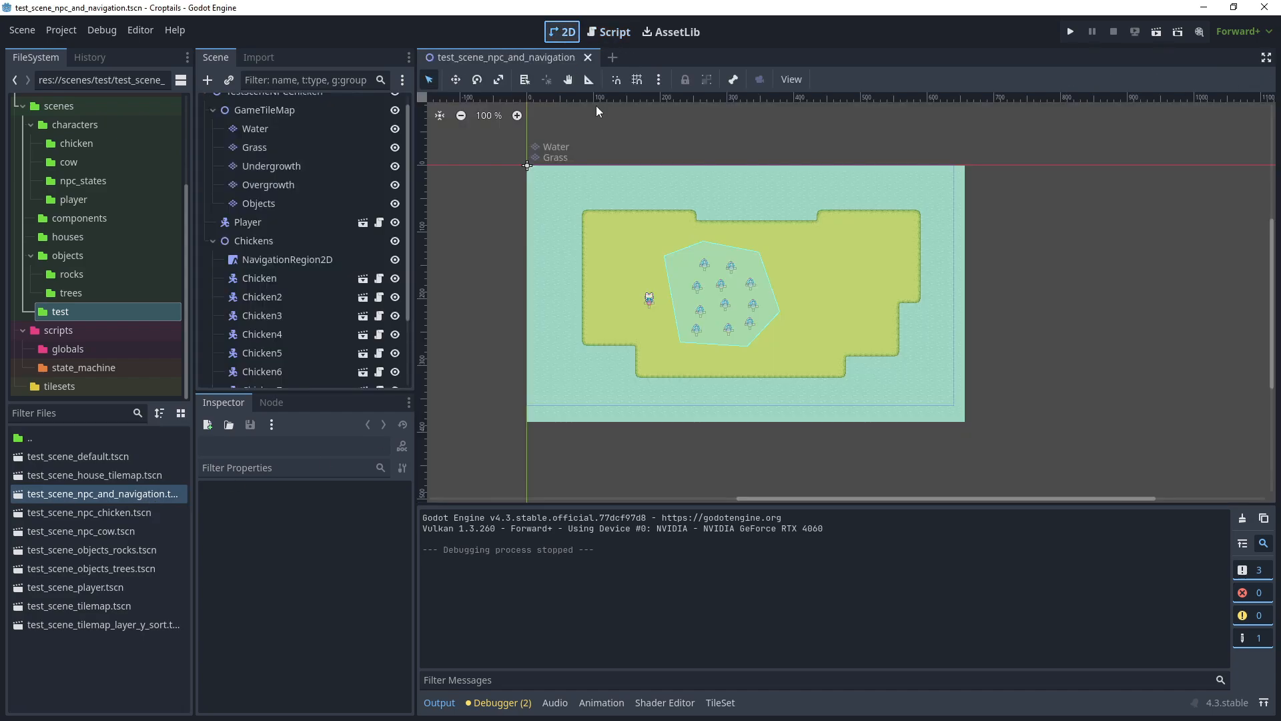
double_click(272, 104)
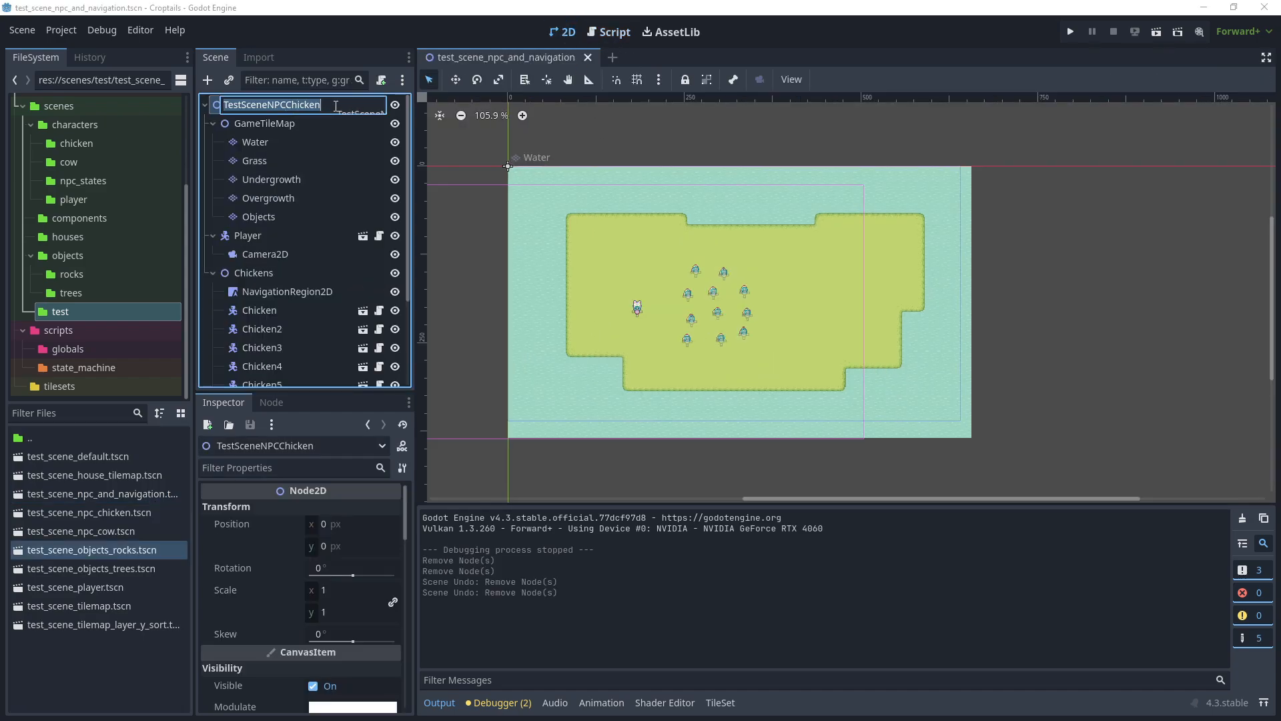
type("TestSceneNPCNavigation")
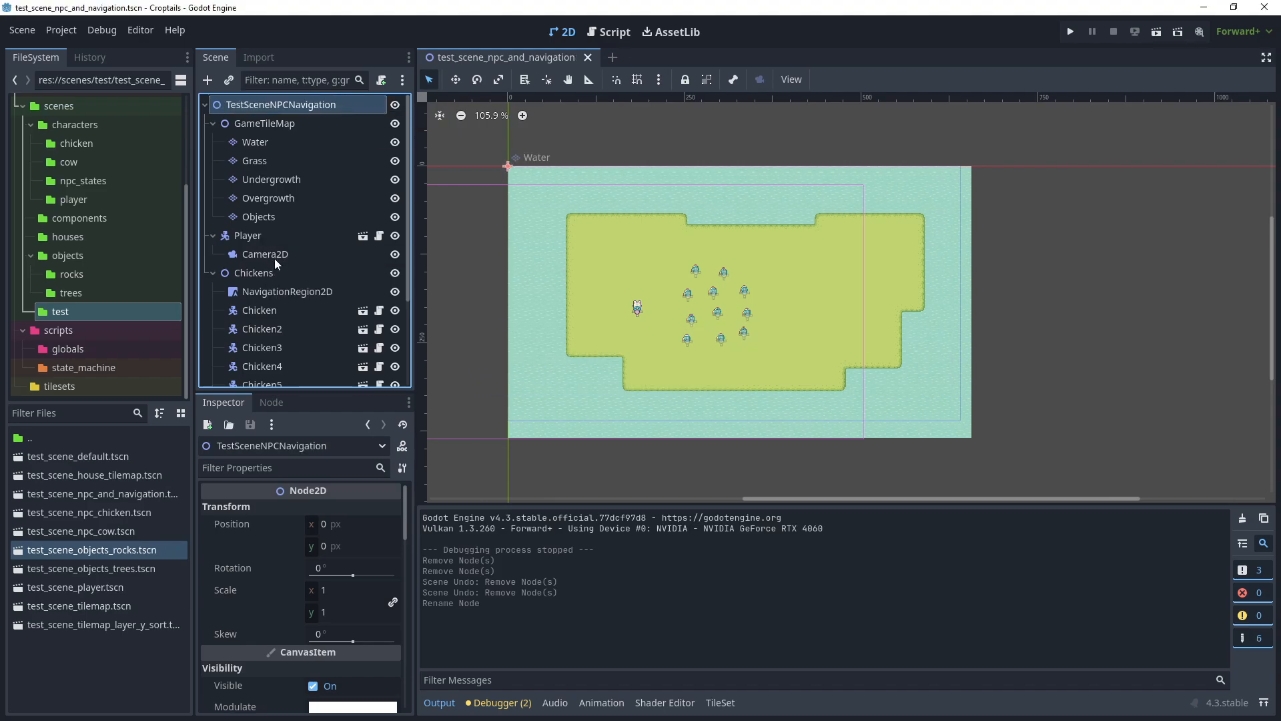
left_click(265, 253)
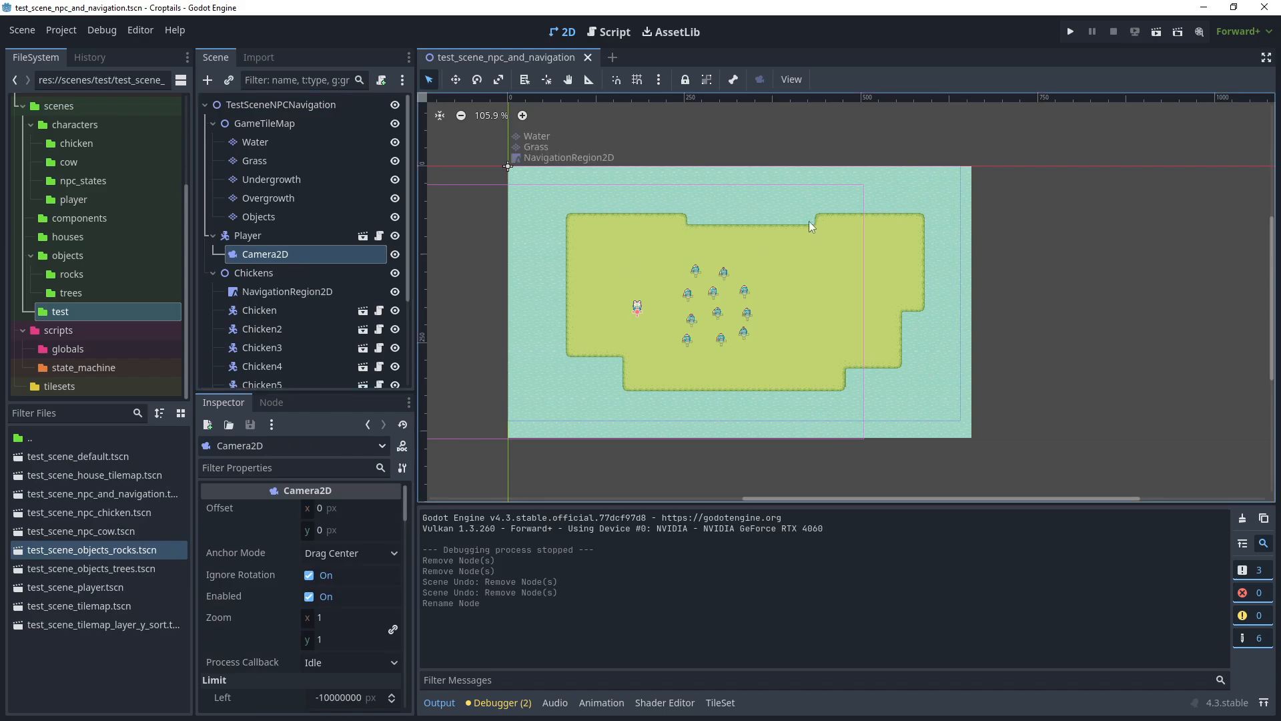
mouse_move(778, 374)
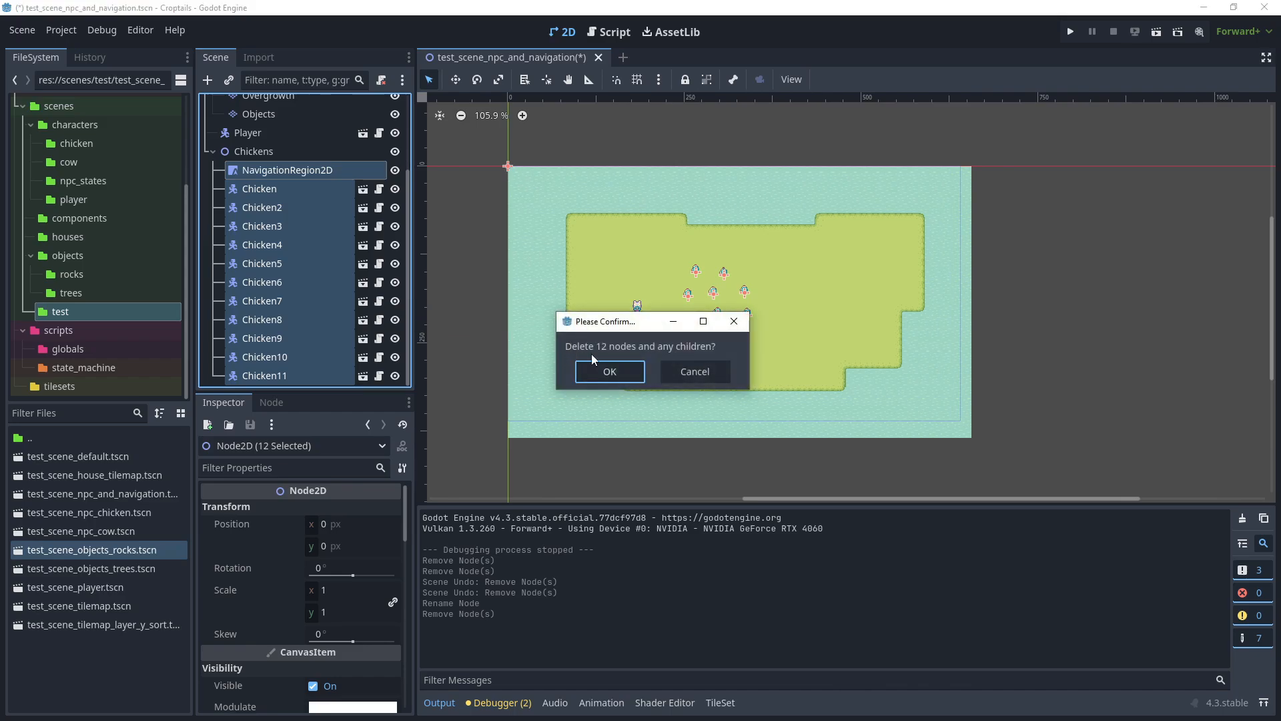
left_click(608, 371)
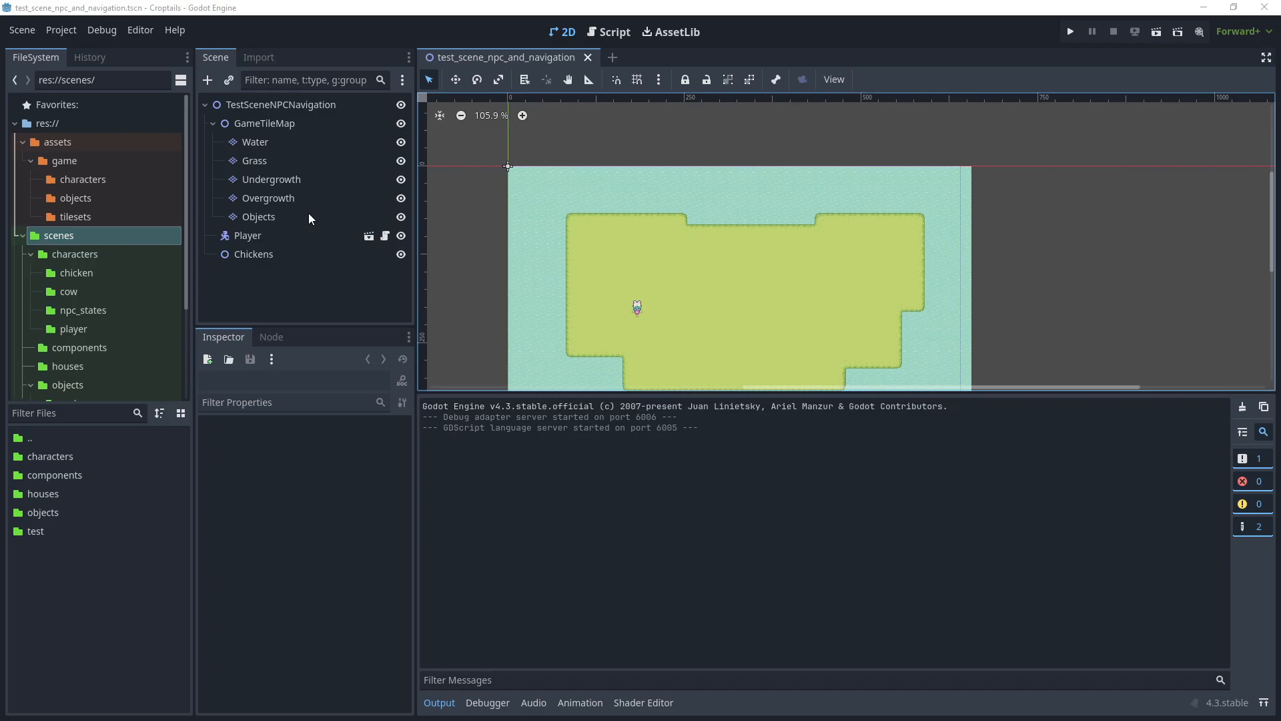
Add a terrain named Fences to the Objects layer's terrain set.
left_click(259, 217)
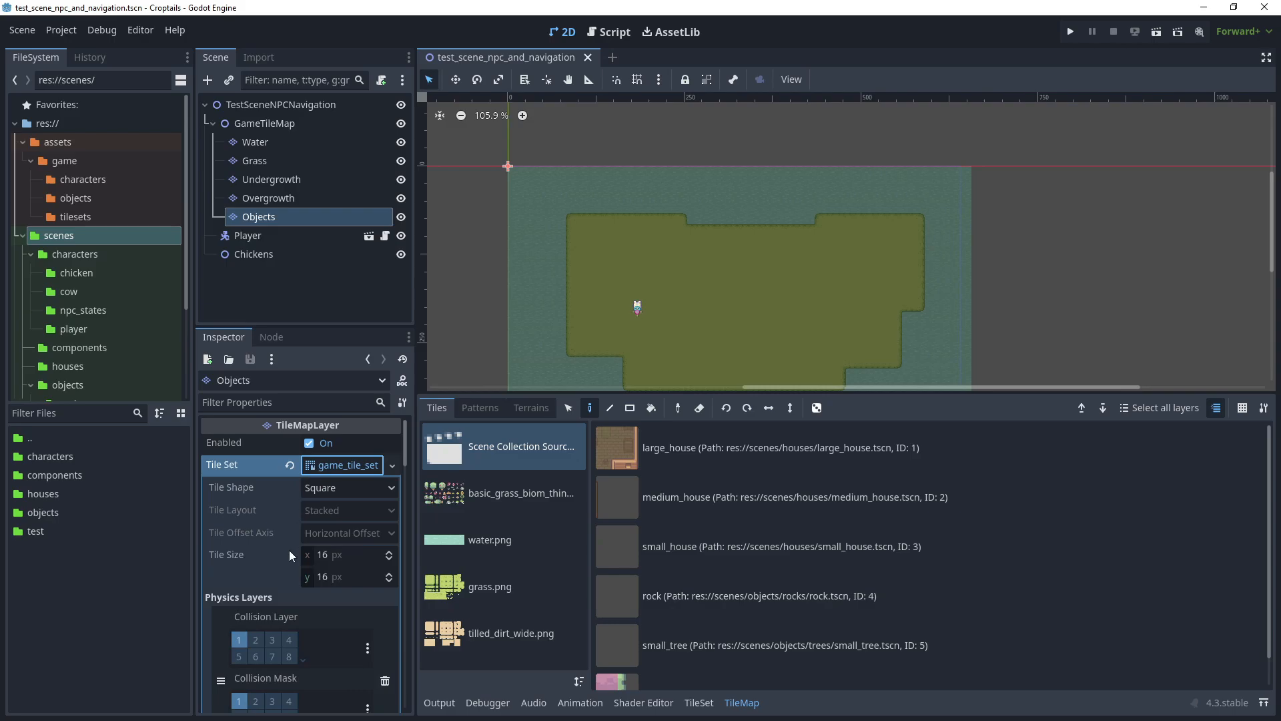
scroll("down", 3)
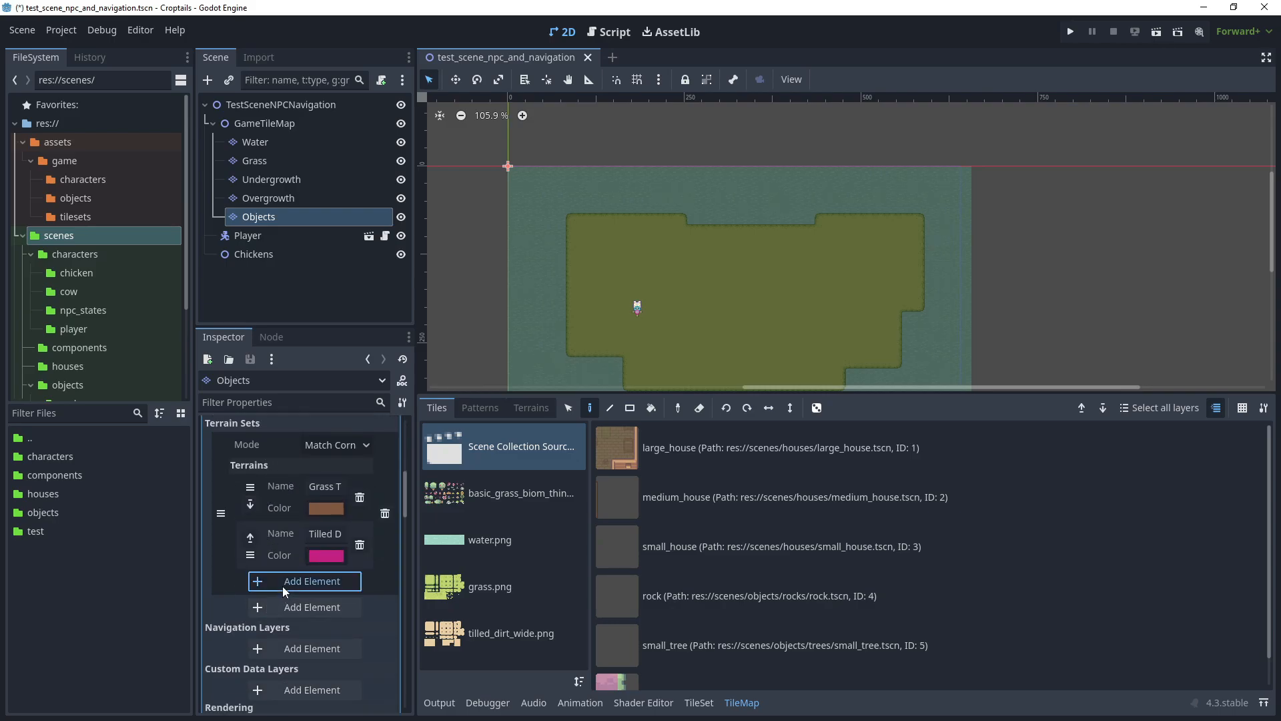
left_click(312, 581)
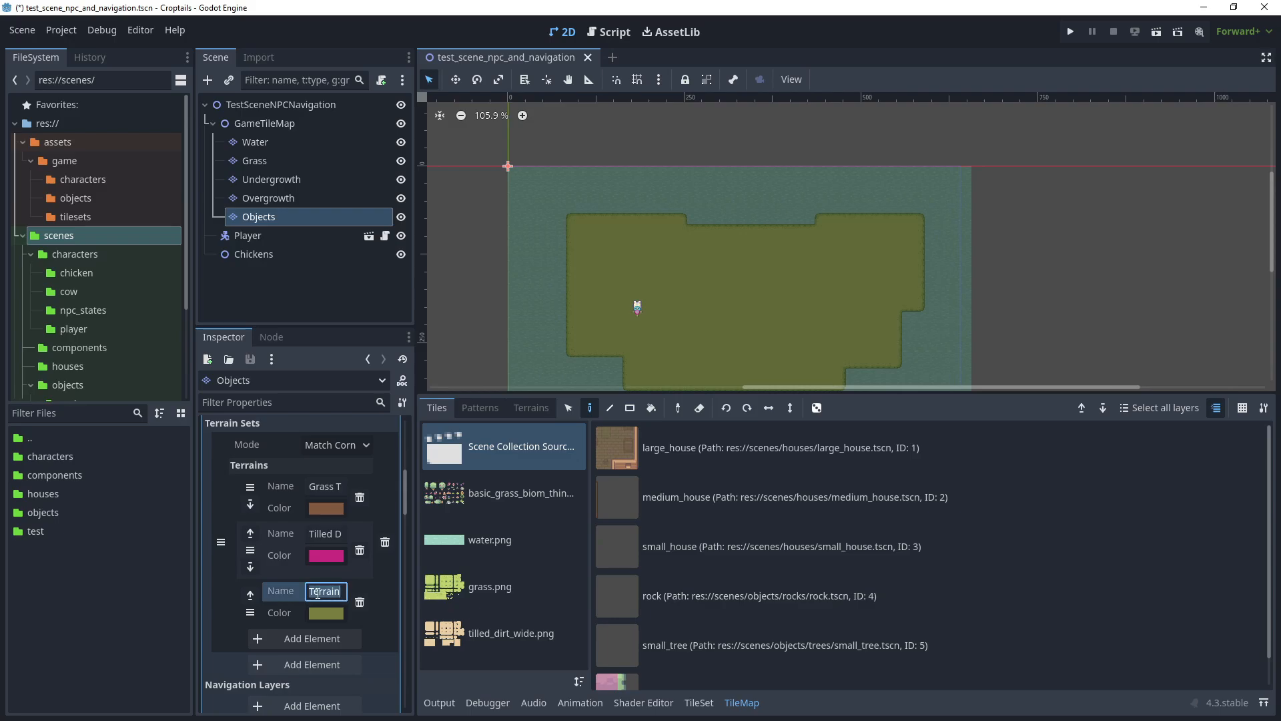
type("Fences")
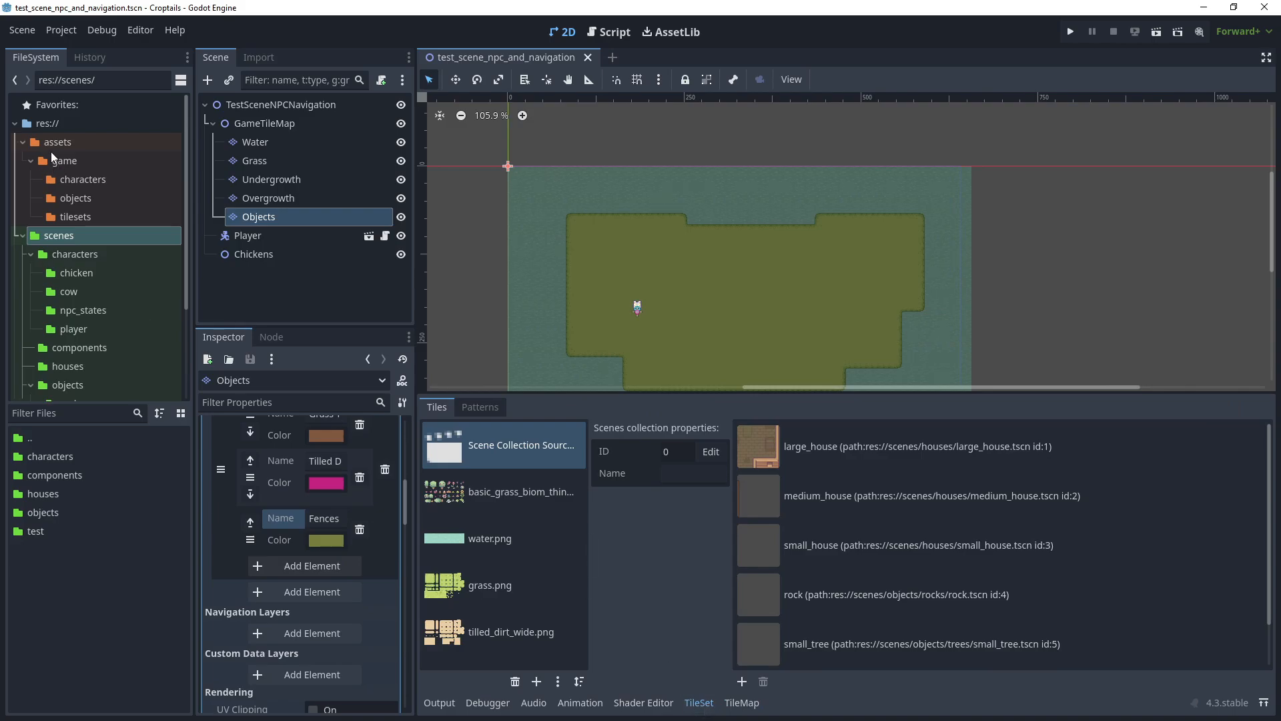
Add fences.png from assets/game/tilesets as an atlas with auto-created tiles.
left_click(75, 216)
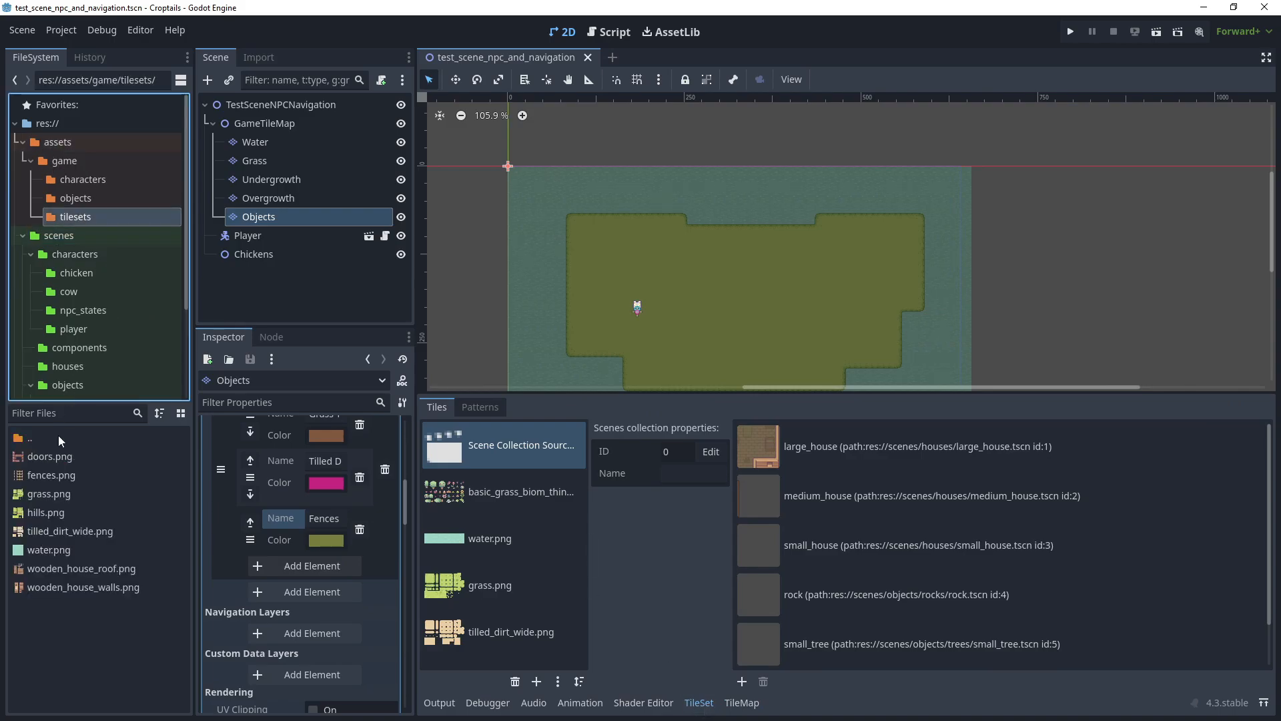
left_click(50, 475)
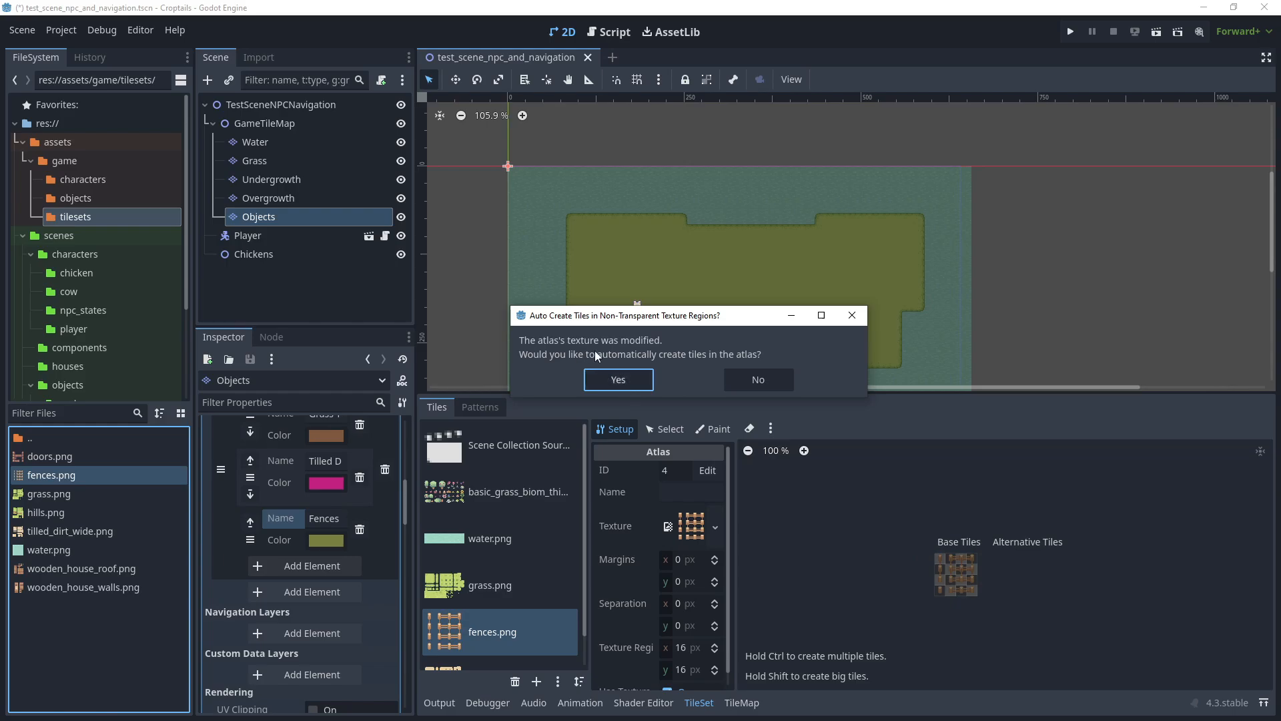
left_click(618, 379)
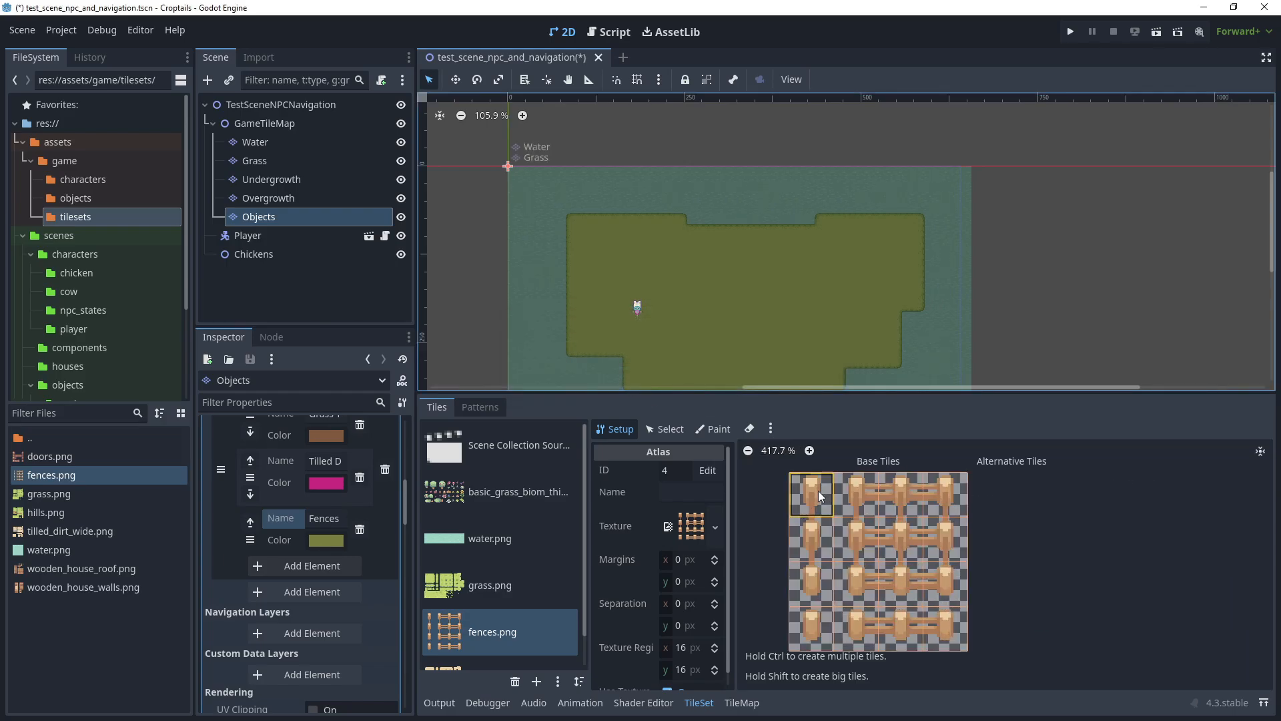
left_click(712, 429)
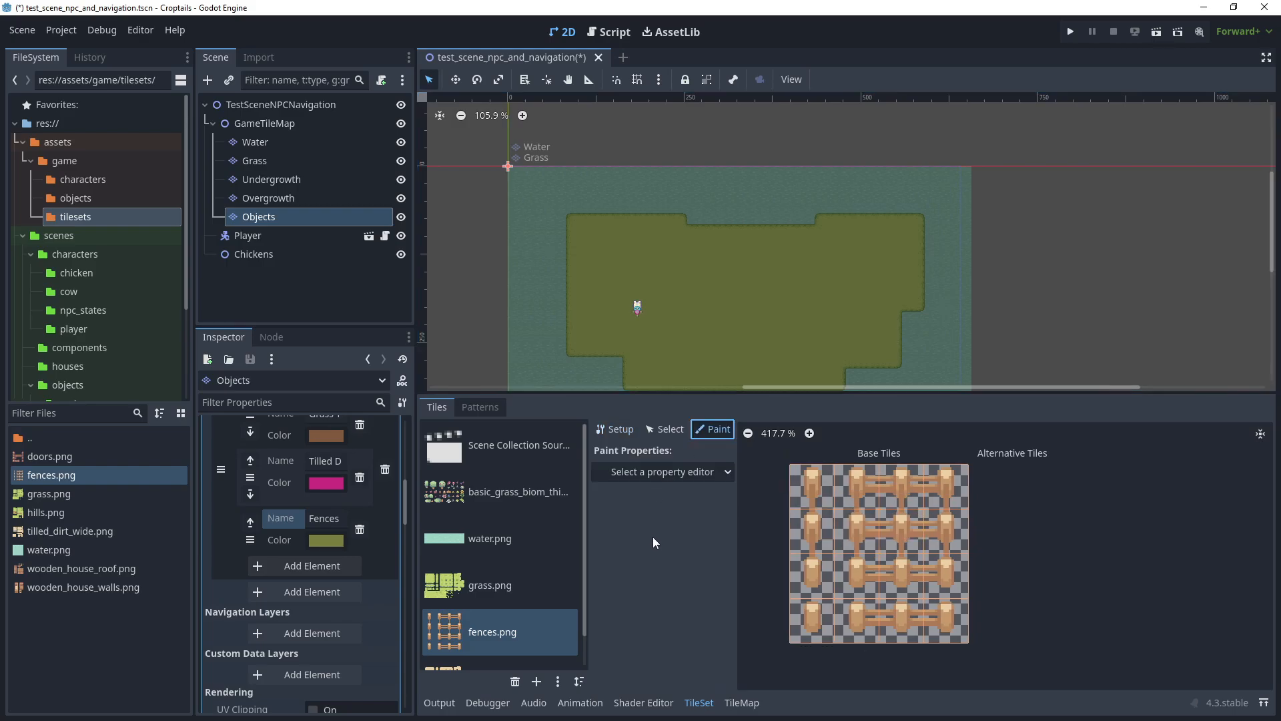
Set the painter to Terrains, Terrain Set 0, terrain Fences.
left_click(662, 471)
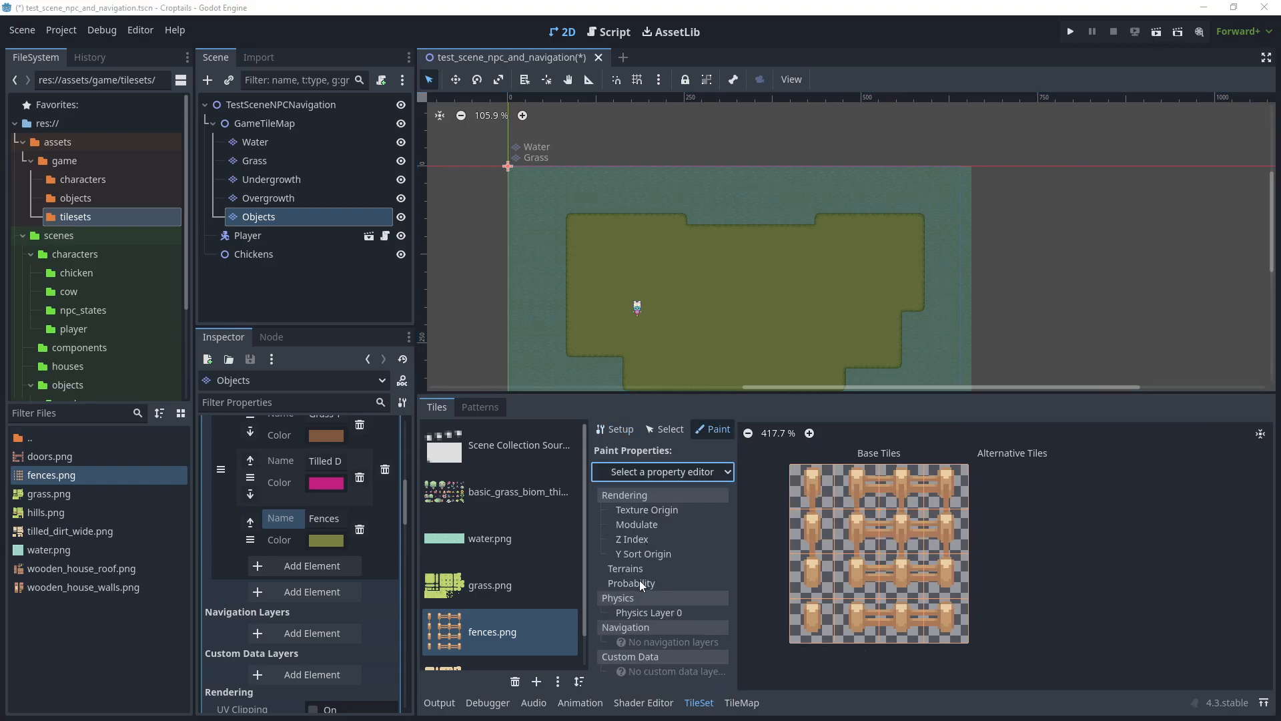
left_click(629, 569)
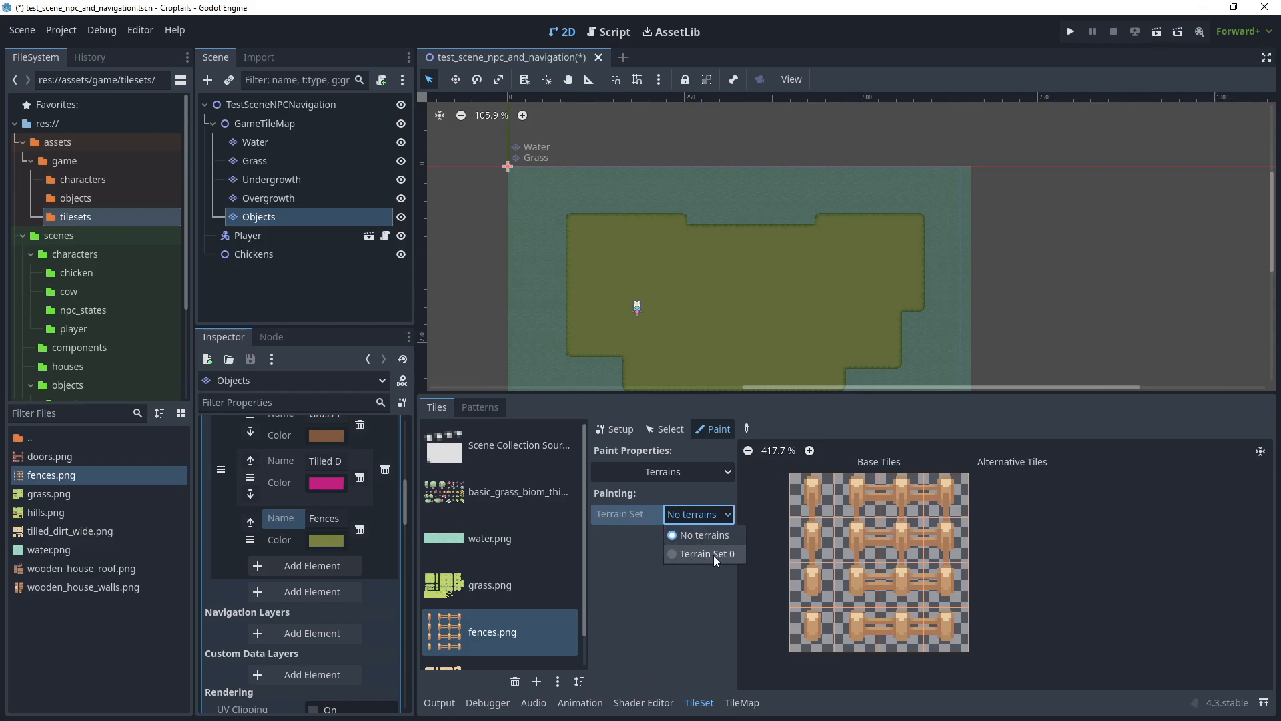
left_click(704, 552)
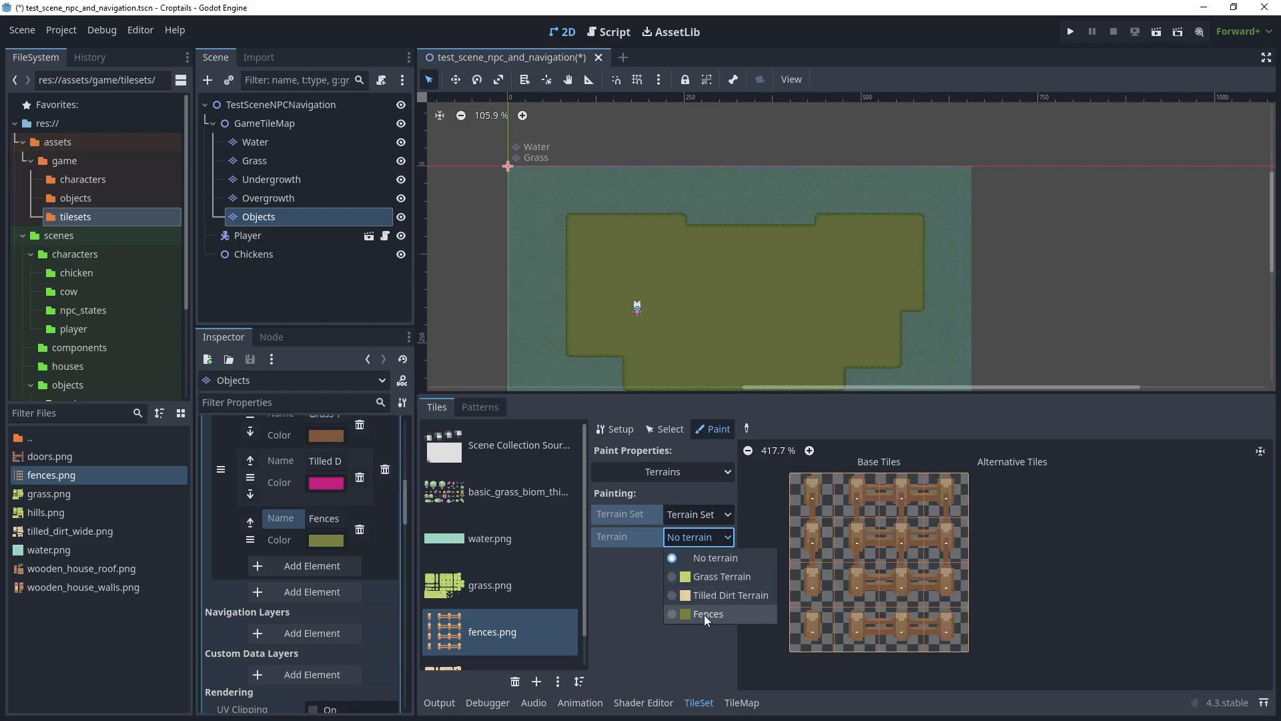
left_click(706, 614)
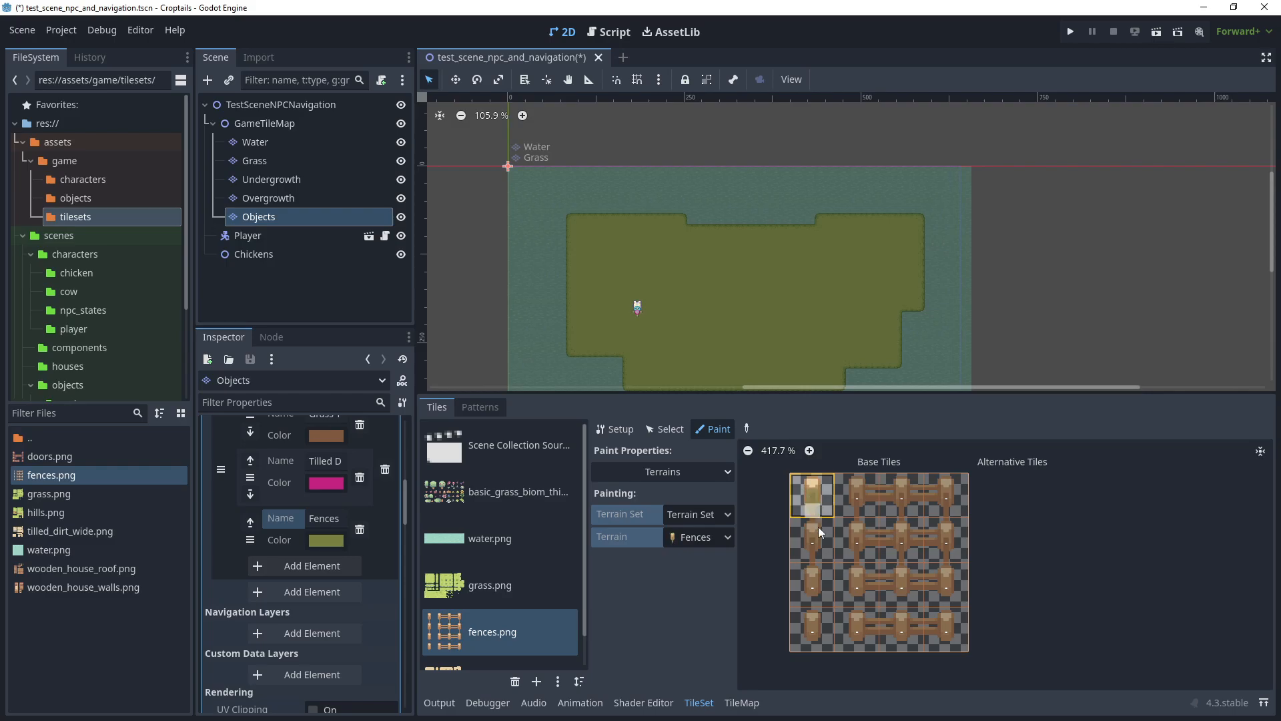
Make the Fences terrain purple and paint it onto the post and rail tiles.
left_click(809, 450)
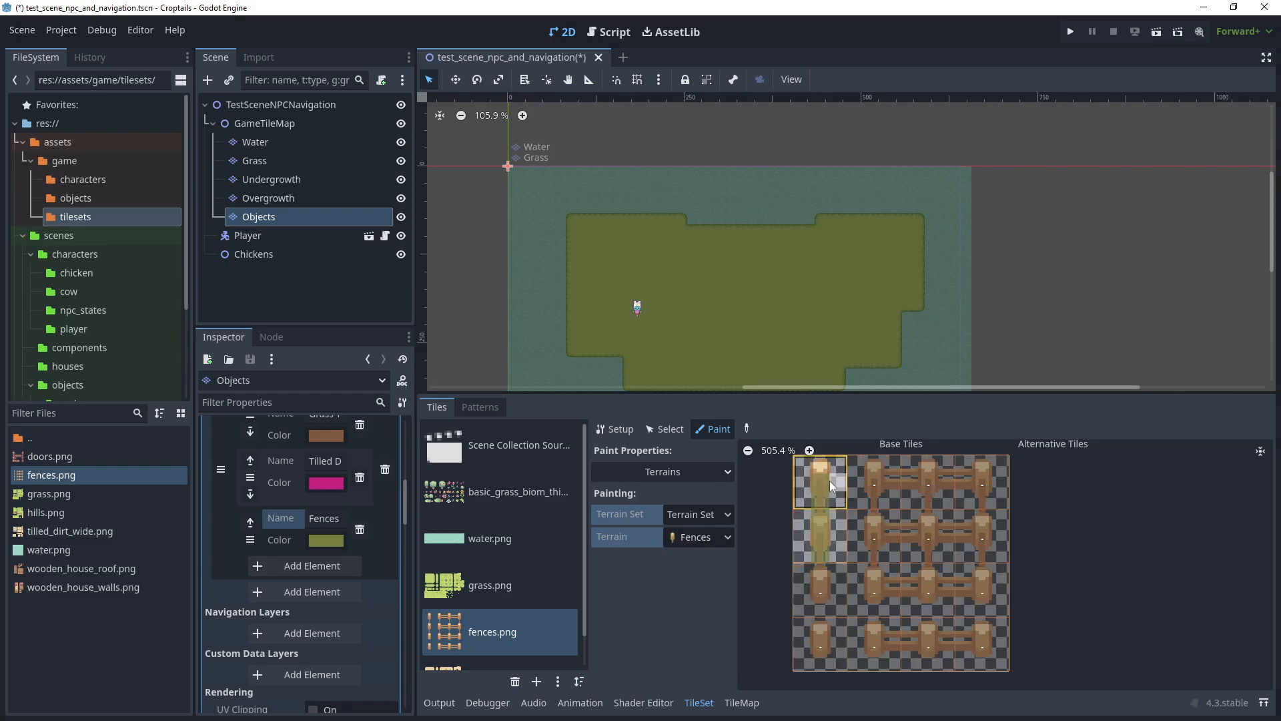
left_click(326, 539)
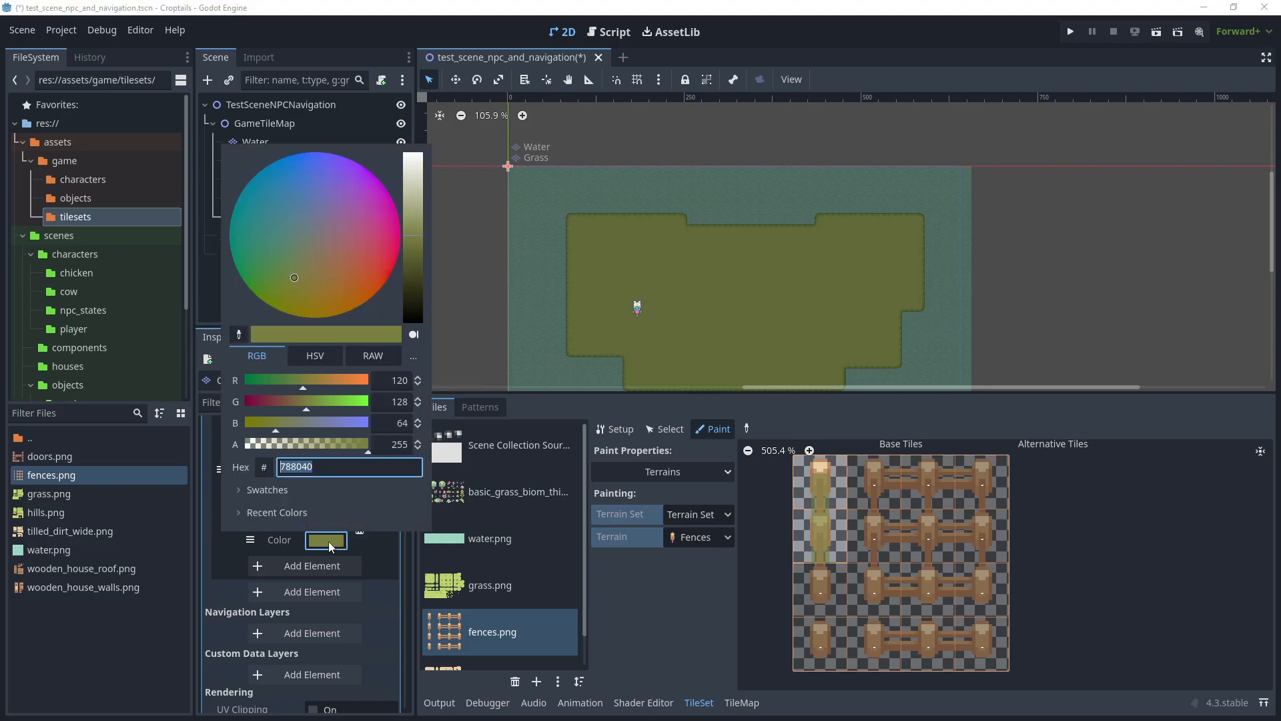
left_click(366, 177)
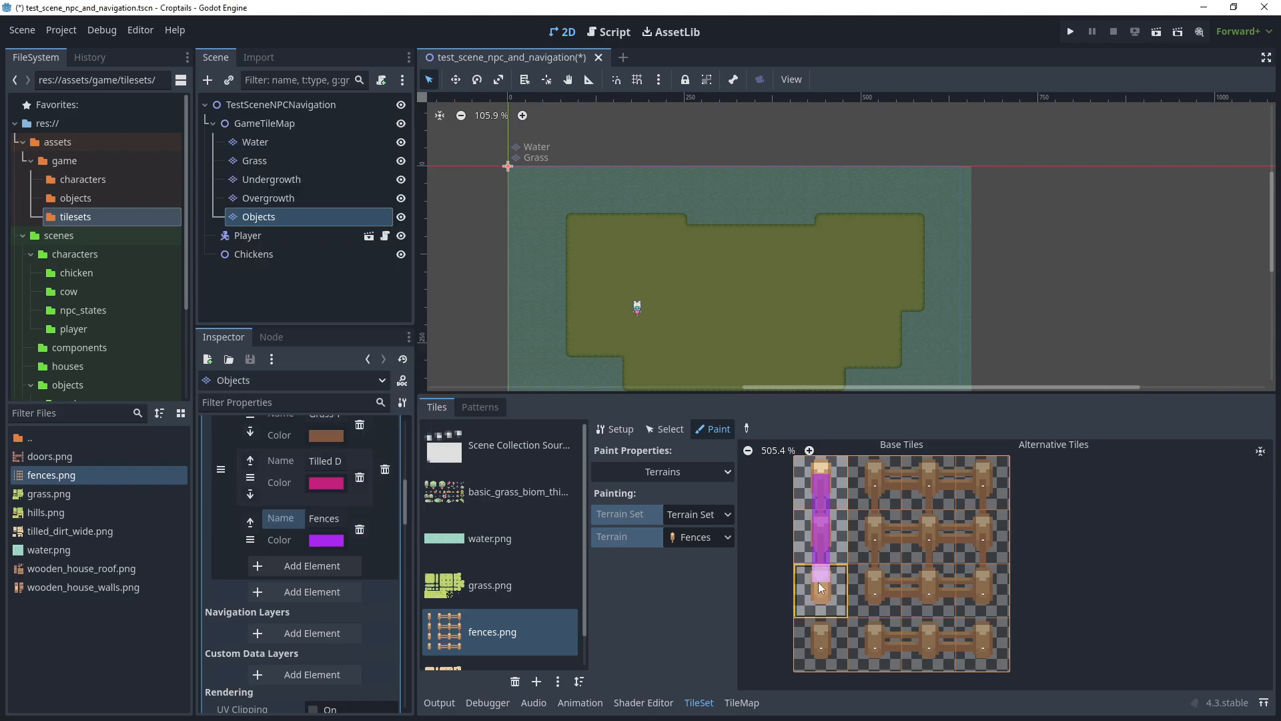
left_click(820, 589)
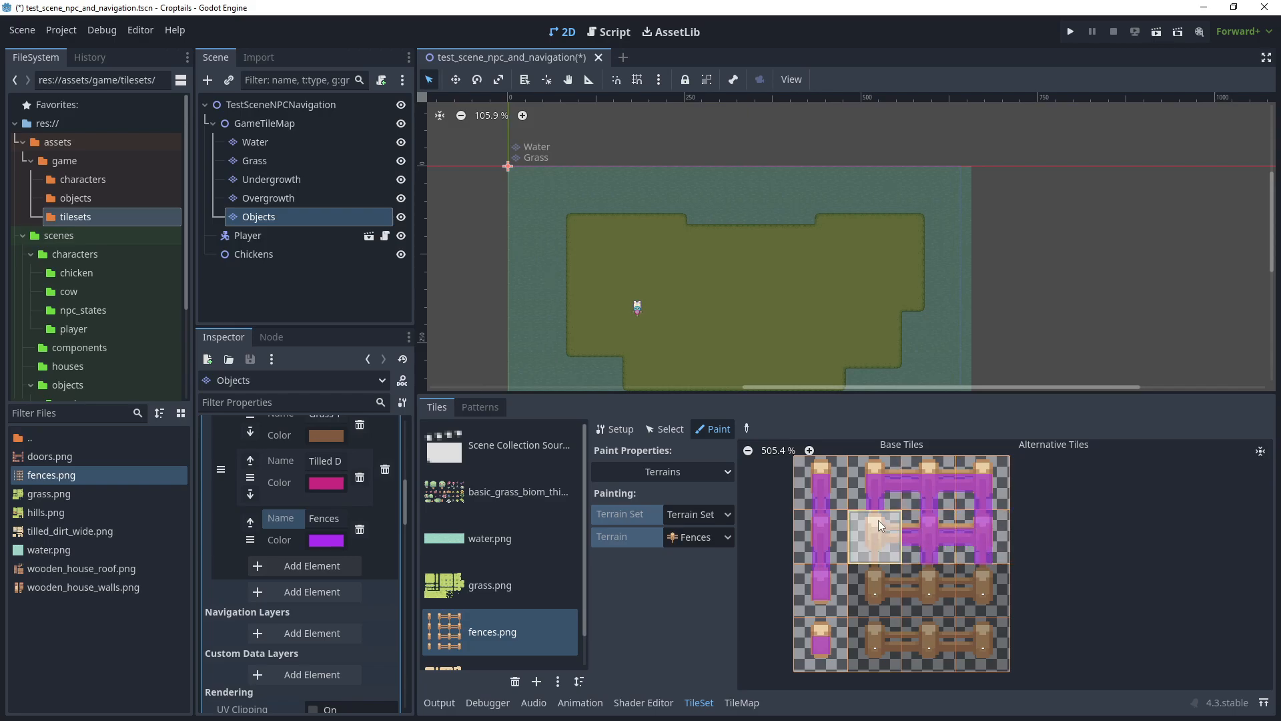
left_click(985, 580)
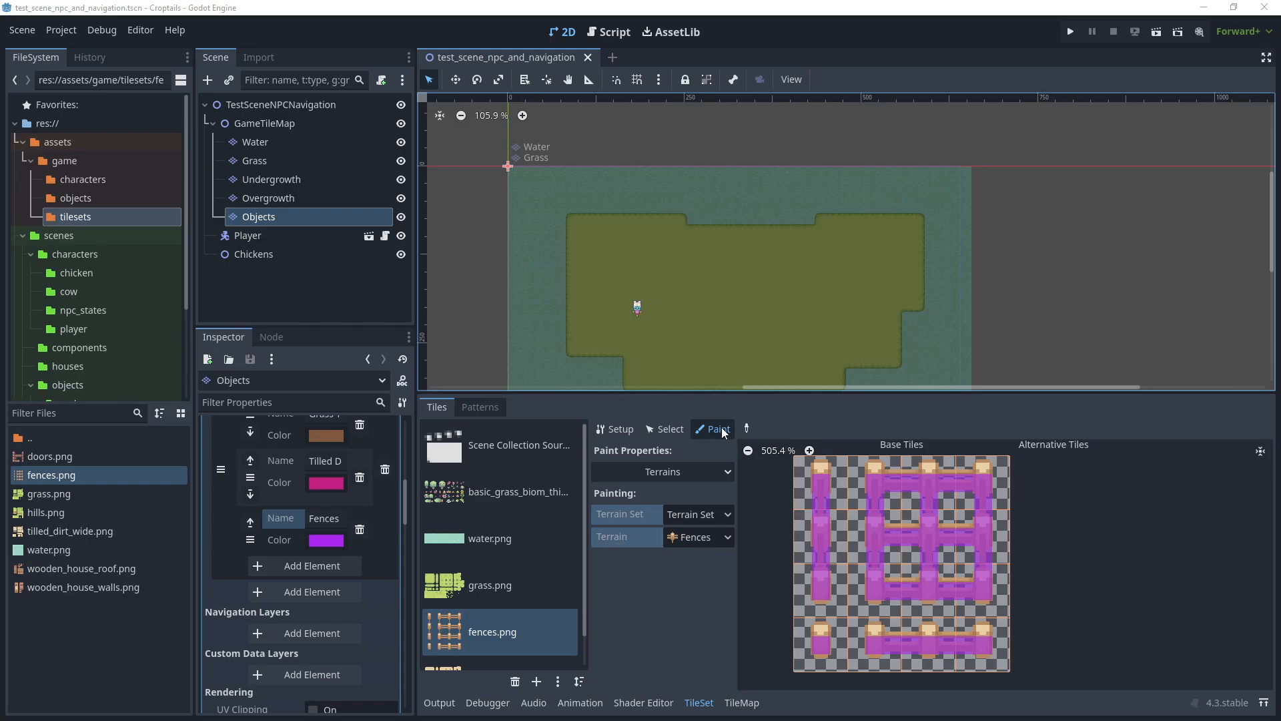
Switch the fences atlas painter to Physics Layer 0.
left_click(662, 471)
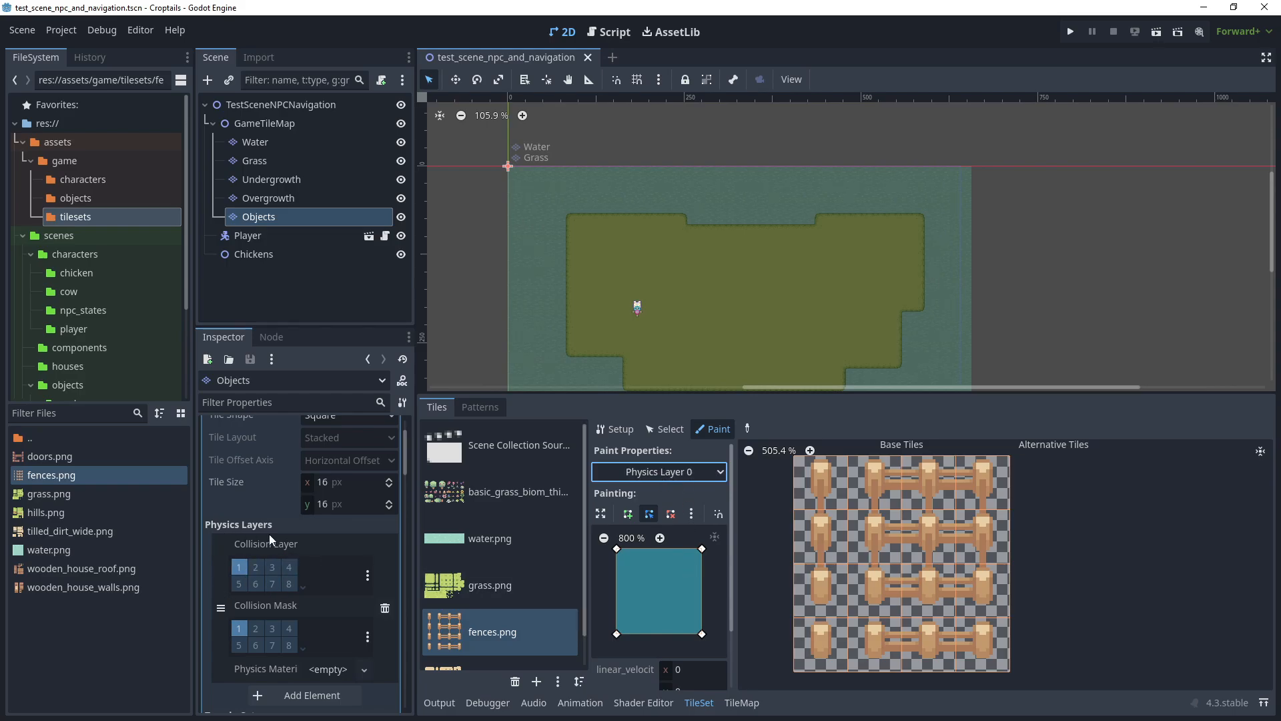
scroll("down", 3)
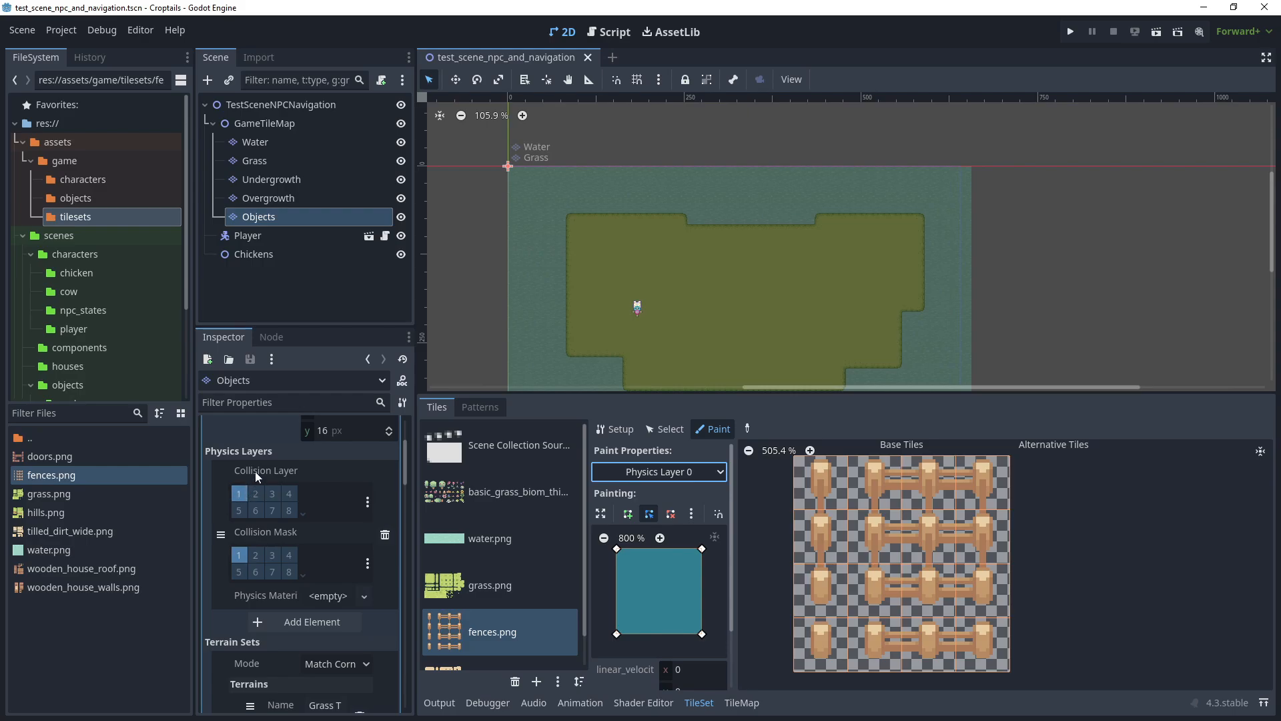
left_click(821, 483)
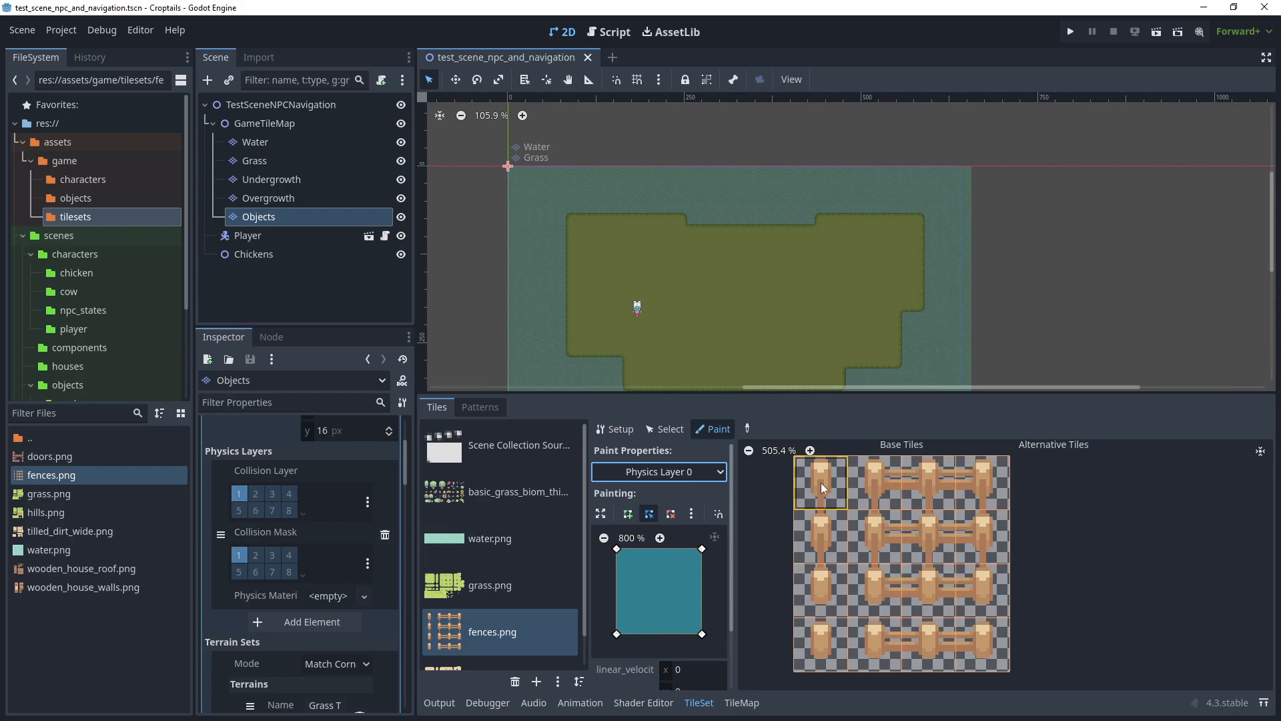
Narrow the collision polygon to post width and apply it to the vertical post tiles.
left_click(820, 482)
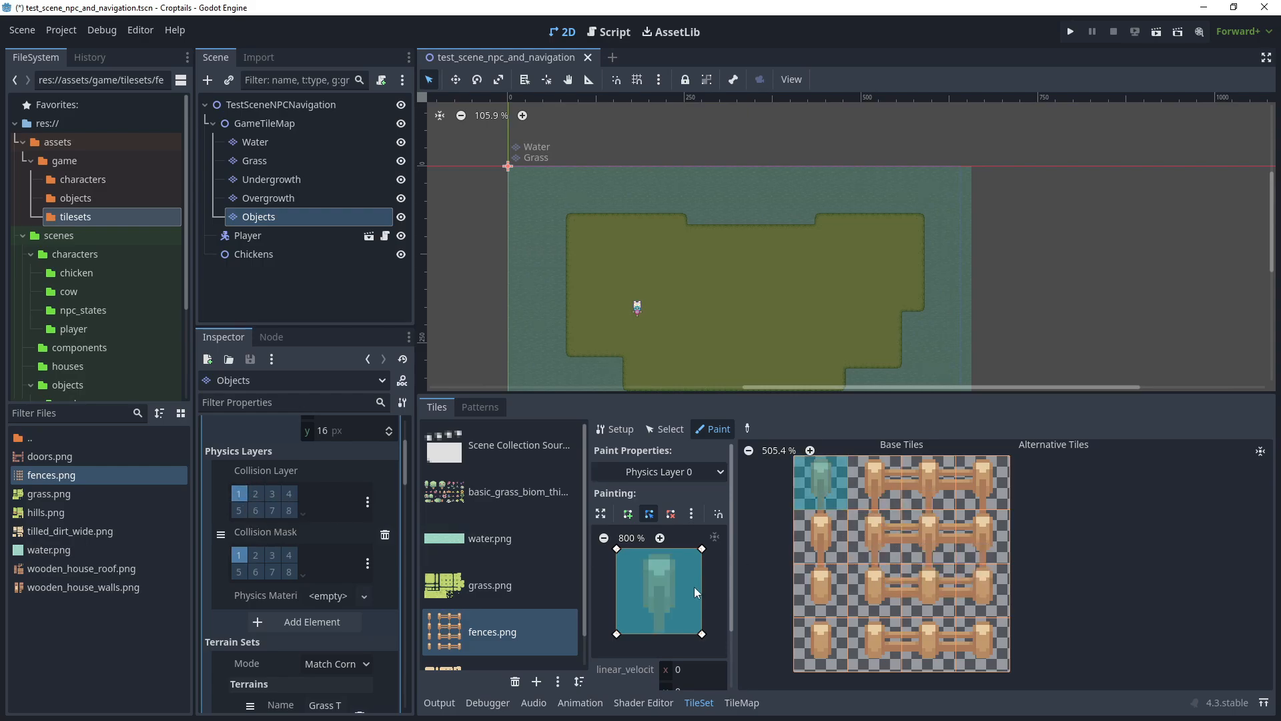
left_click(718, 512)
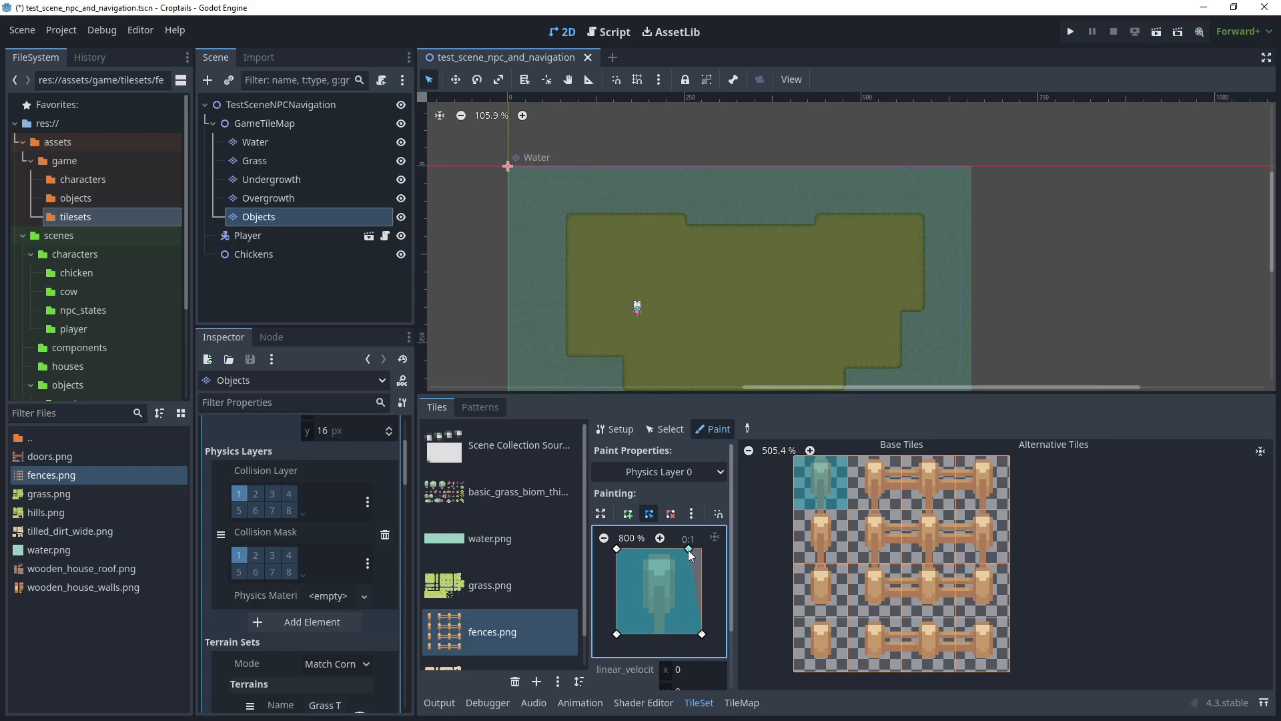
left_click_drag(689, 548, 701, 633)
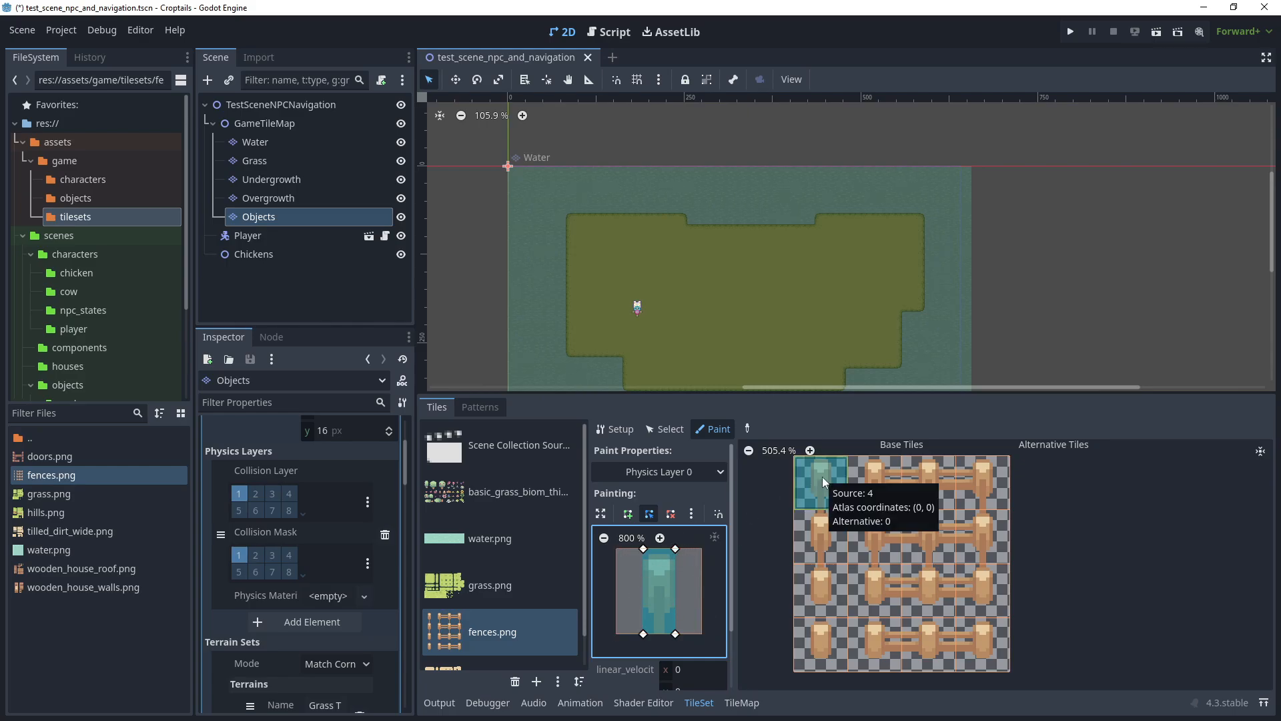
left_click(821, 537)
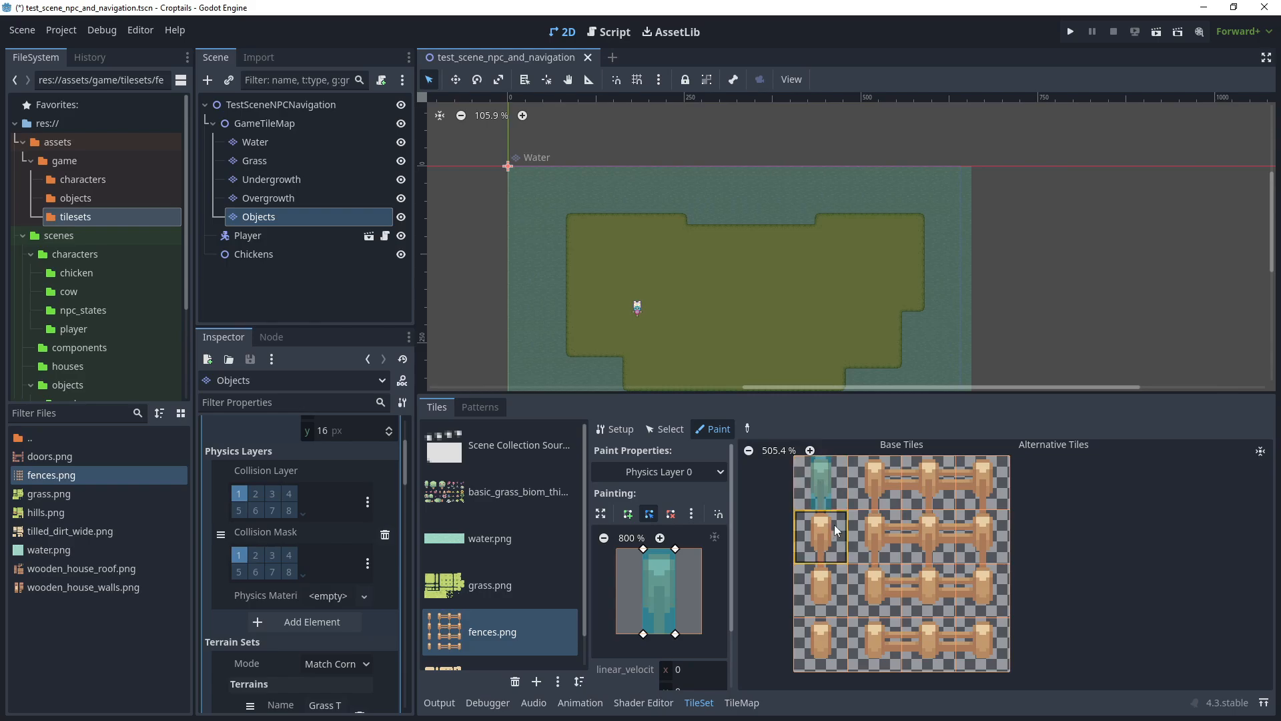
left_click(874, 481)
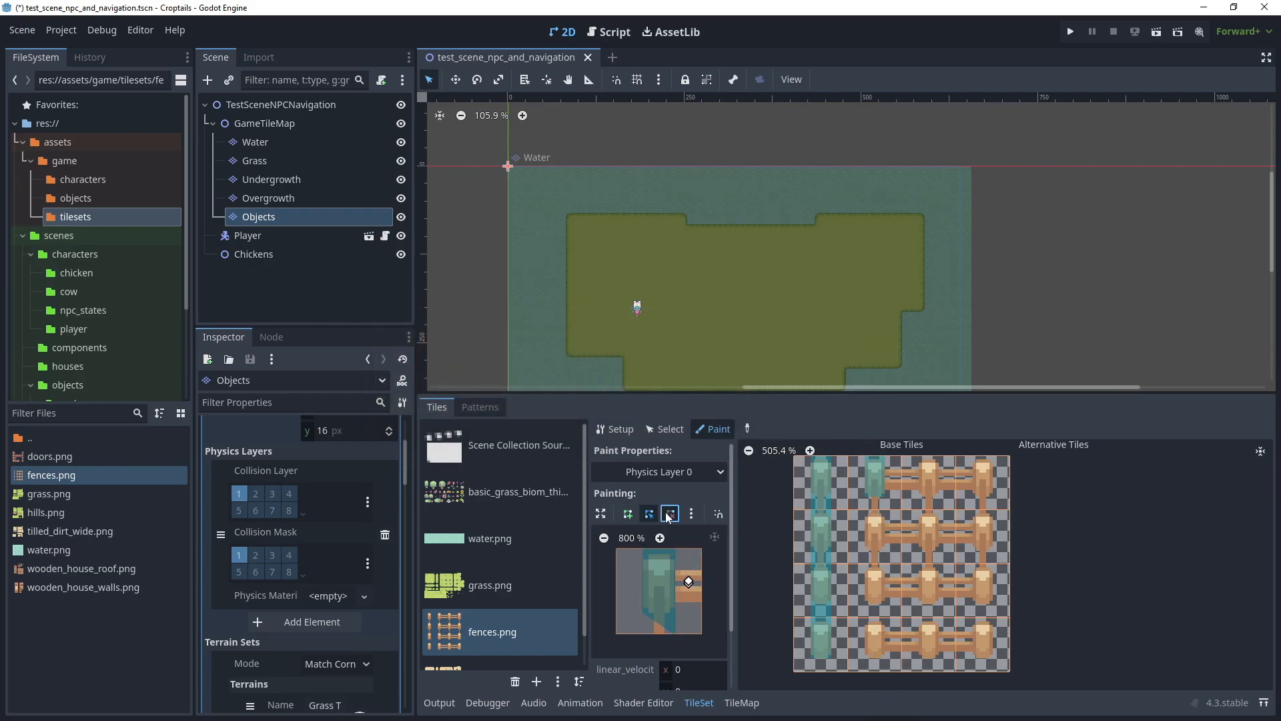
Reshape the polygon for horizontal rails and apply it to the rail tiles.
left_click(667, 512)
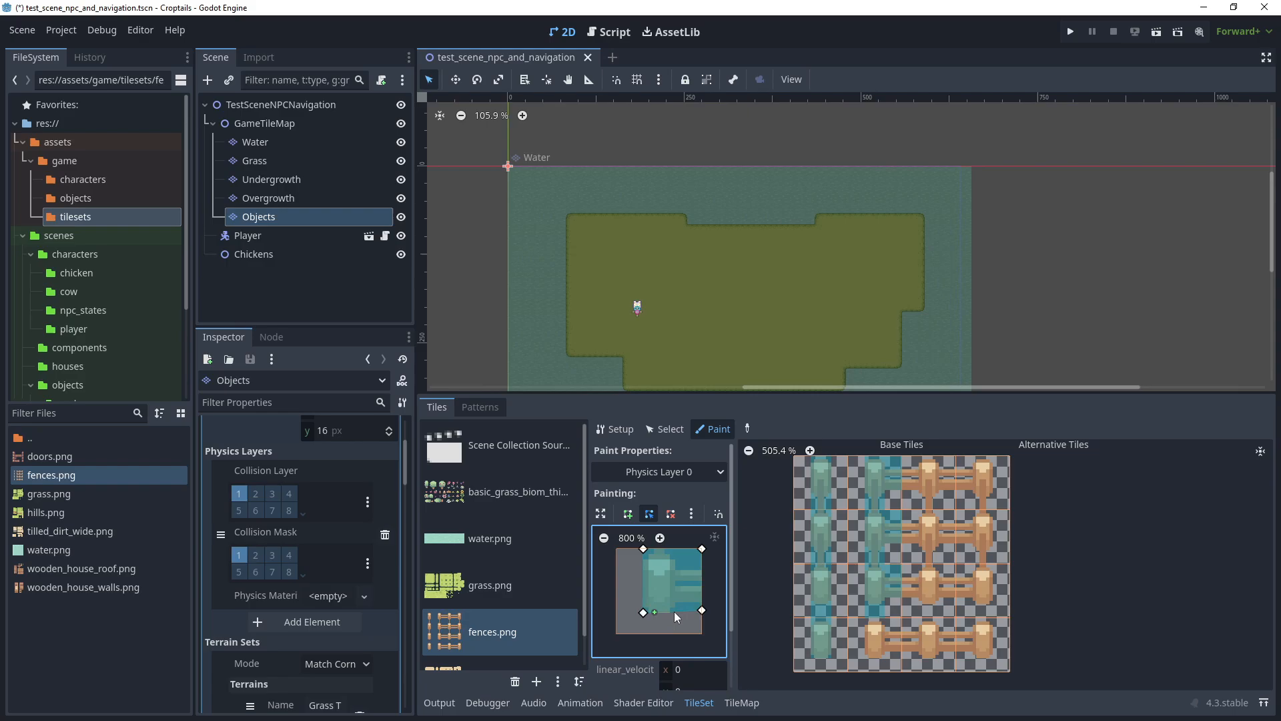
left_click(930, 643)
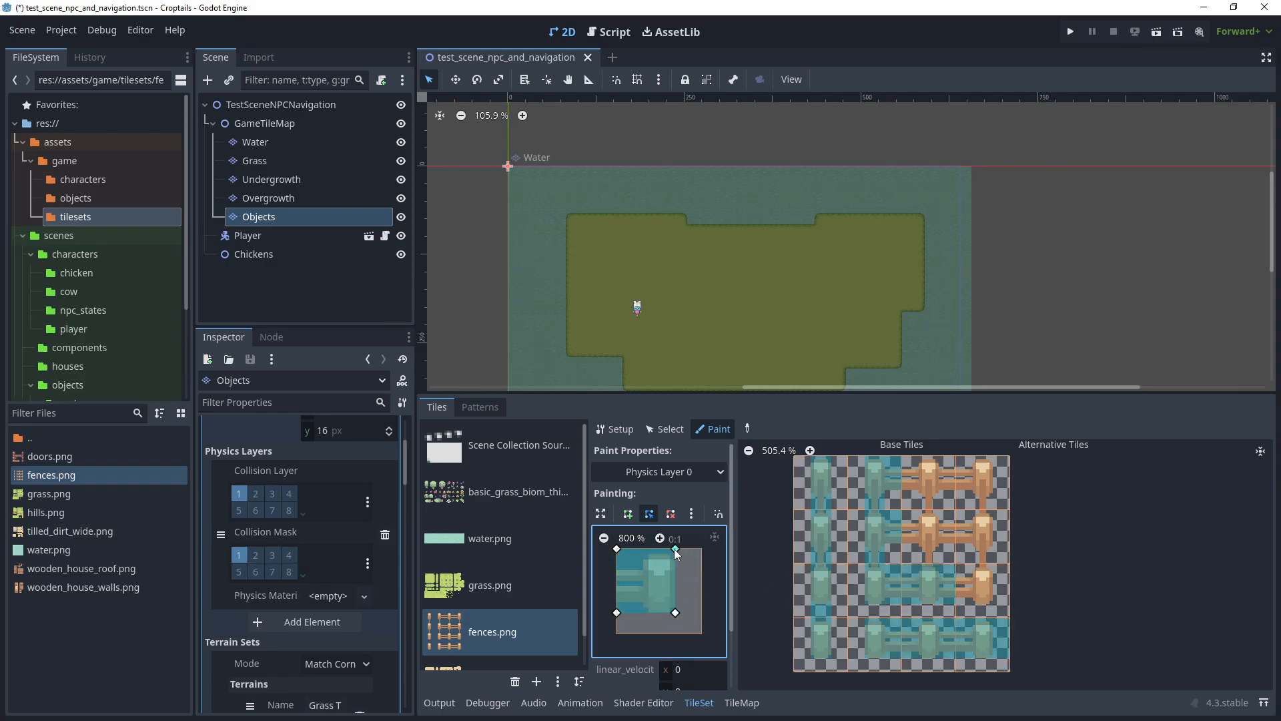
left_click(981, 482)
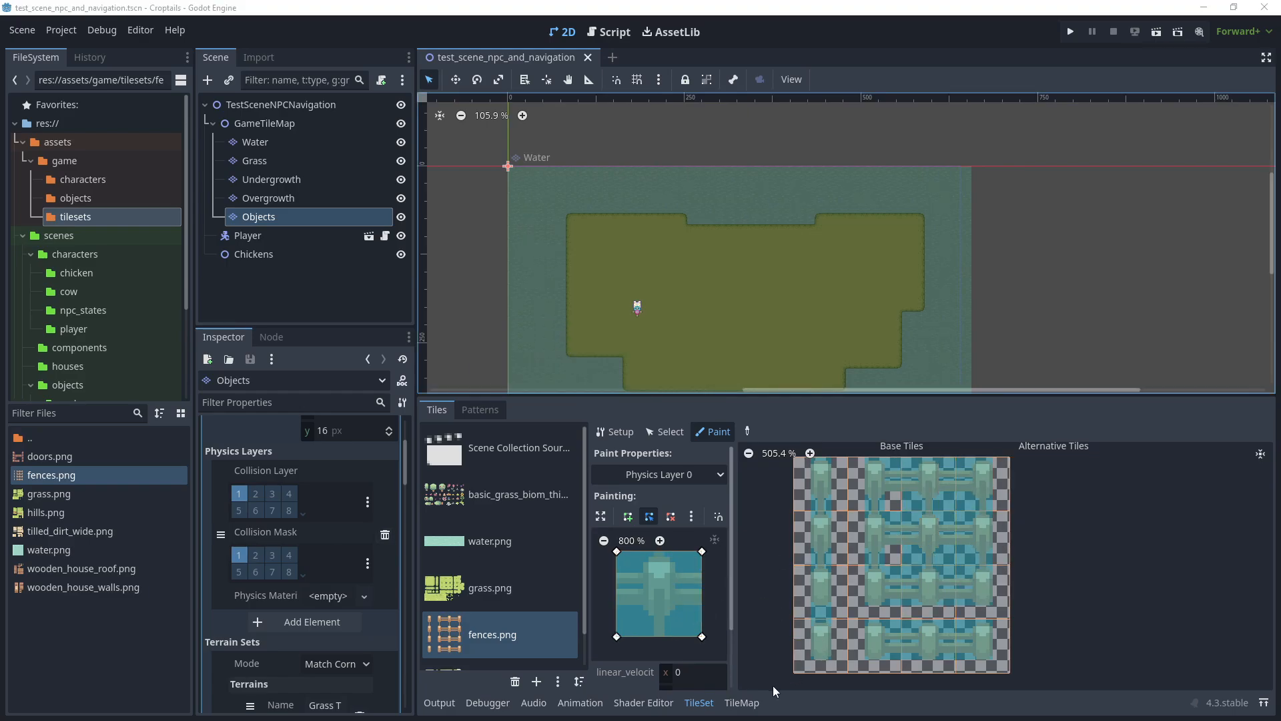
left_click(530, 409)
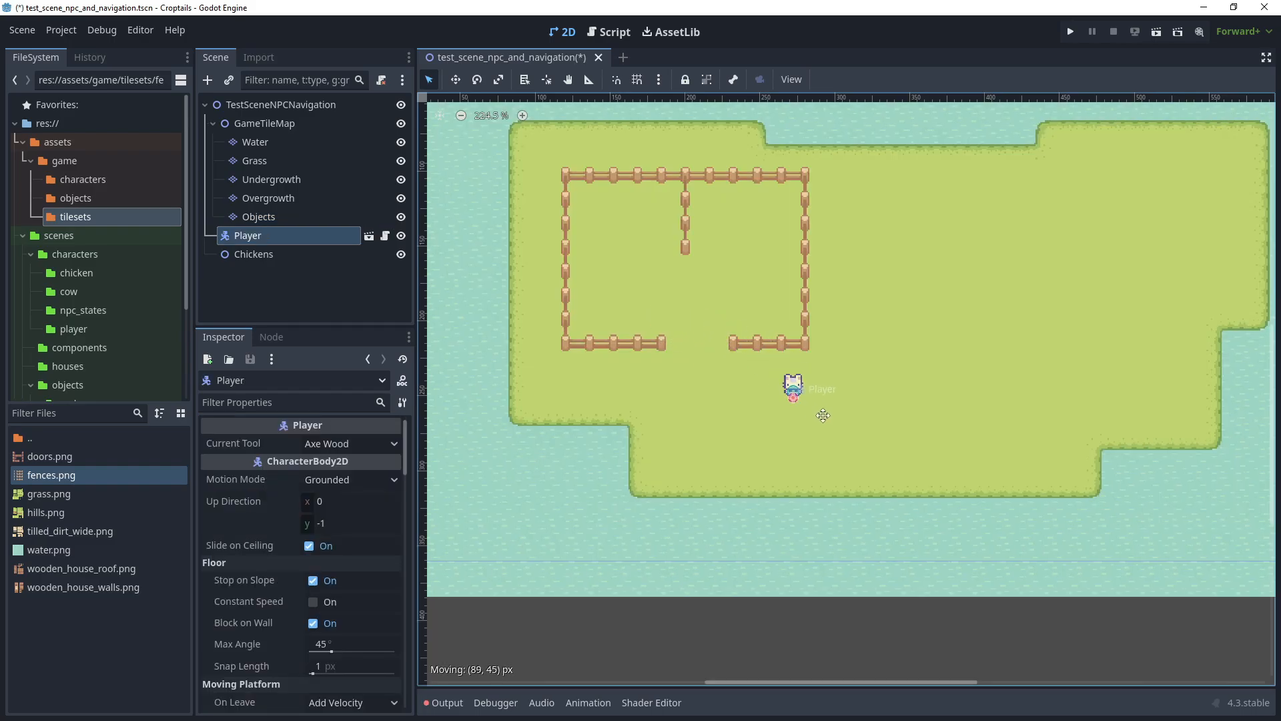
Move the player below the pen and enable Debug > Visible Collision Shapes.
left_click_drag(793, 387, 863, 437)
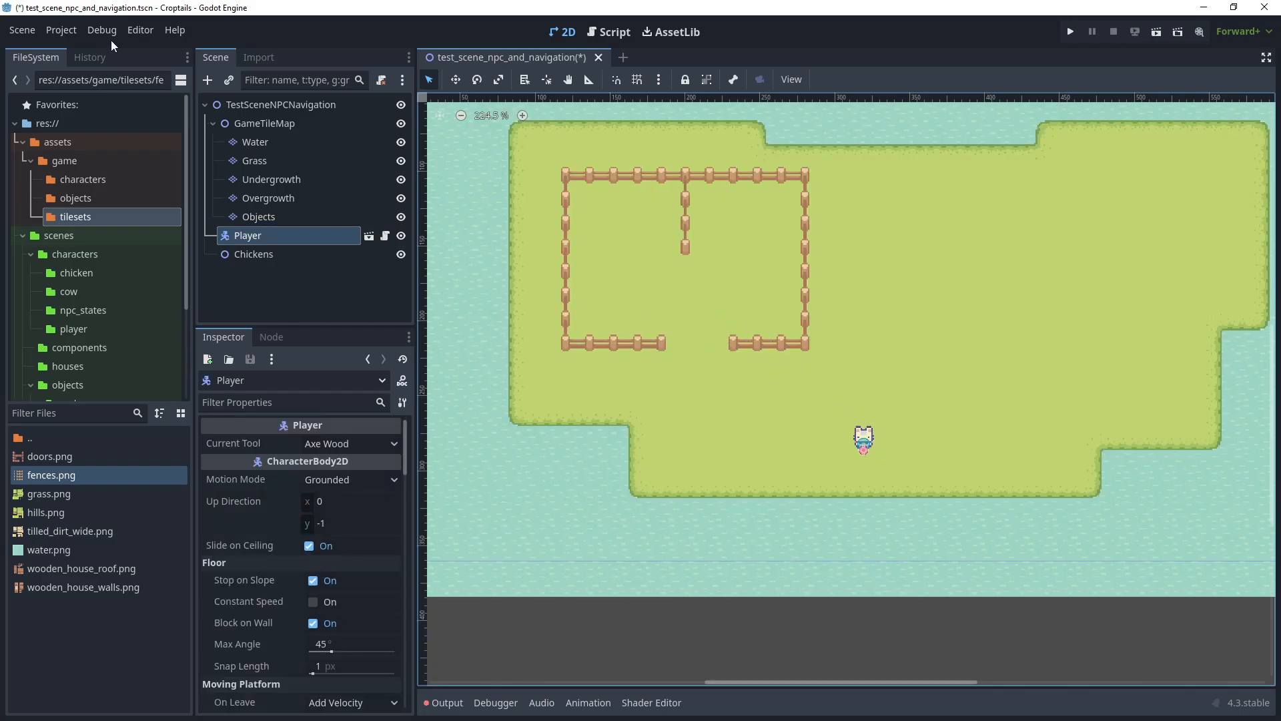
left_click(102, 29)
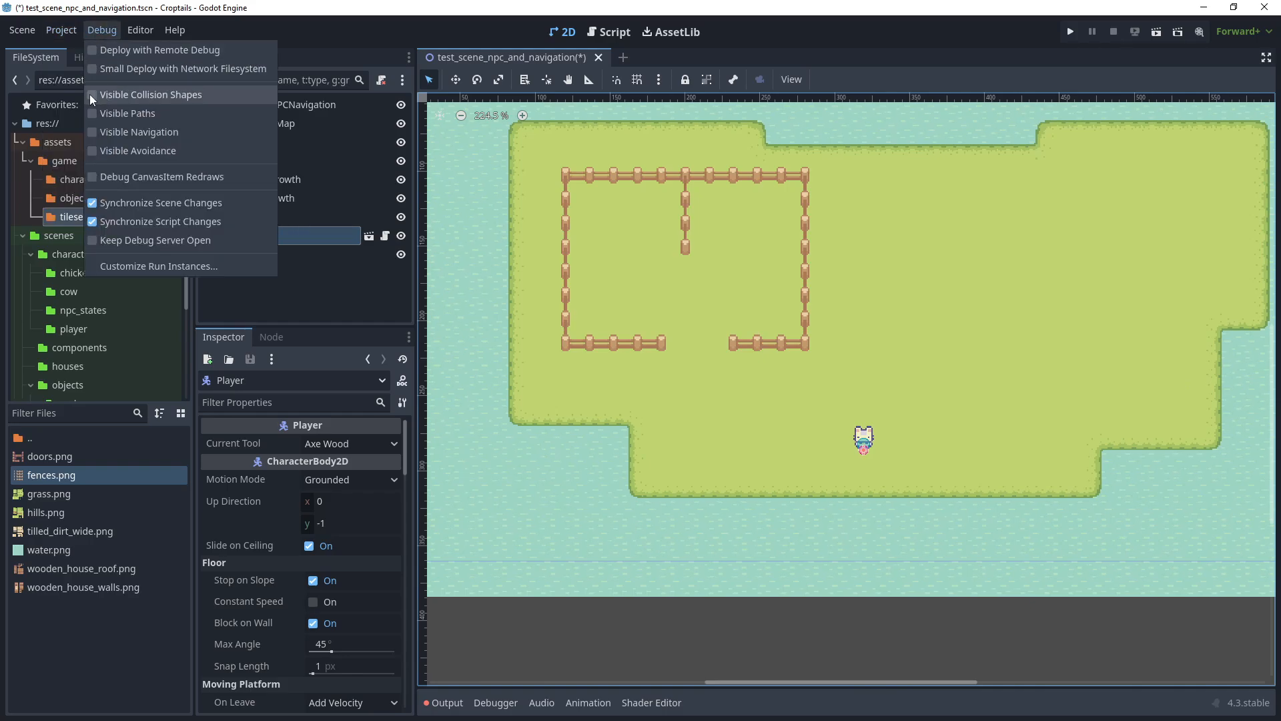
left_click(92, 93)
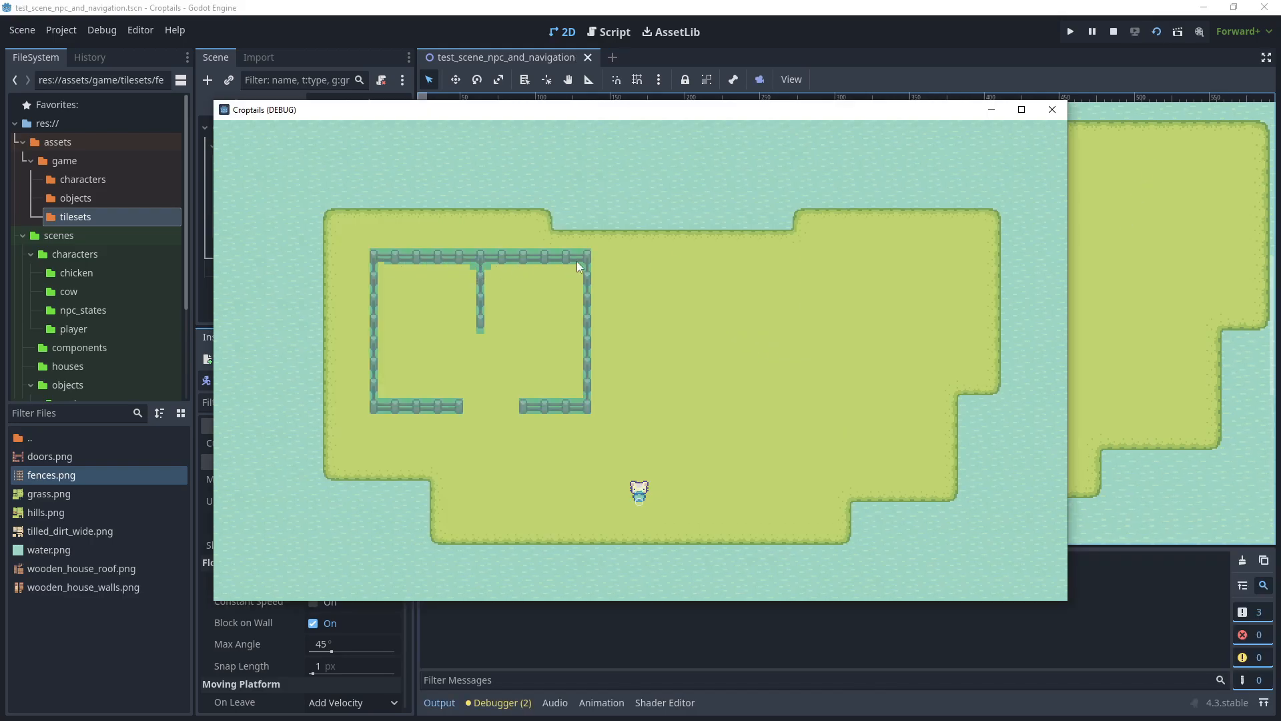
mouse_move(482, 342)
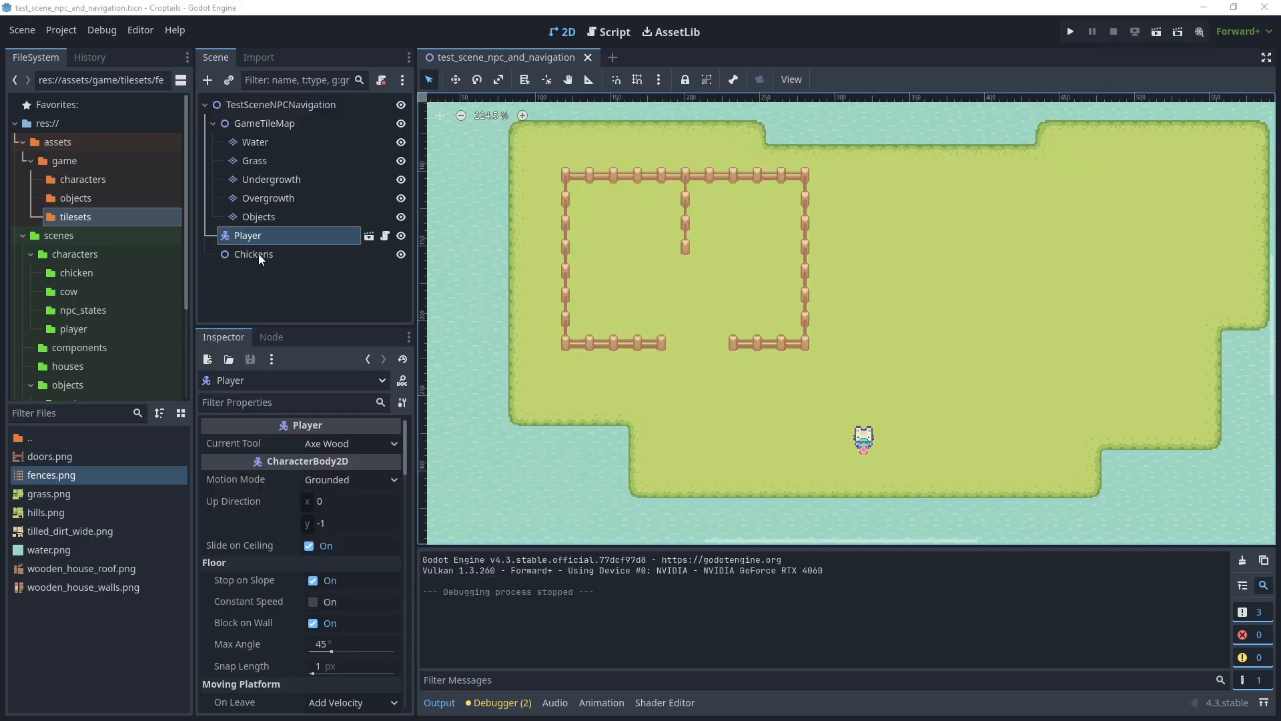
Add a NavigationRegion2D under Chickens with a new NavigationPolygon on the Chicken Navigation layer.
left_click(253, 254)
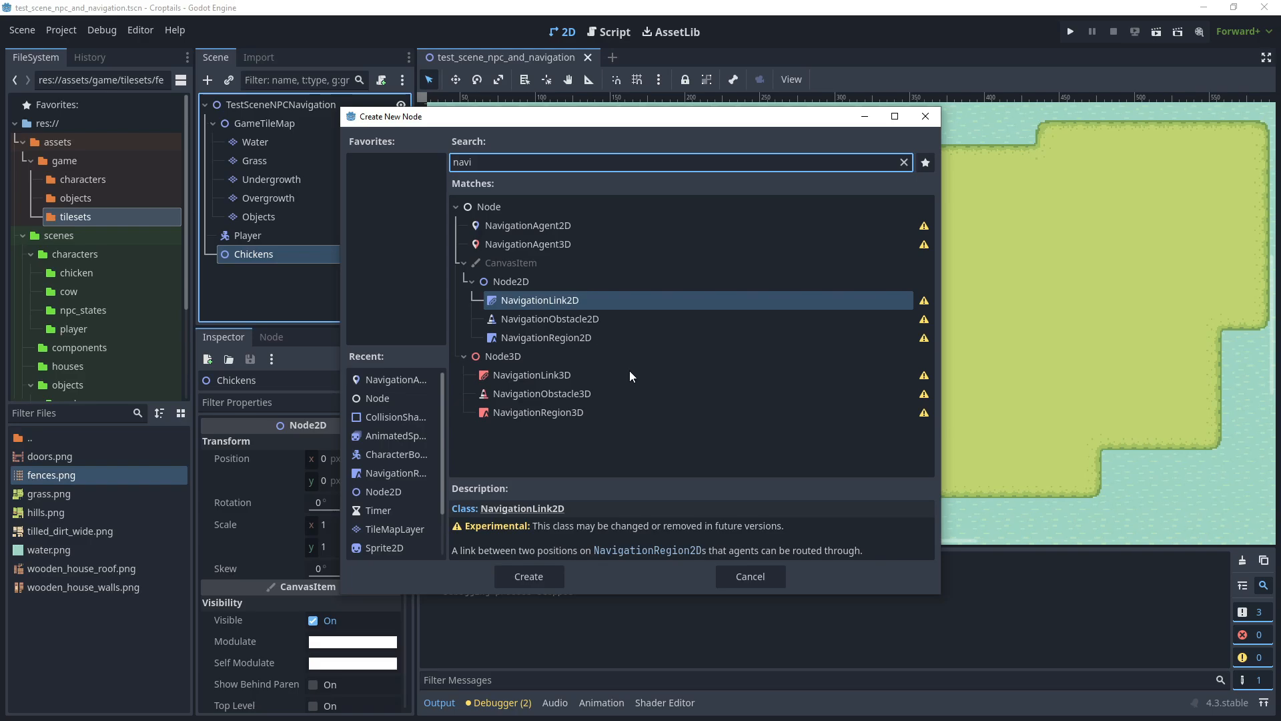
left_click(545, 337)
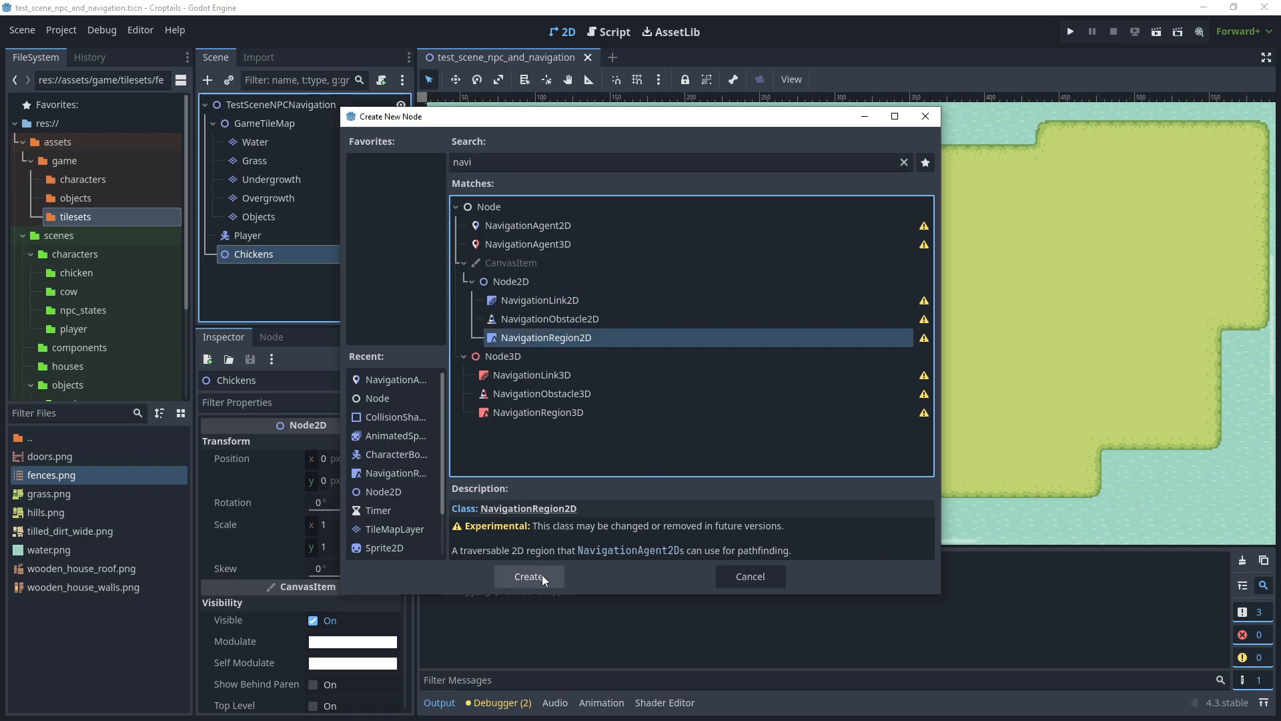
left_click(528, 576)
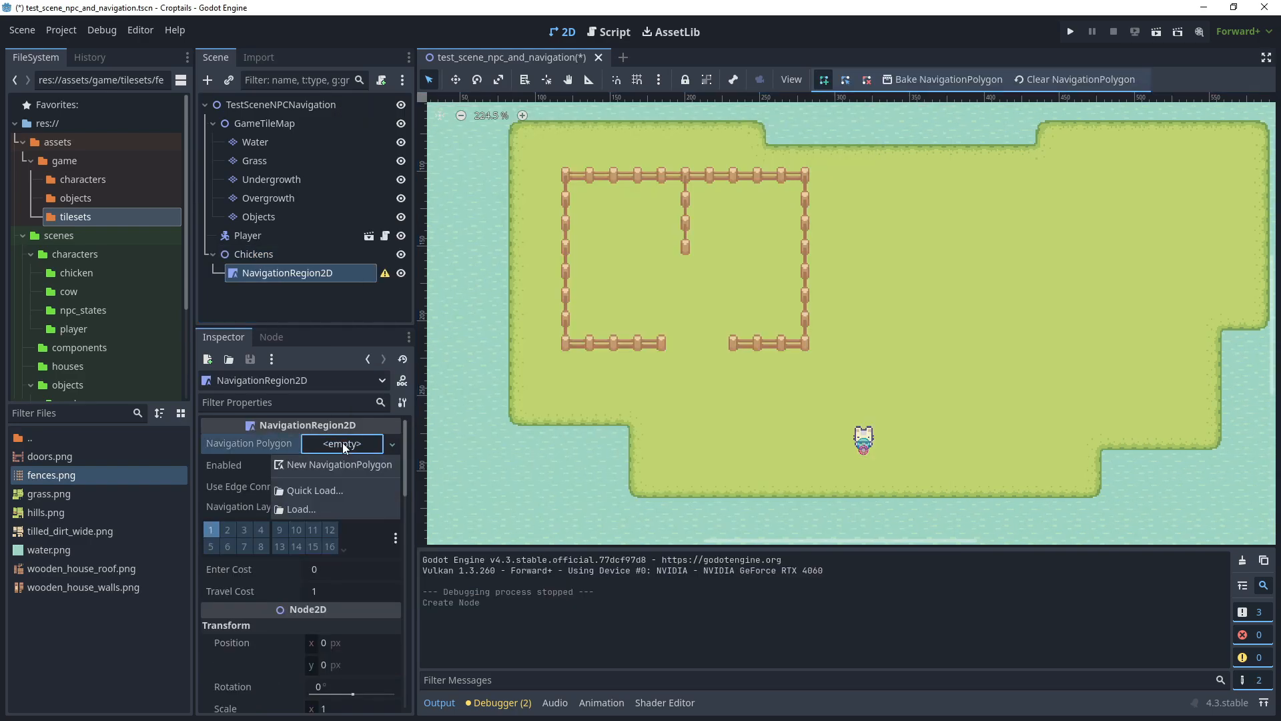
left_click(339, 464)
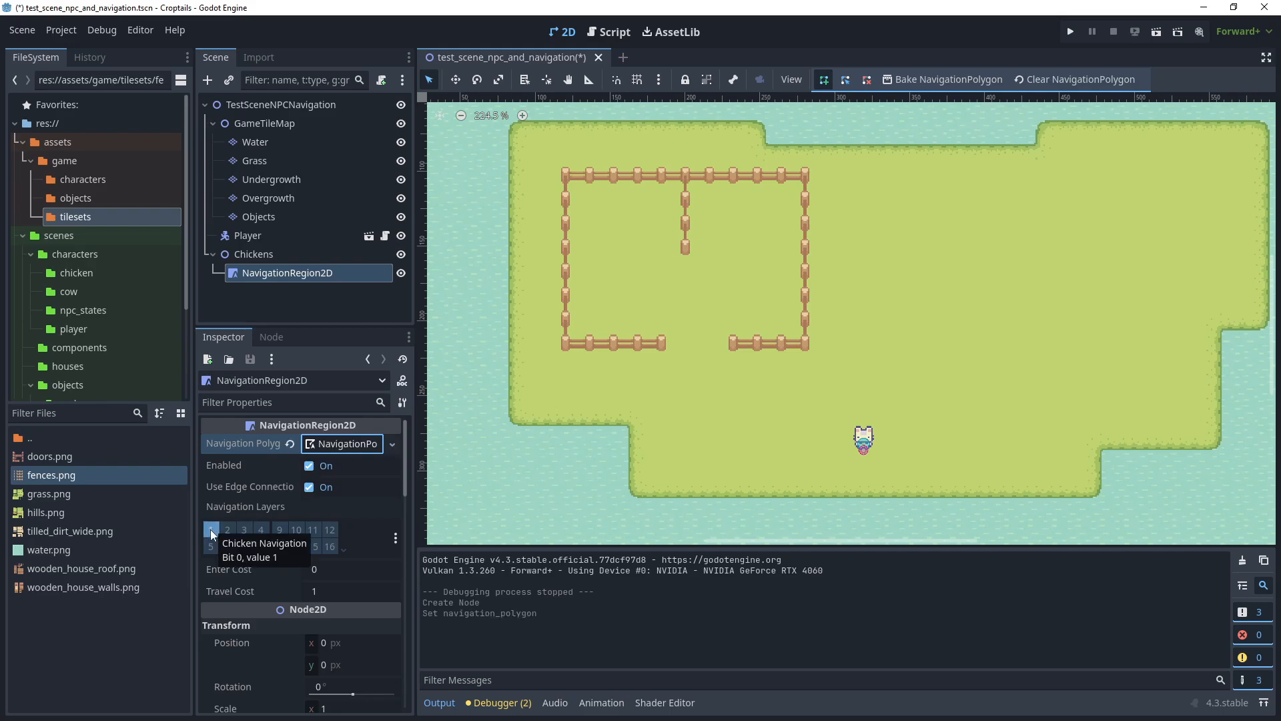
left_click(211, 530)
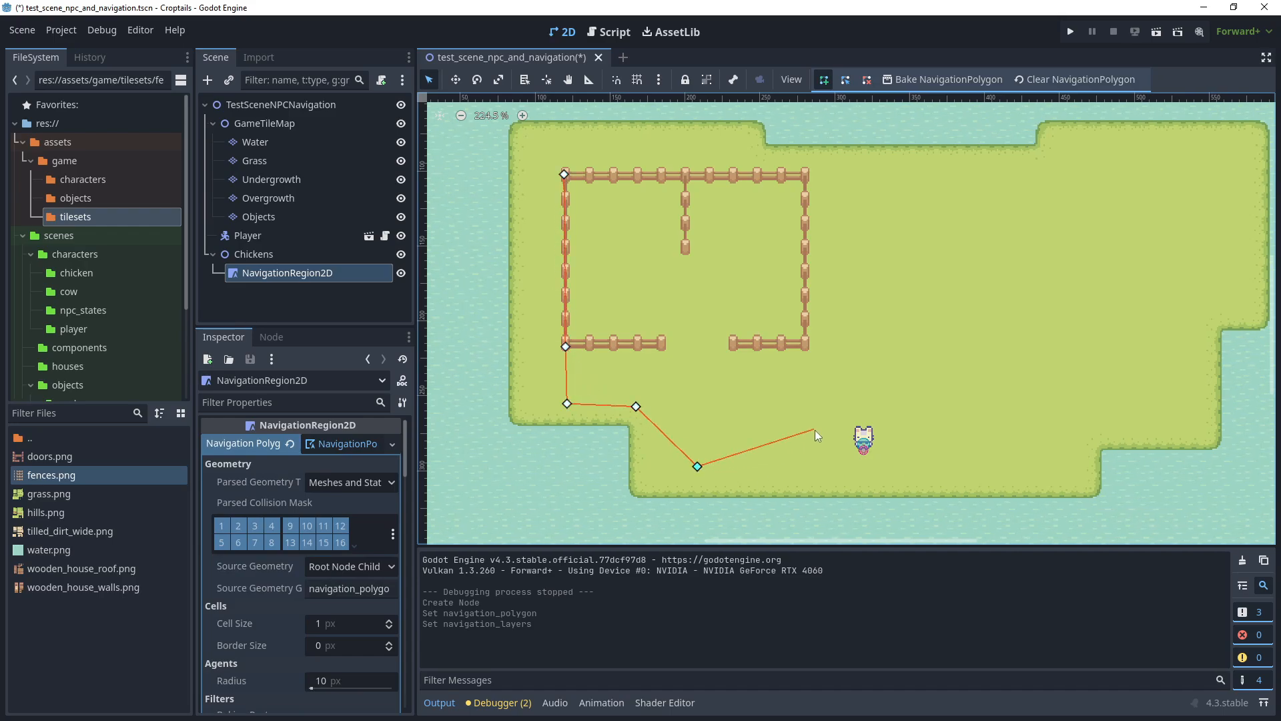
Draw the closed outline around the fenced pen and bake it.
left_click(562, 173)
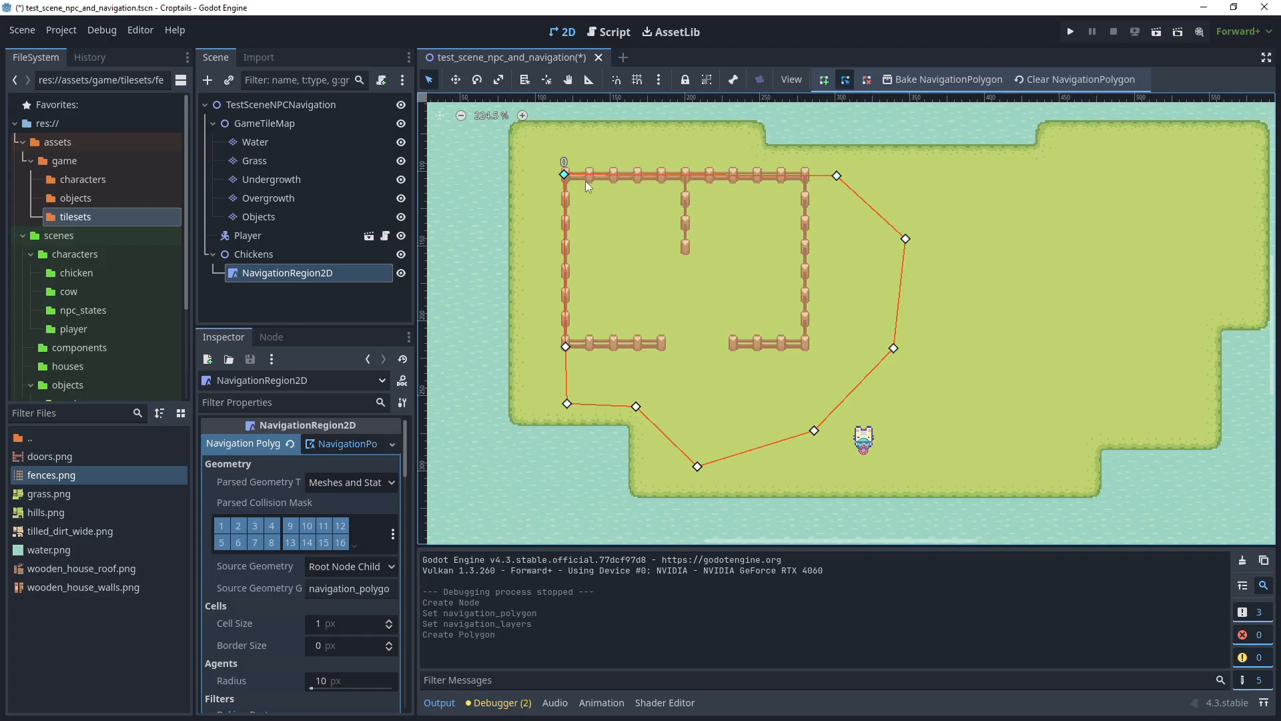
left_click(943, 79)
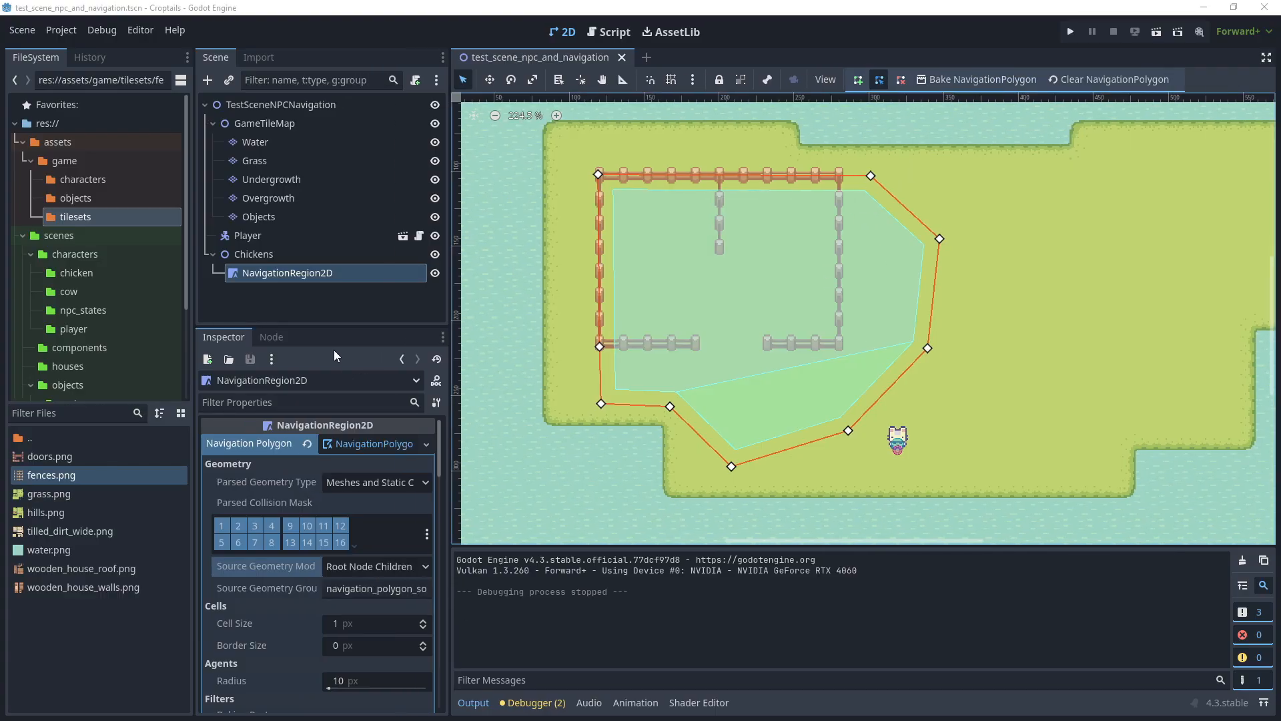
Enable Visible Navigation in the Debug menu for the test run.
left_click(102, 31)
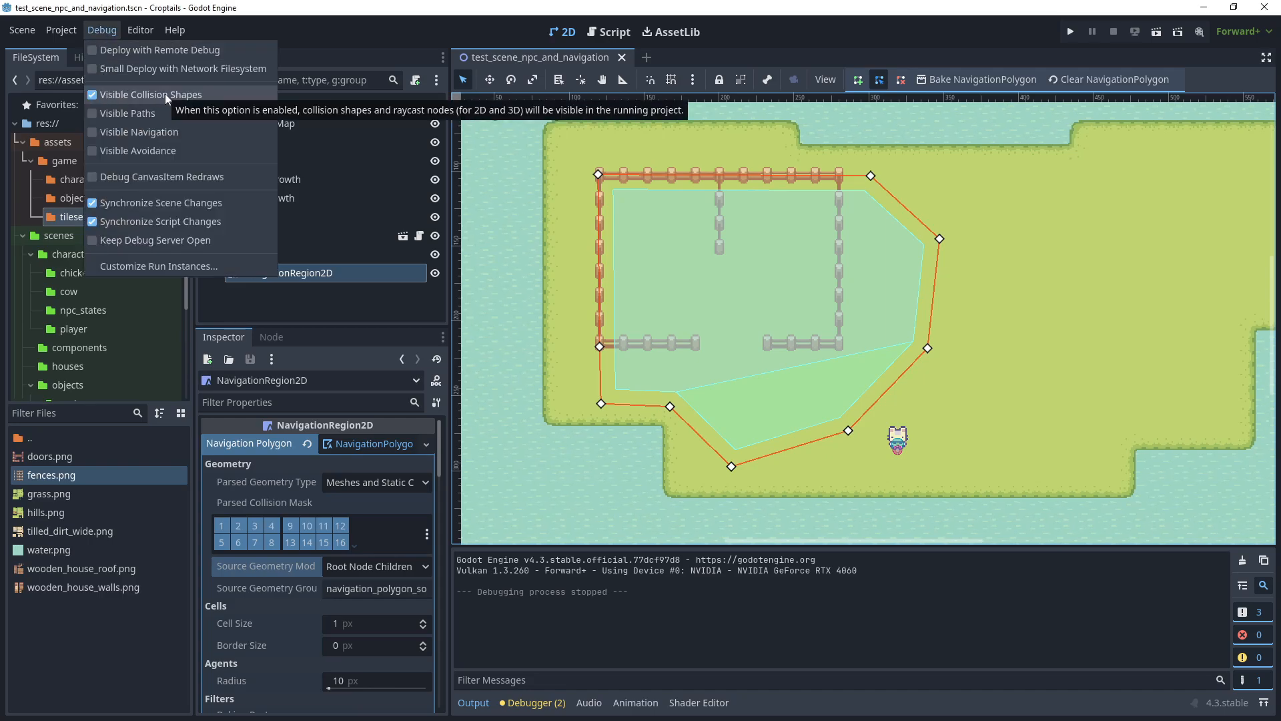
mouse_move(141, 132)
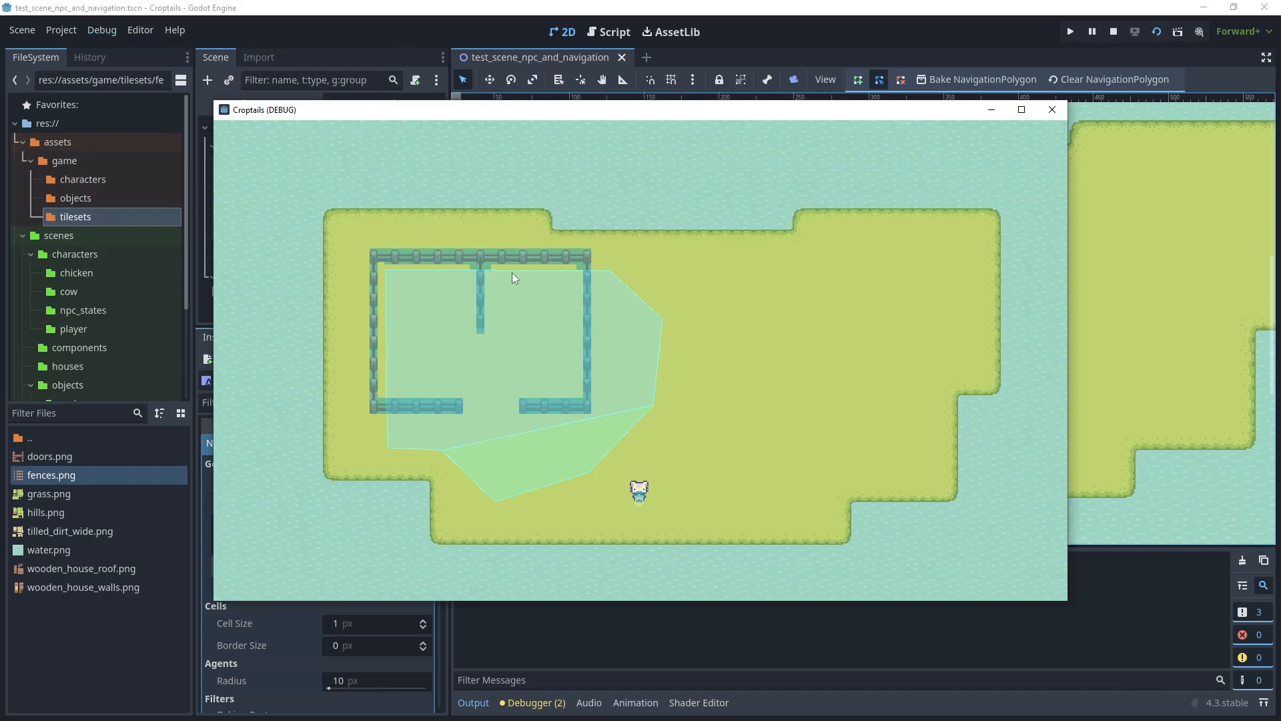
mouse_move(577, 261)
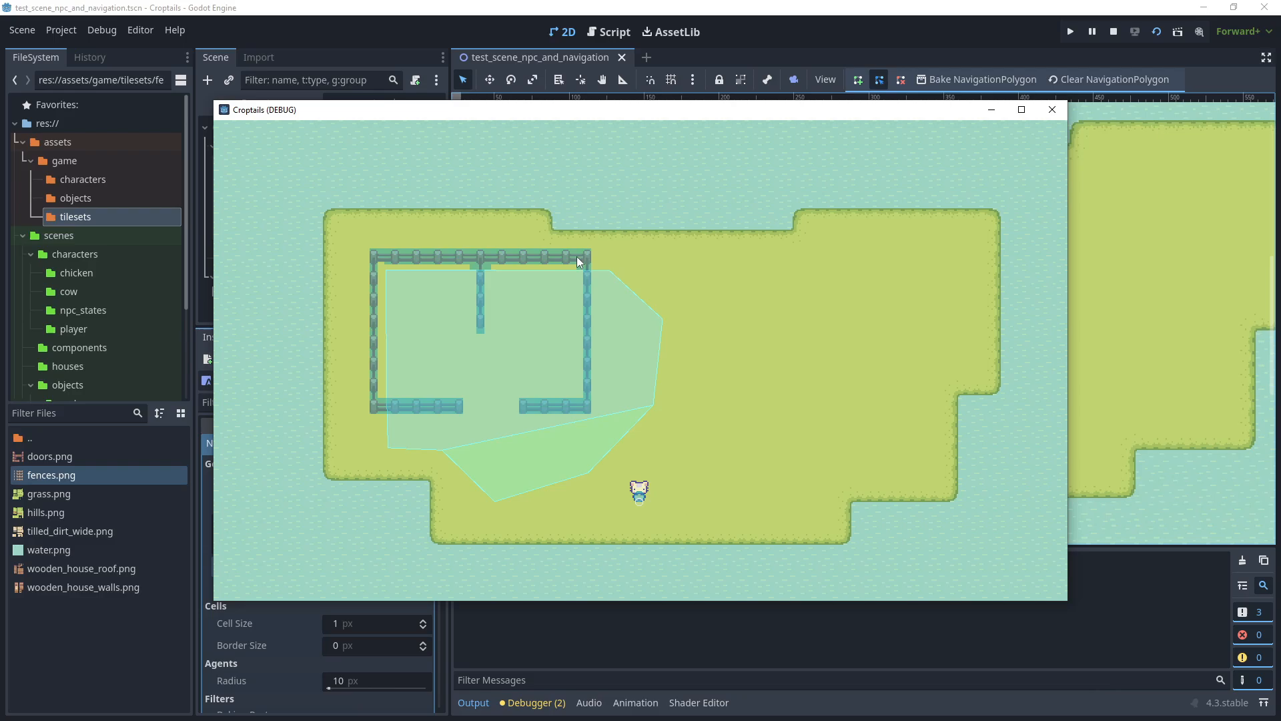
mouse_move(503, 271)
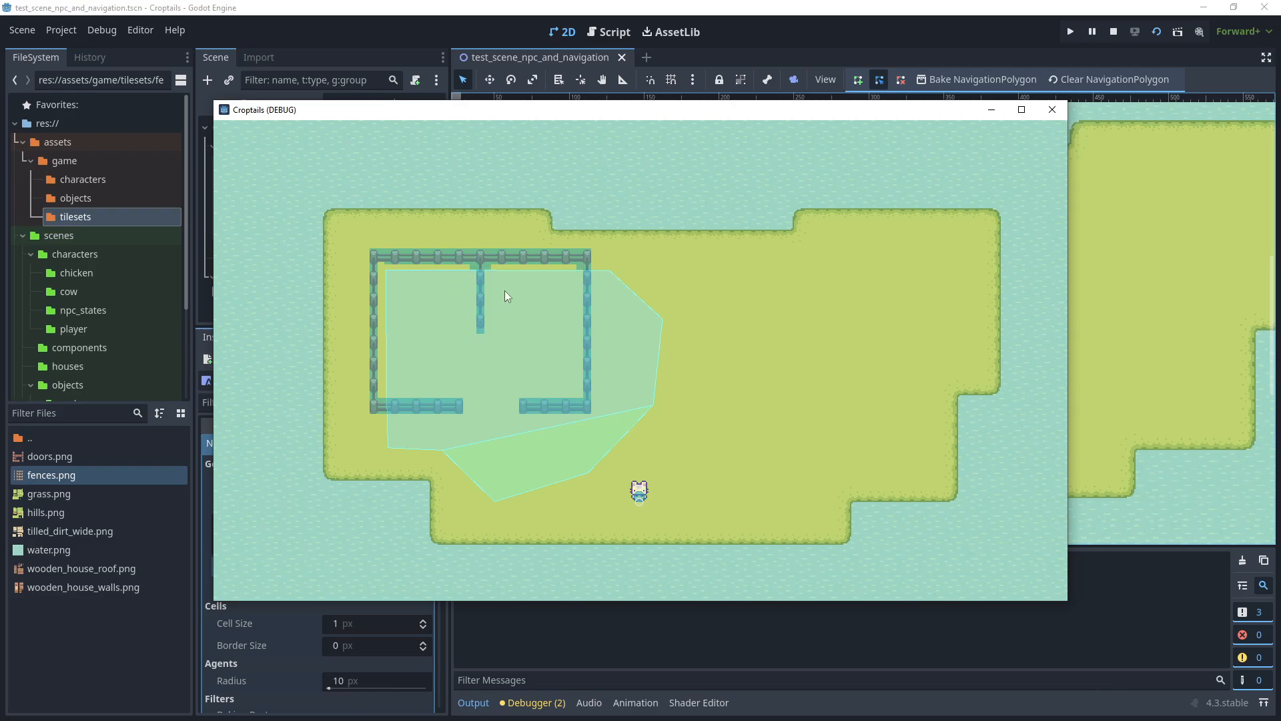
mouse_move(506, 313)
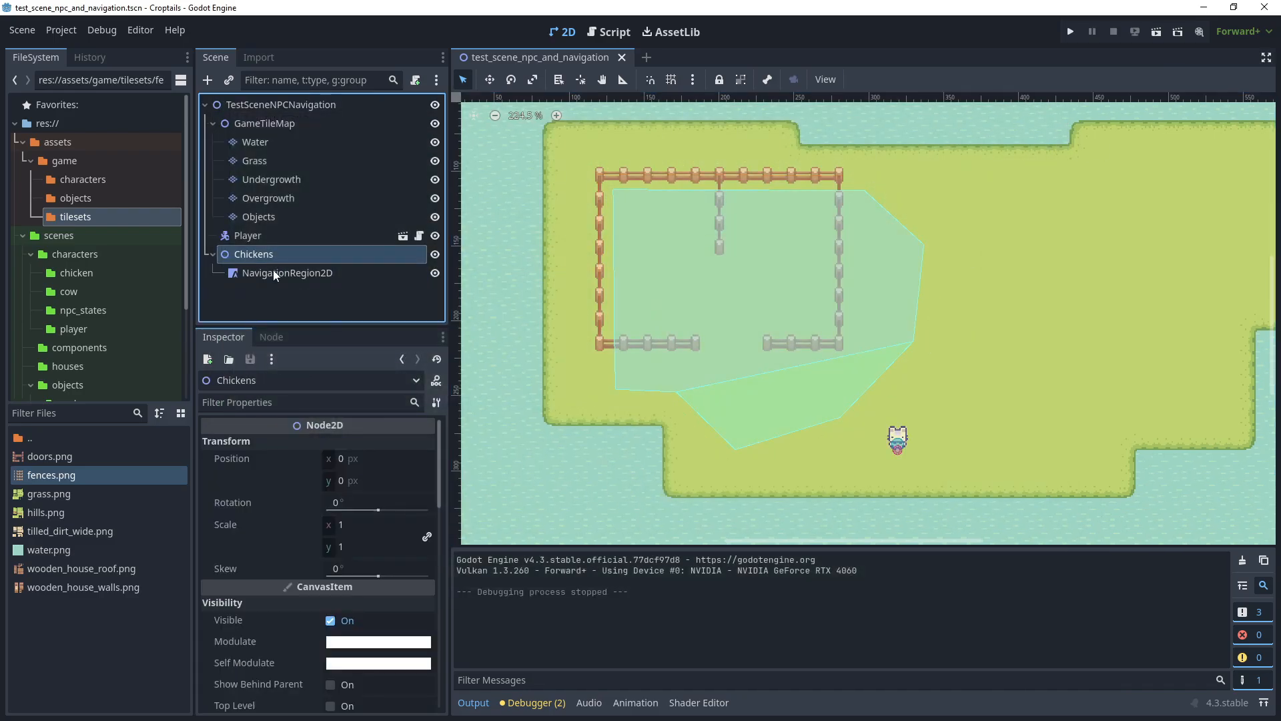
Switch the chicken region's NavigationPolygon Source Geometry Mode to Group Explicit and select its group name field.
left_click(287, 272)
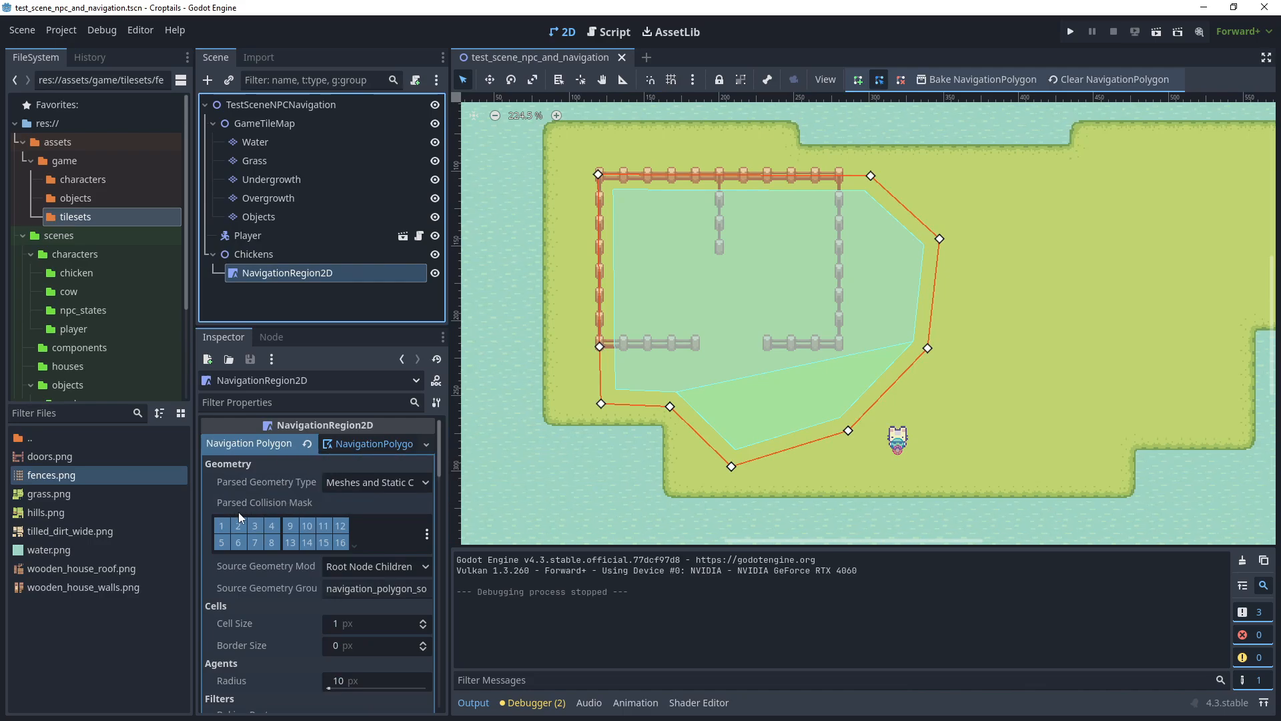
mouse_move(220, 525)
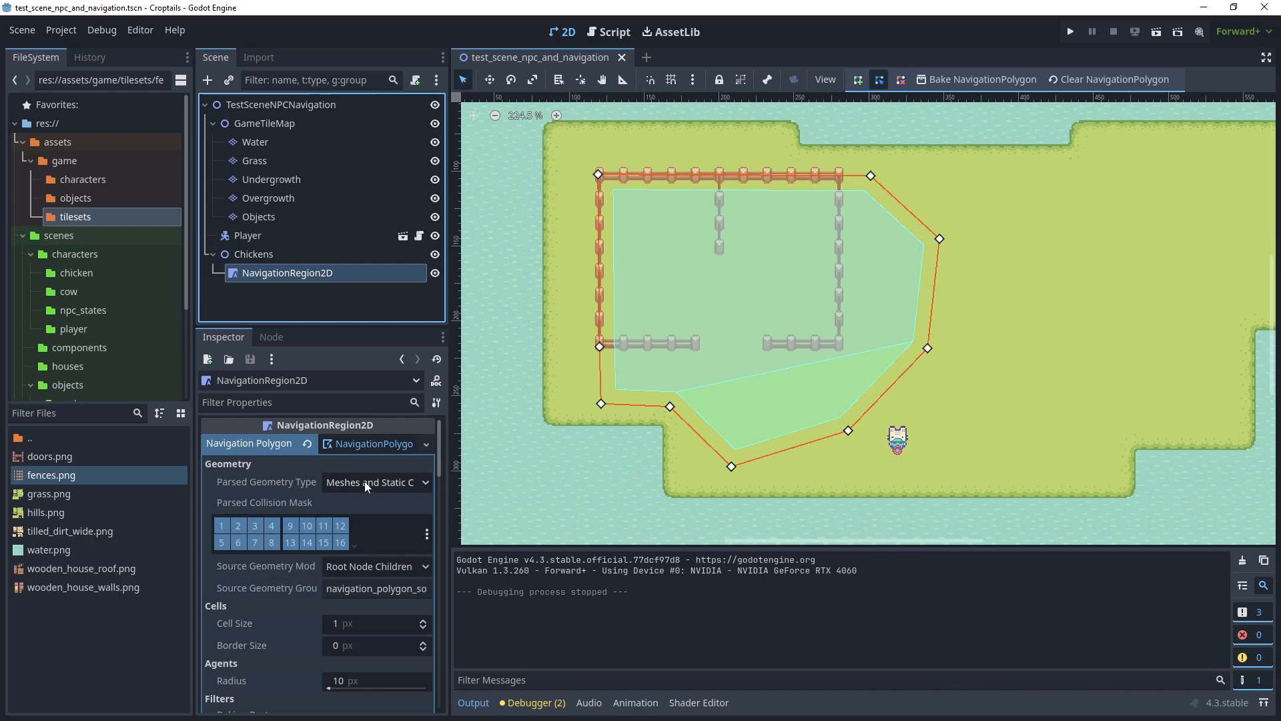
left_click(375, 481)
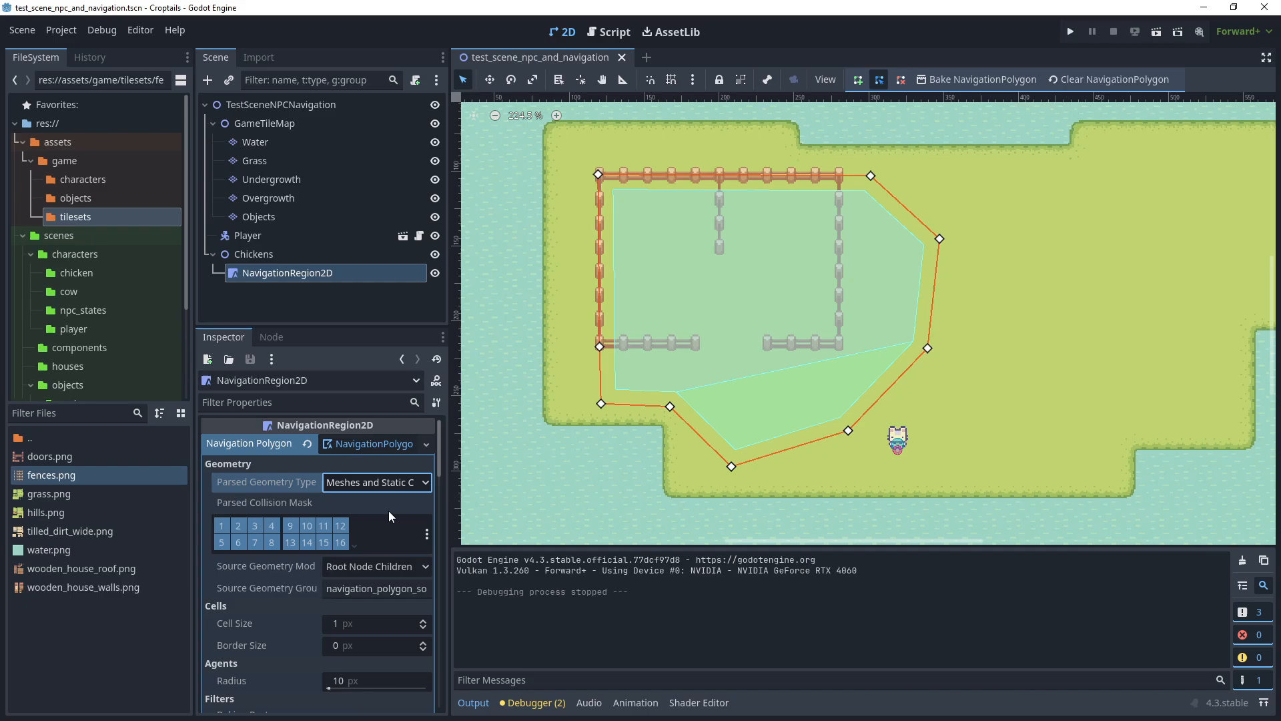
mouse_move(231, 572)
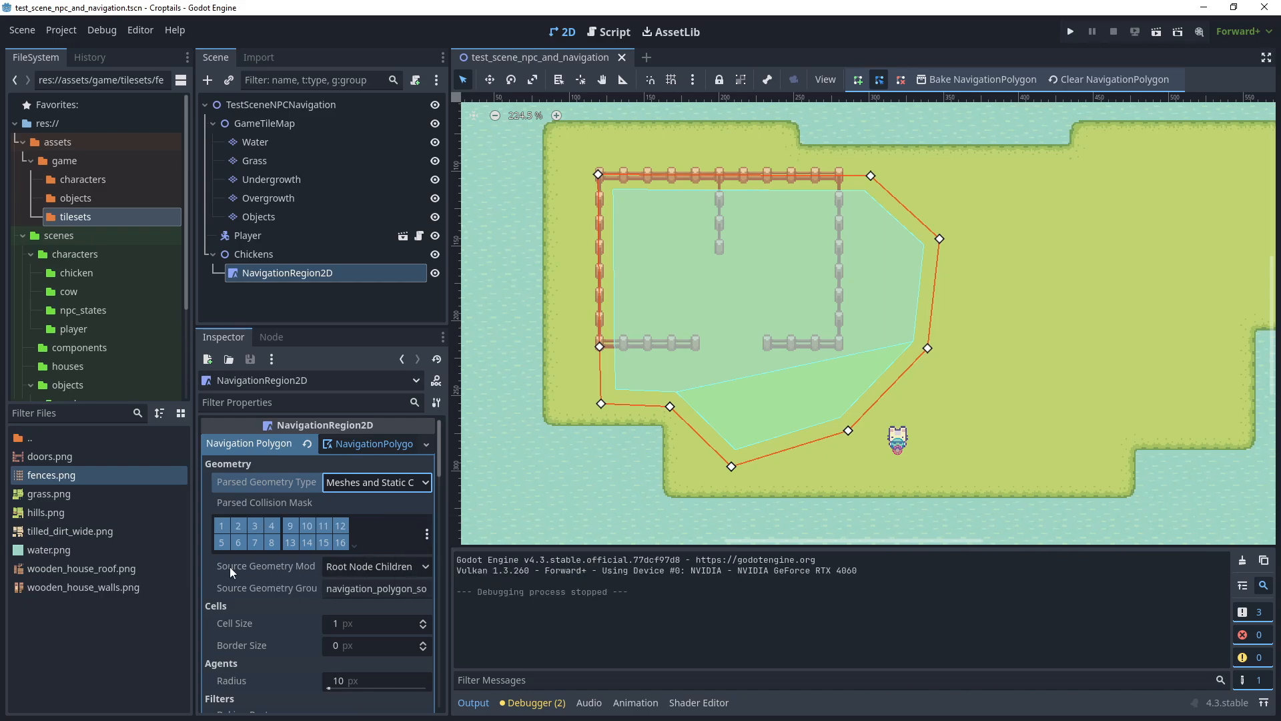
left_click(375, 566)
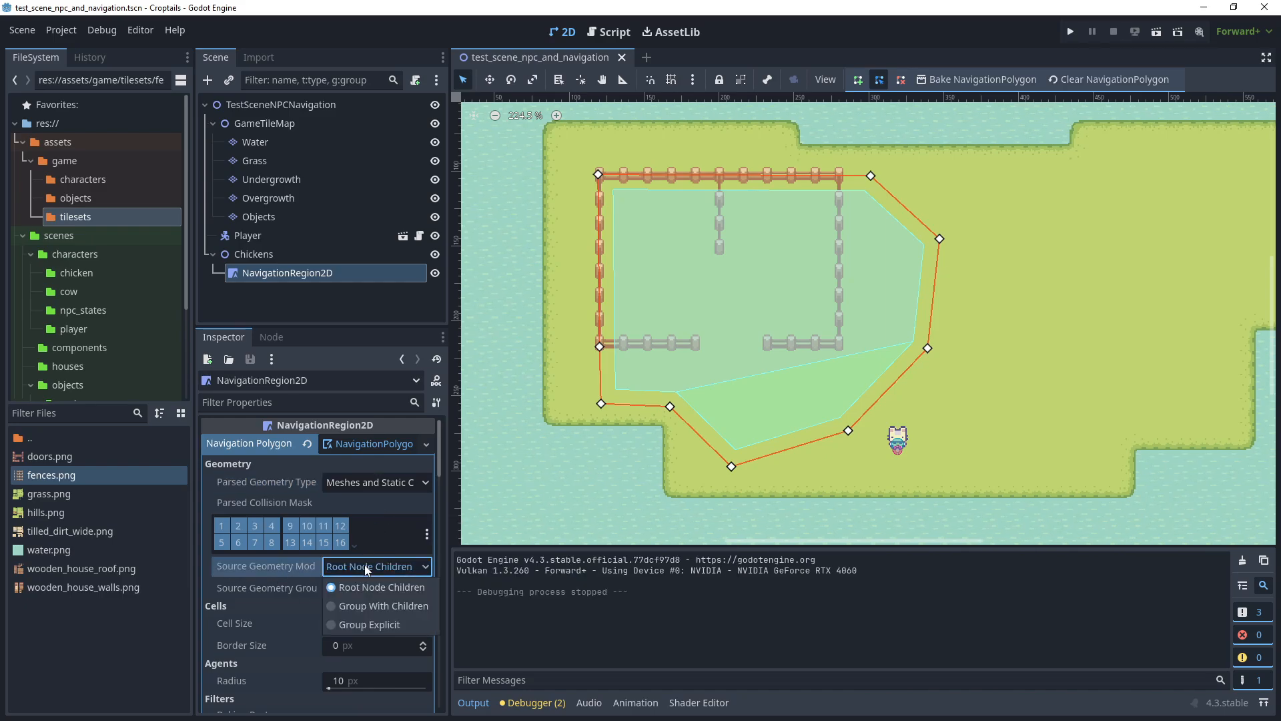
mouse_move(368, 624)
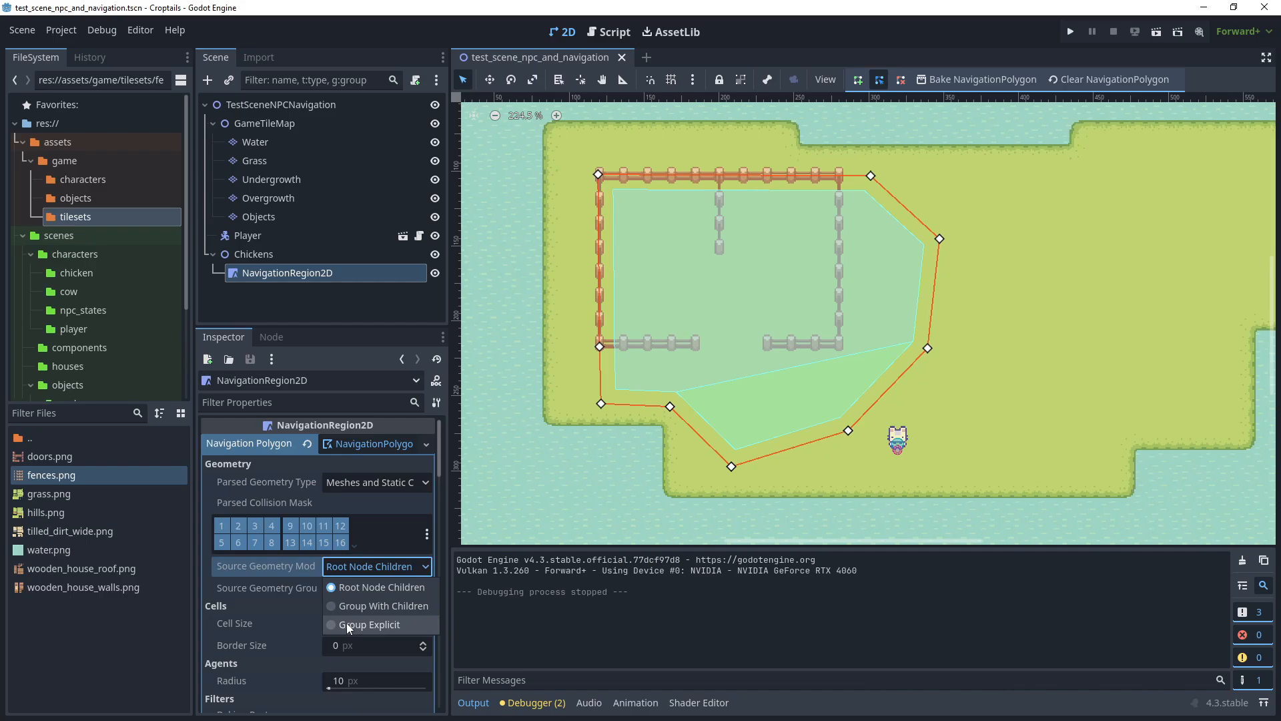
left_click(369, 625)
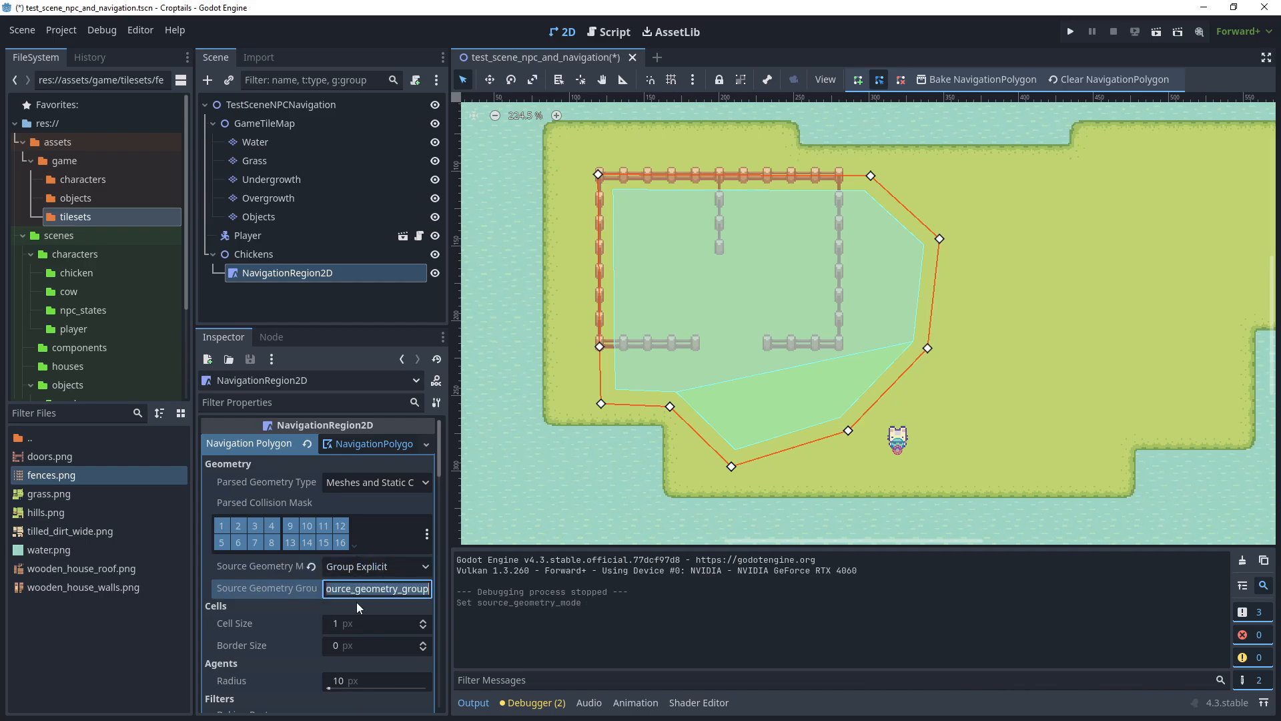
left_click(257, 217)
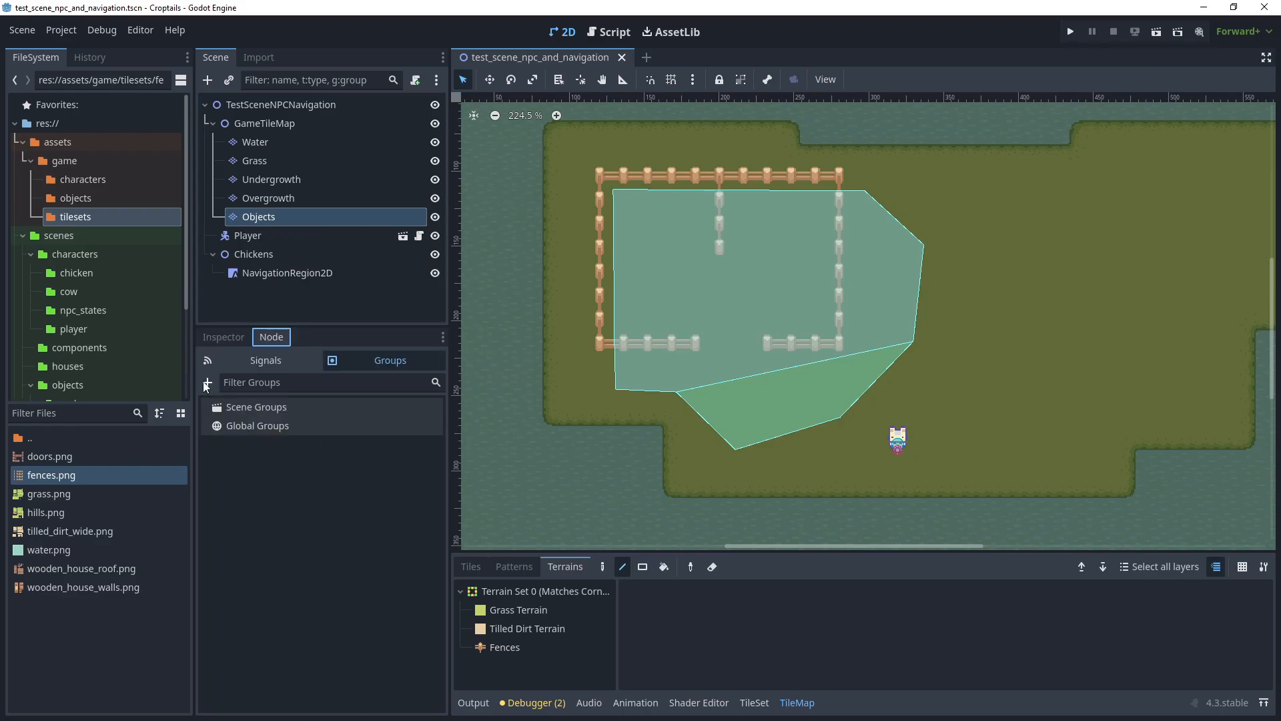
Add the Objects tile layer to the global group navigation_polygon_source_geometry_group, then reselect the chickens' region.
left_click(206, 382)
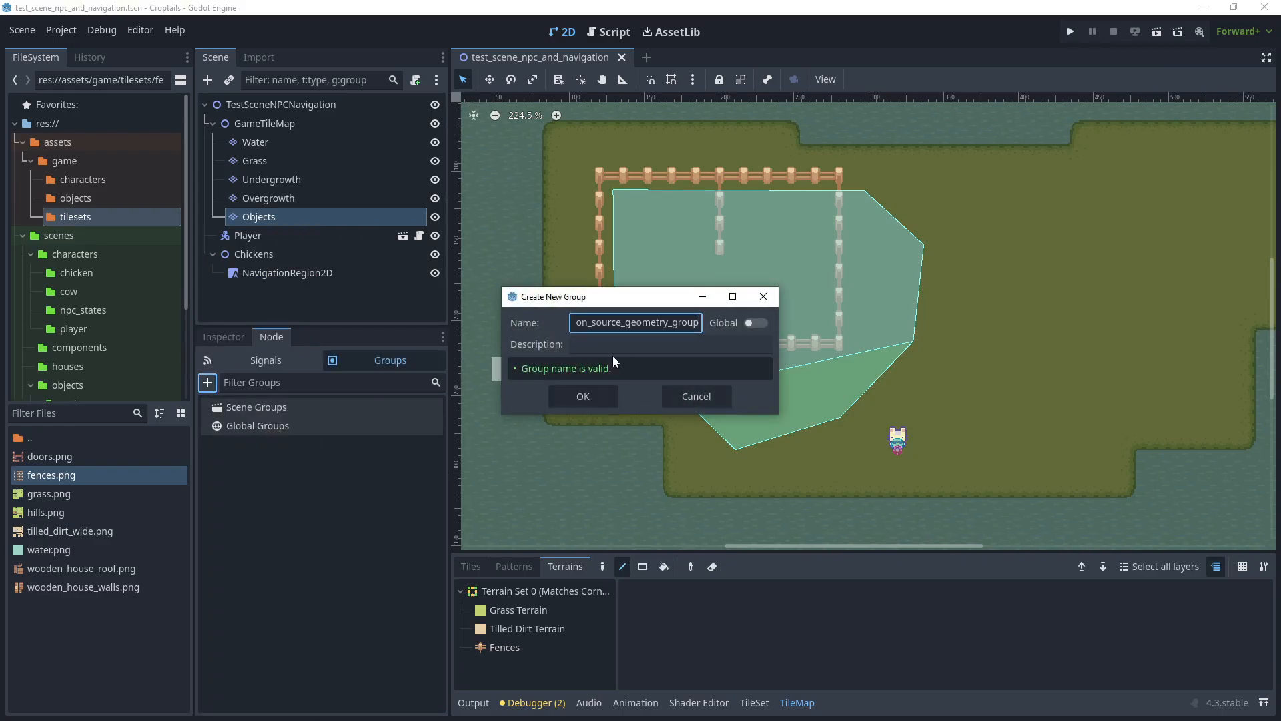
left_click(753, 321)
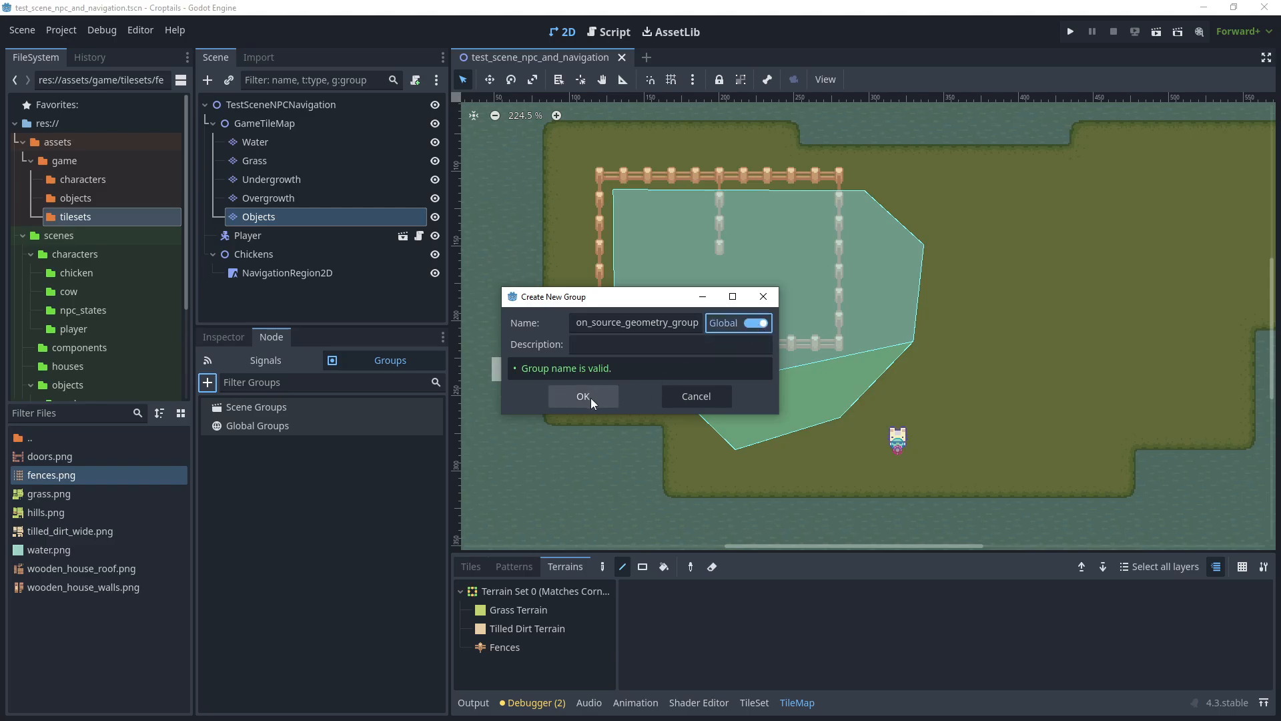
left_click(582, 397)
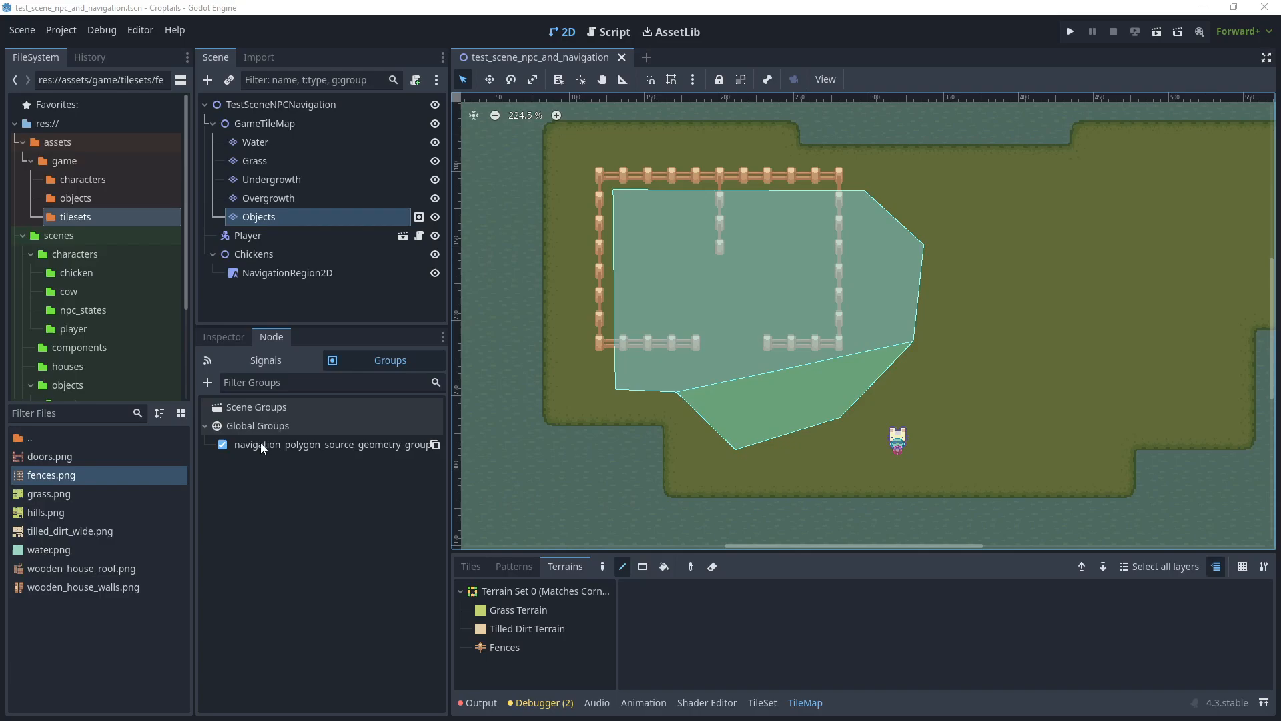
mouse_move(343, 452)
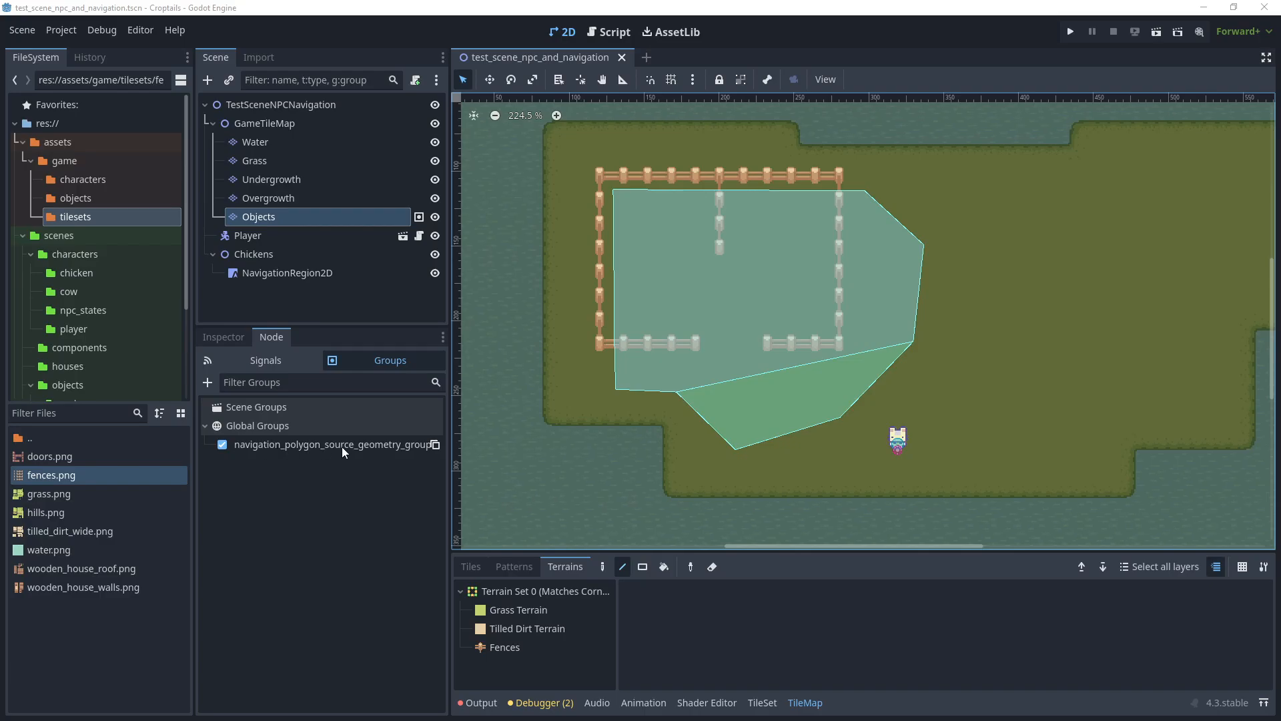
left_click(287, 272)
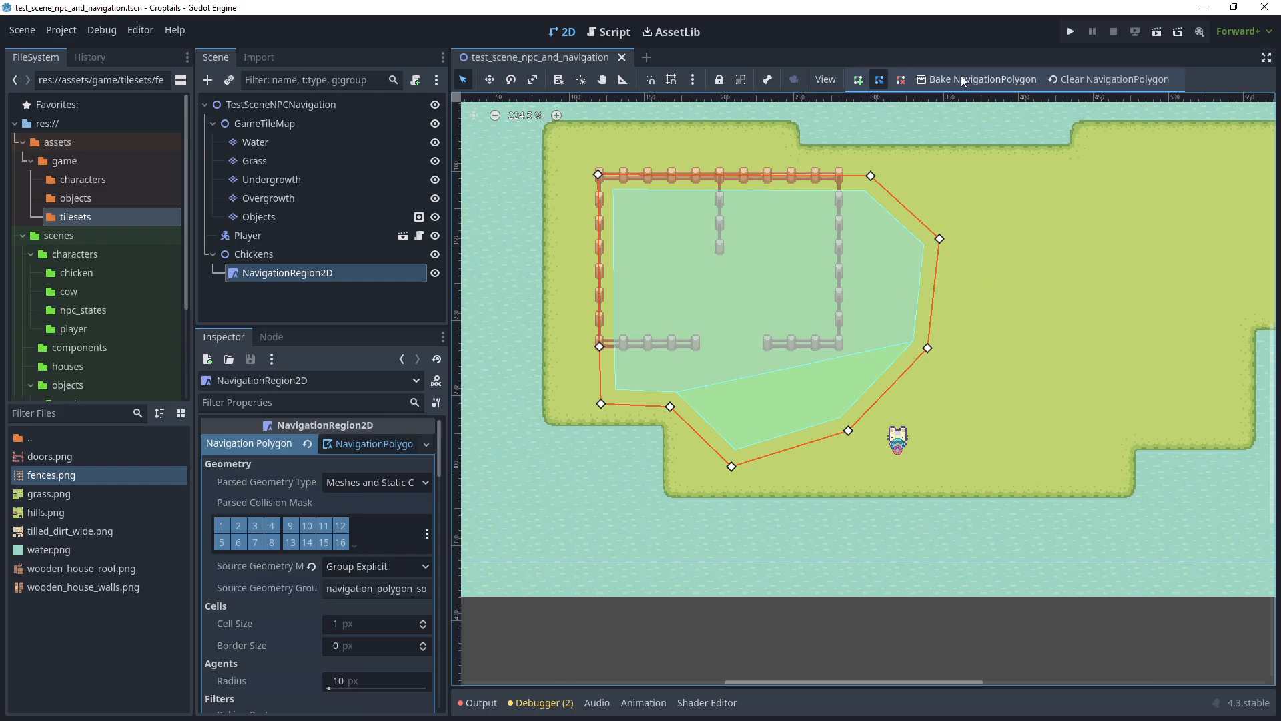
Re-bake the chicken pen's NavigationPolygon so the fences are carved out of the mesh.
left_click(981, 79)
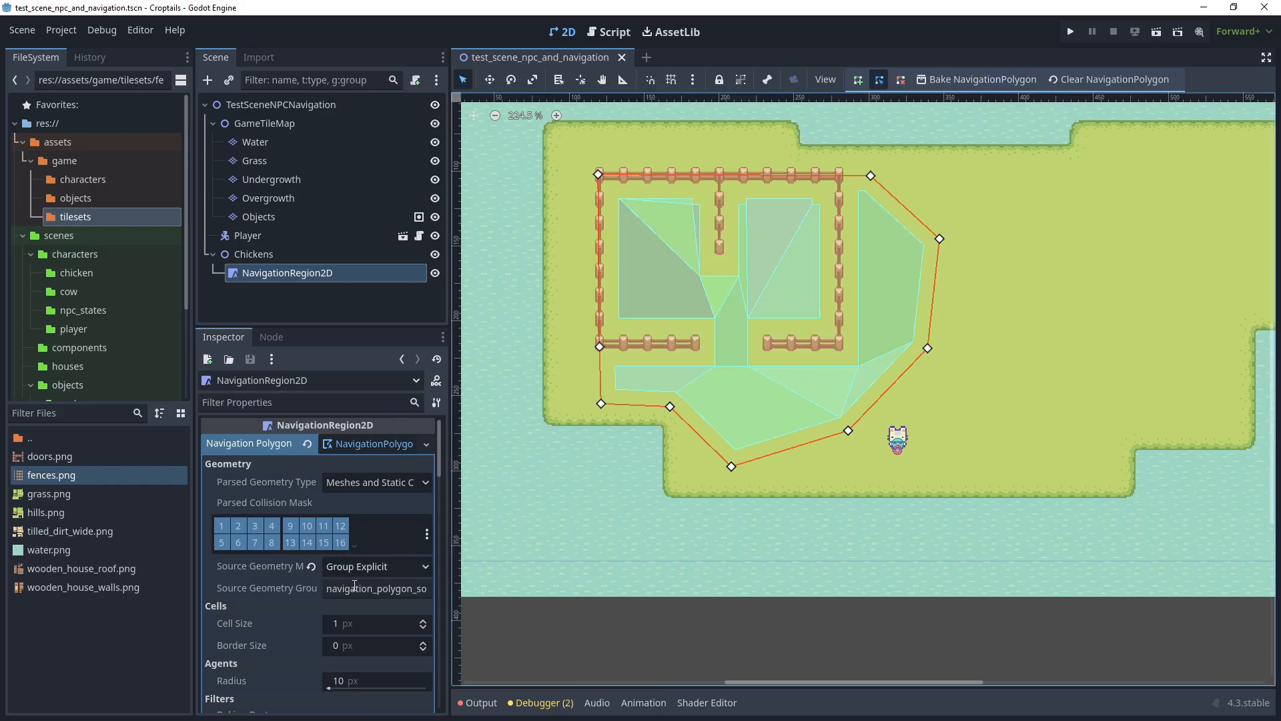
mouse_move(720, 175)
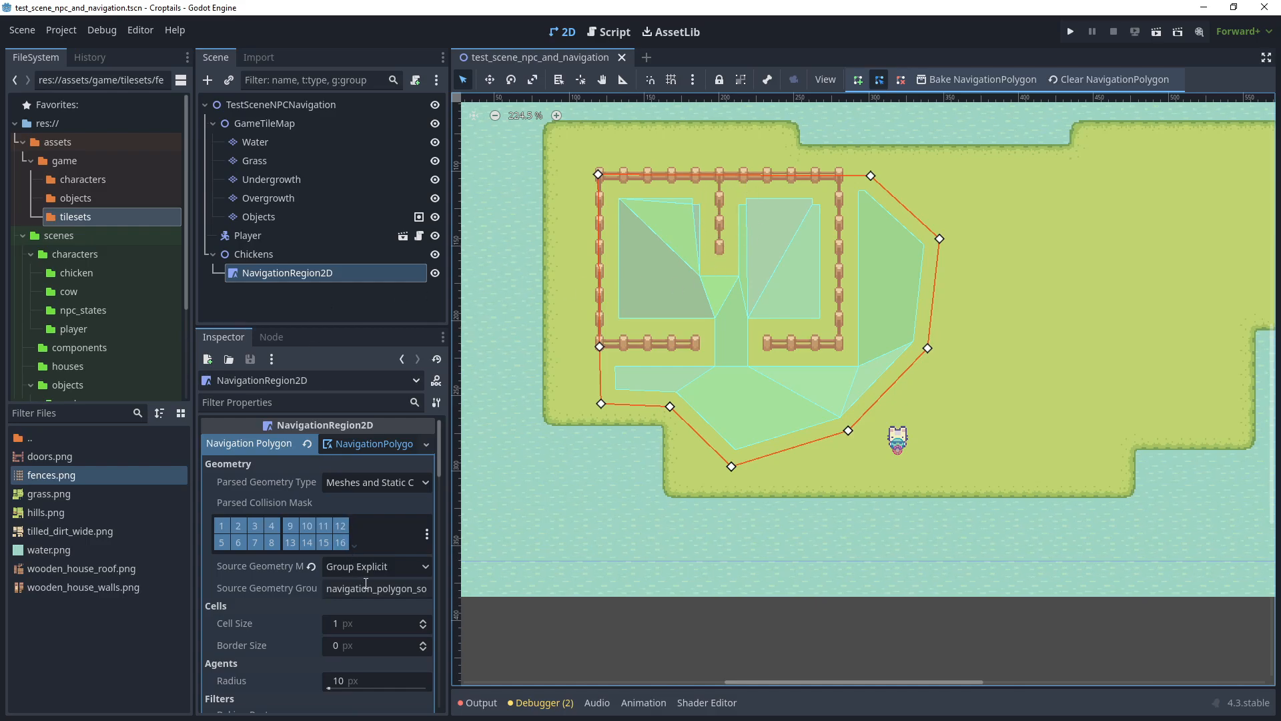
mouse_move(734, 361)
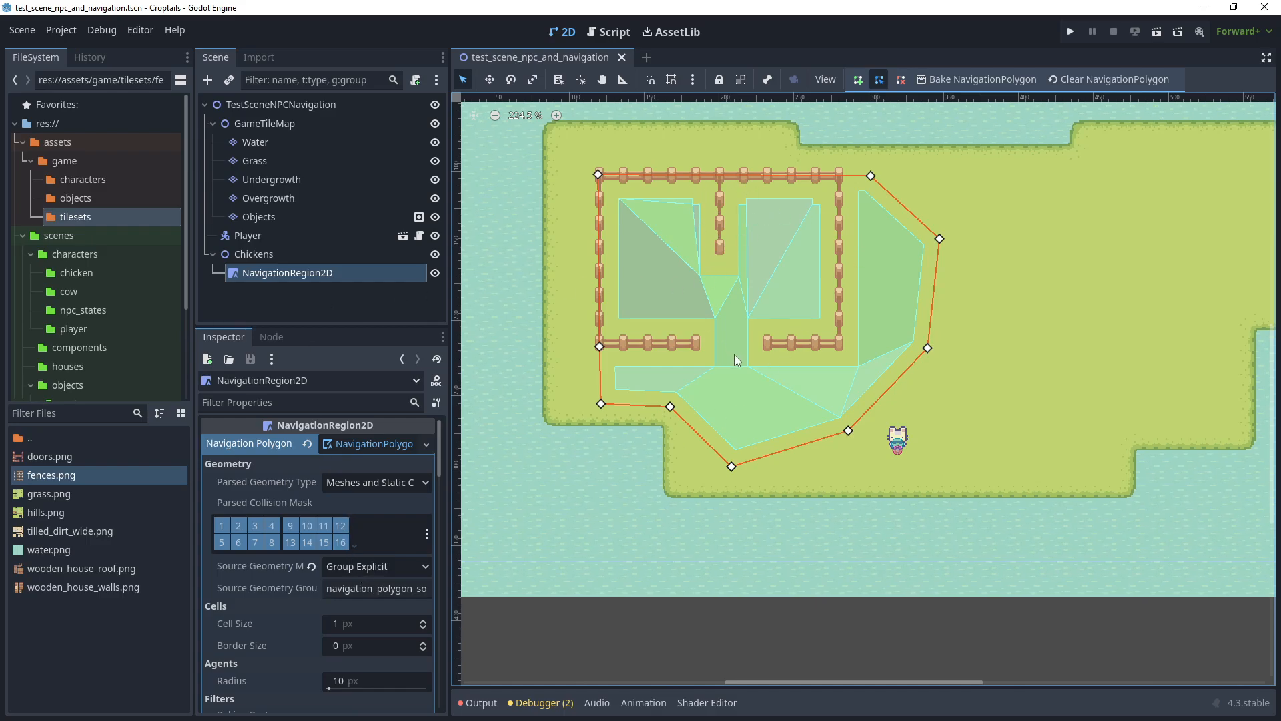
mouse_move(611, 263)
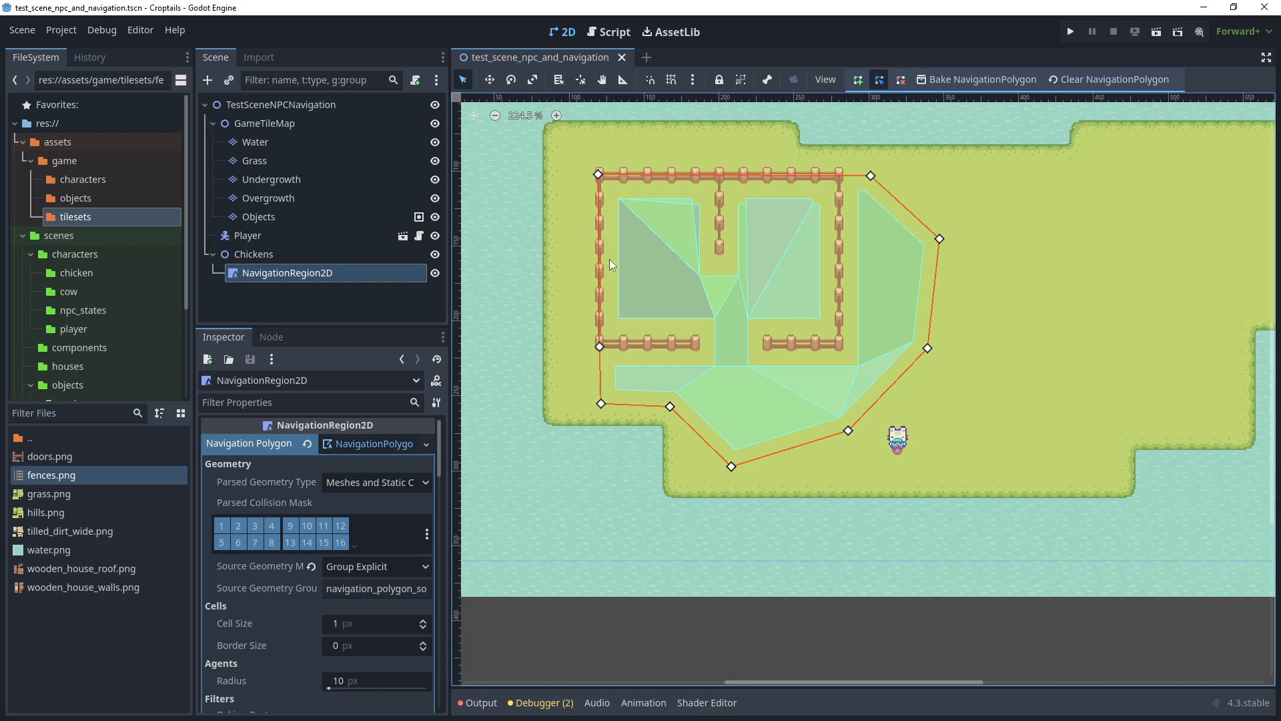
mouse_move(836, 391)
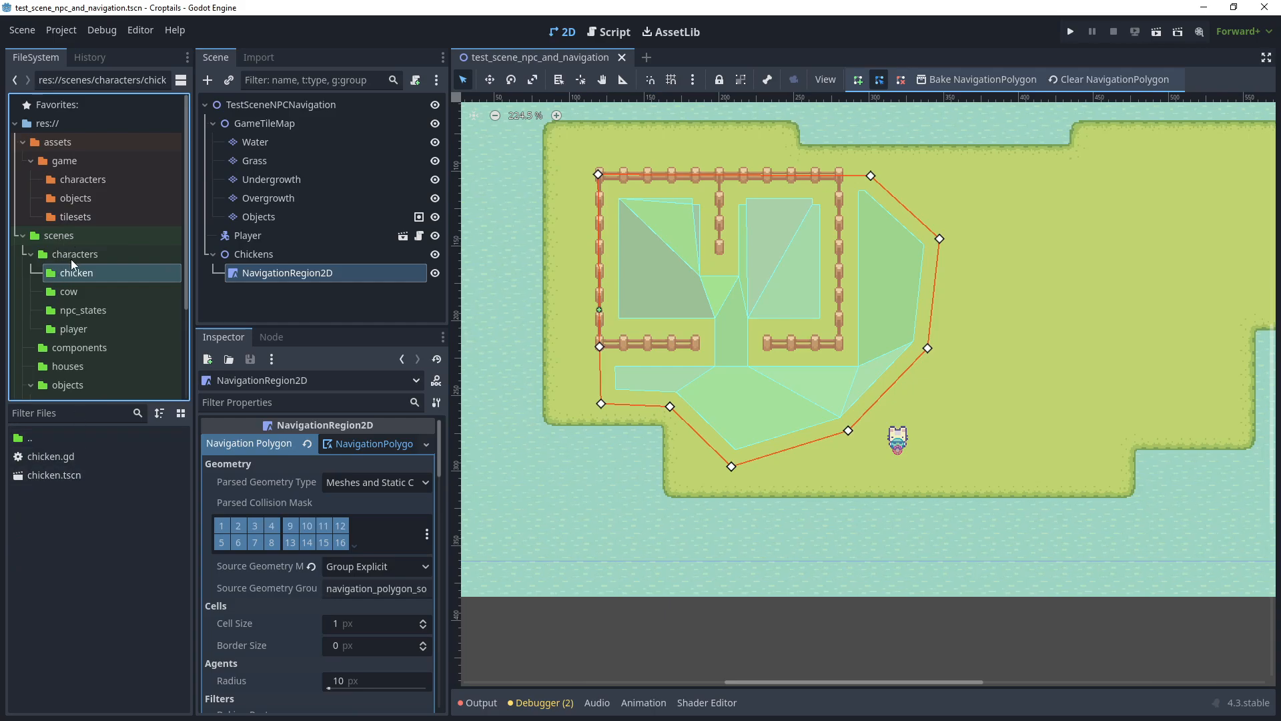
Instance chicken.tscn under Chickens, duplicate it into several chickens, and run the level.
left_click(53, 475)
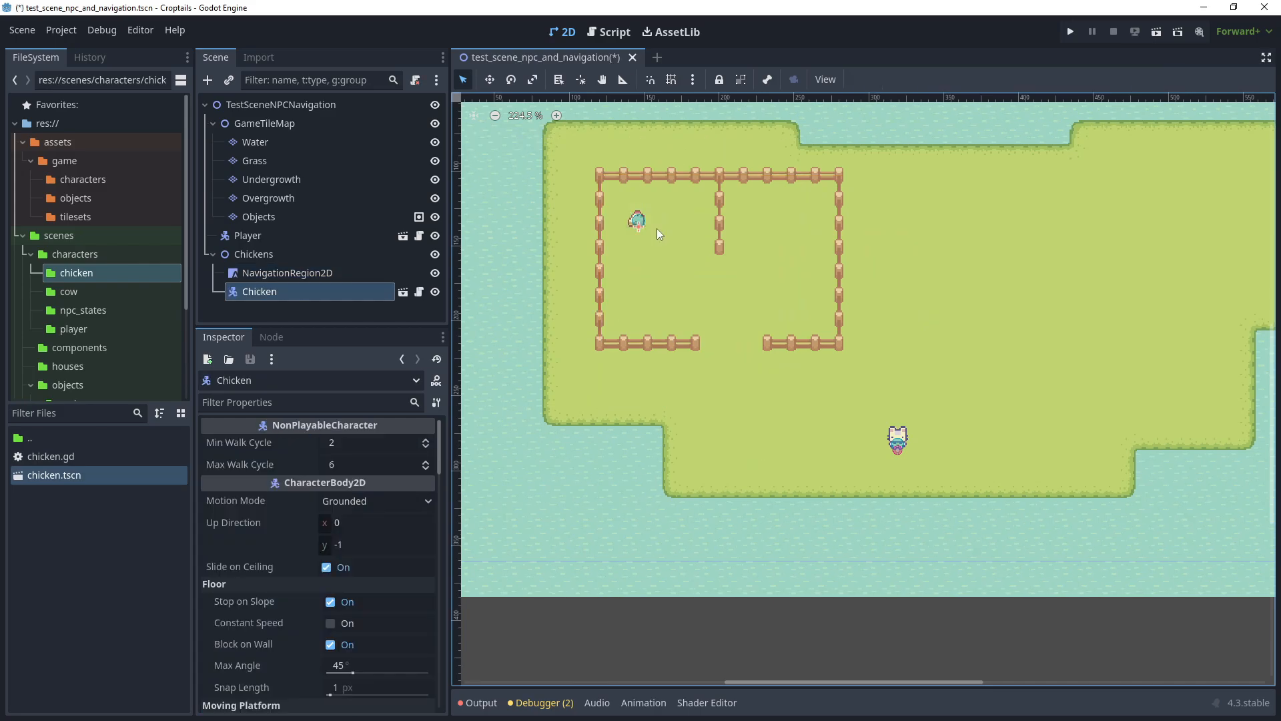
right_click(259, 291)
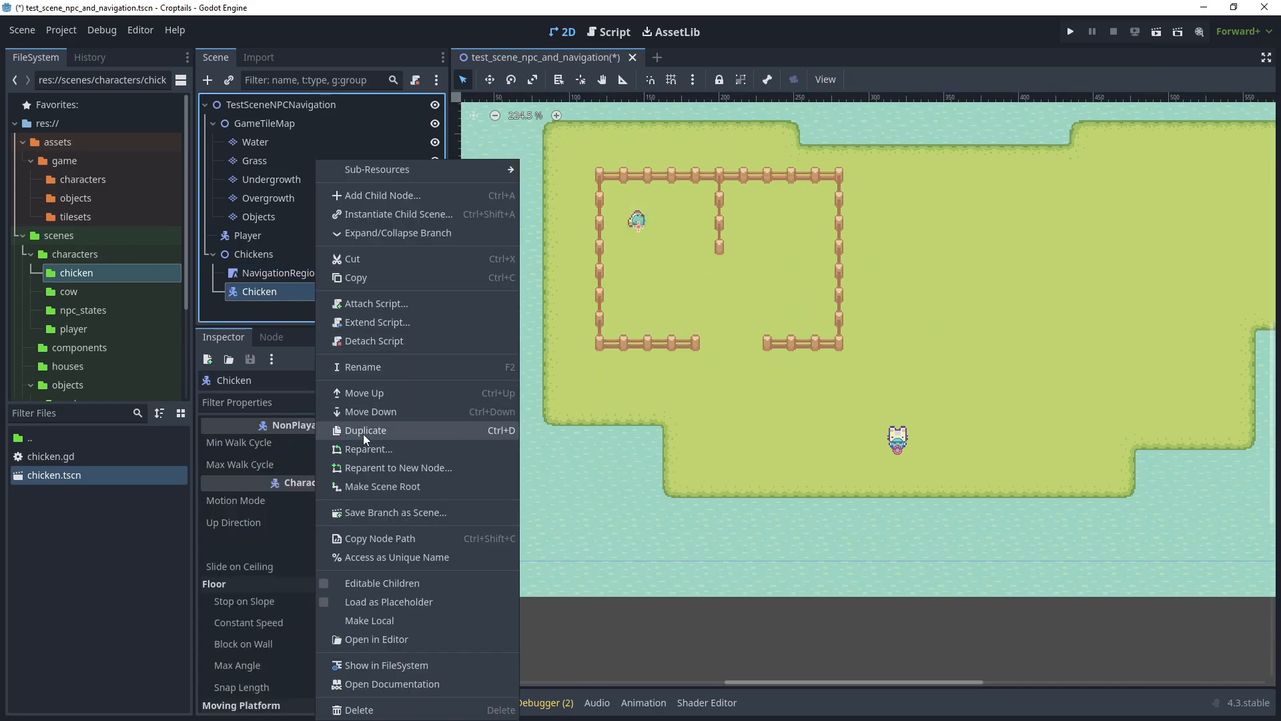
left_click(366, 429)
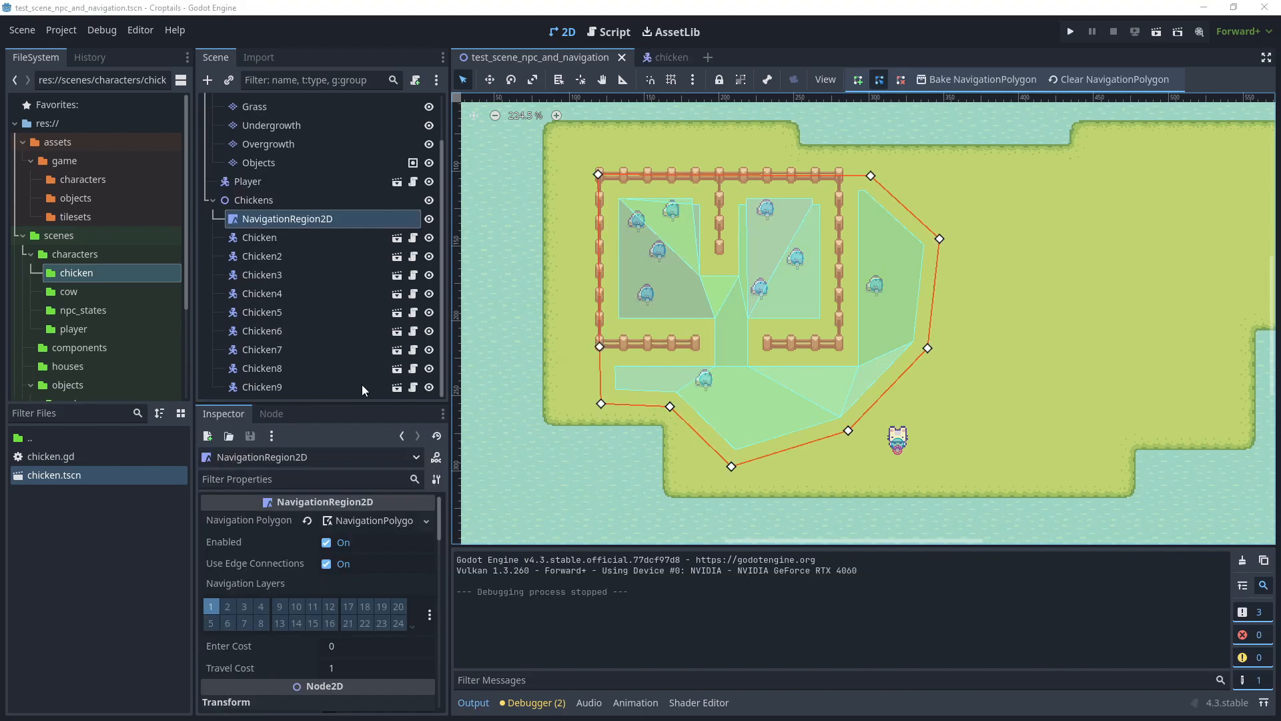
mouse_move(515, 89)
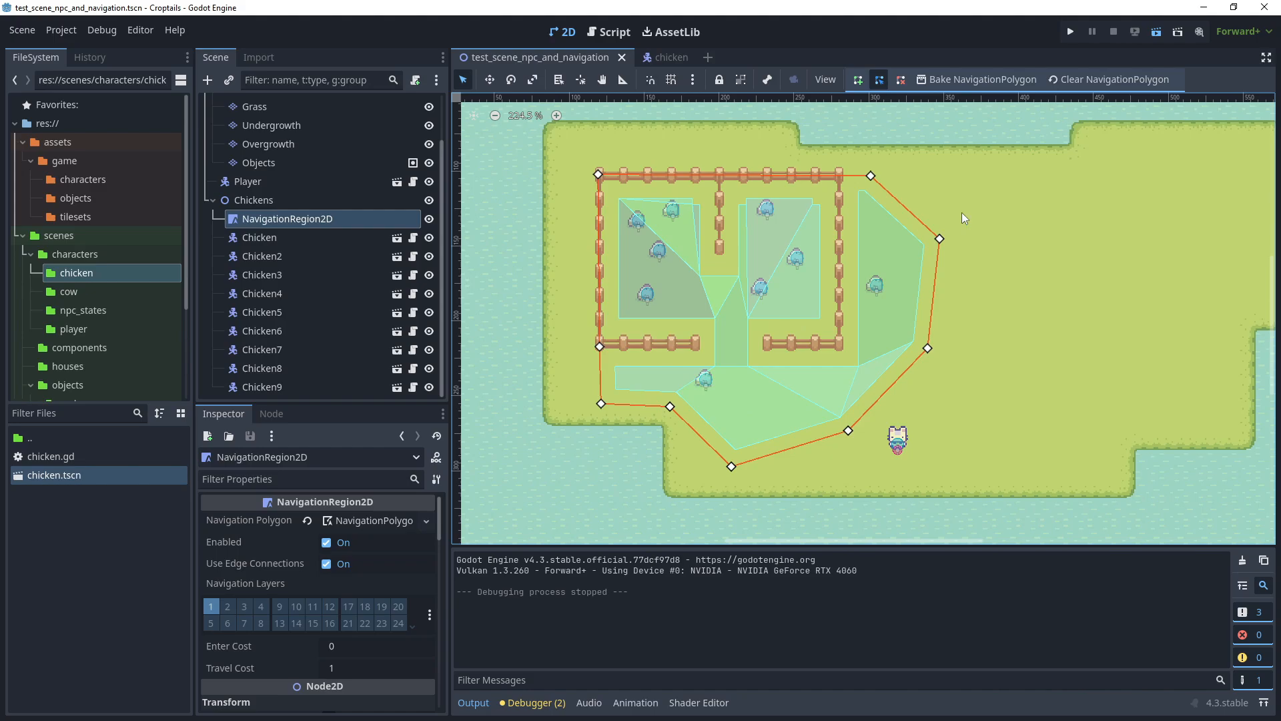
left_click(1069, 31)
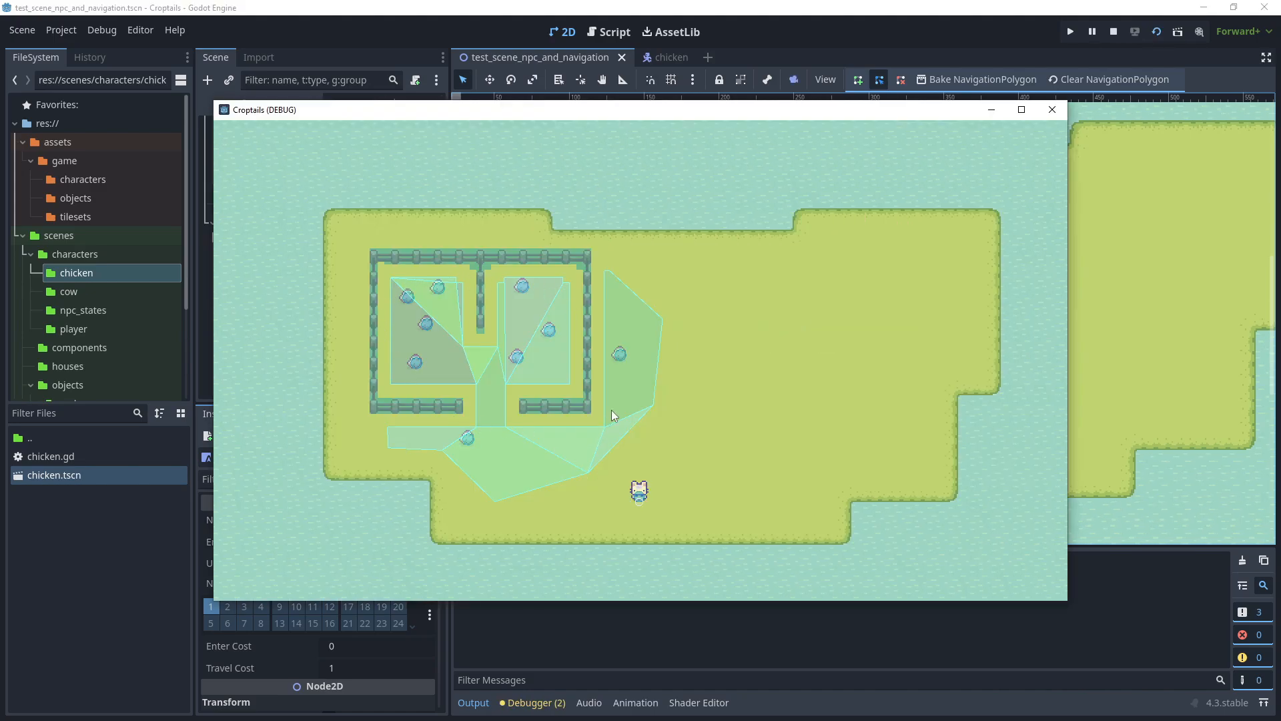
mouse_move(538, 497)
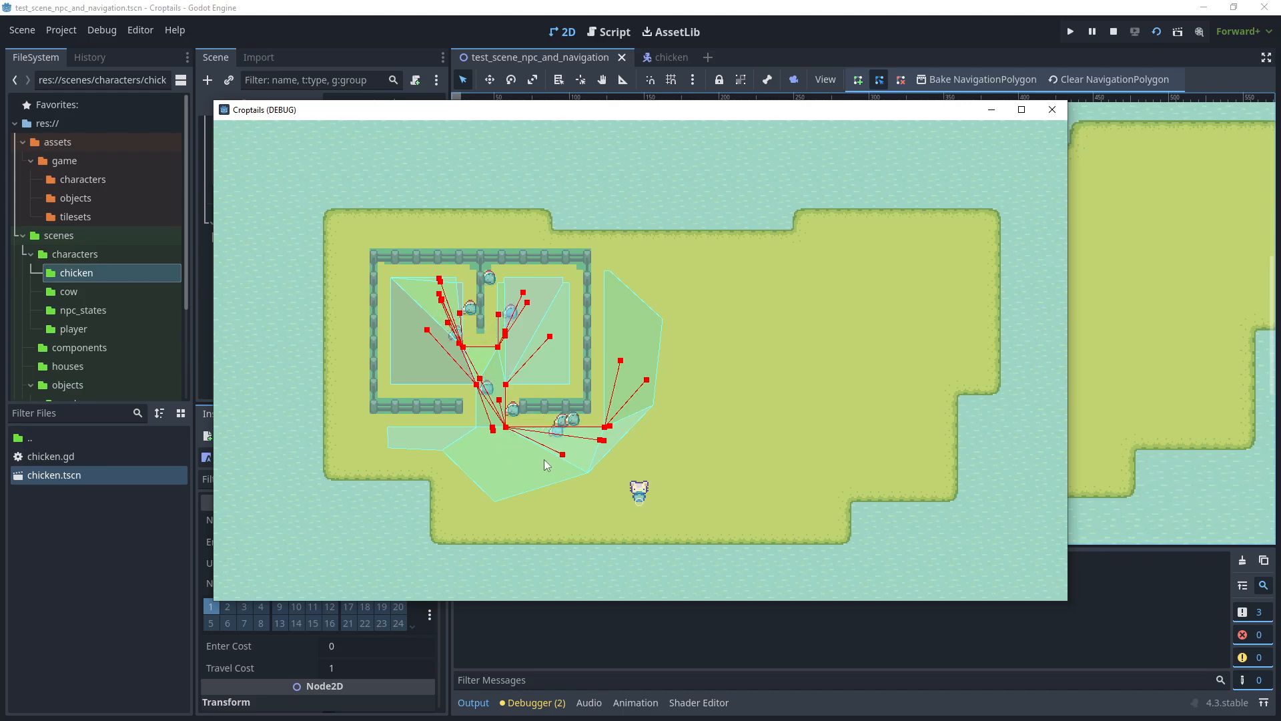
Stop the running game after watching the chickens follow their debug paths.
left_click(654, 57)
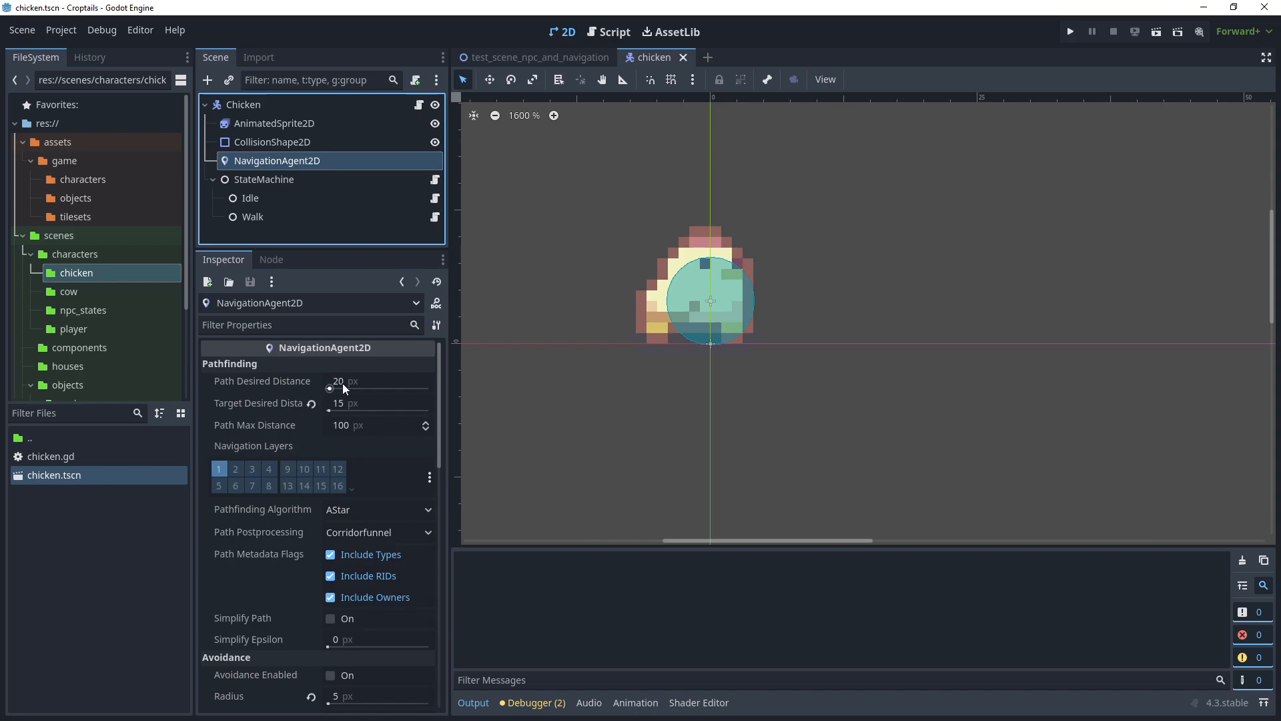
Give the chicken's NavigationAgent2D 10 px desired distances, Edgecentered postprocessing and avoidance enabled.
type("10")
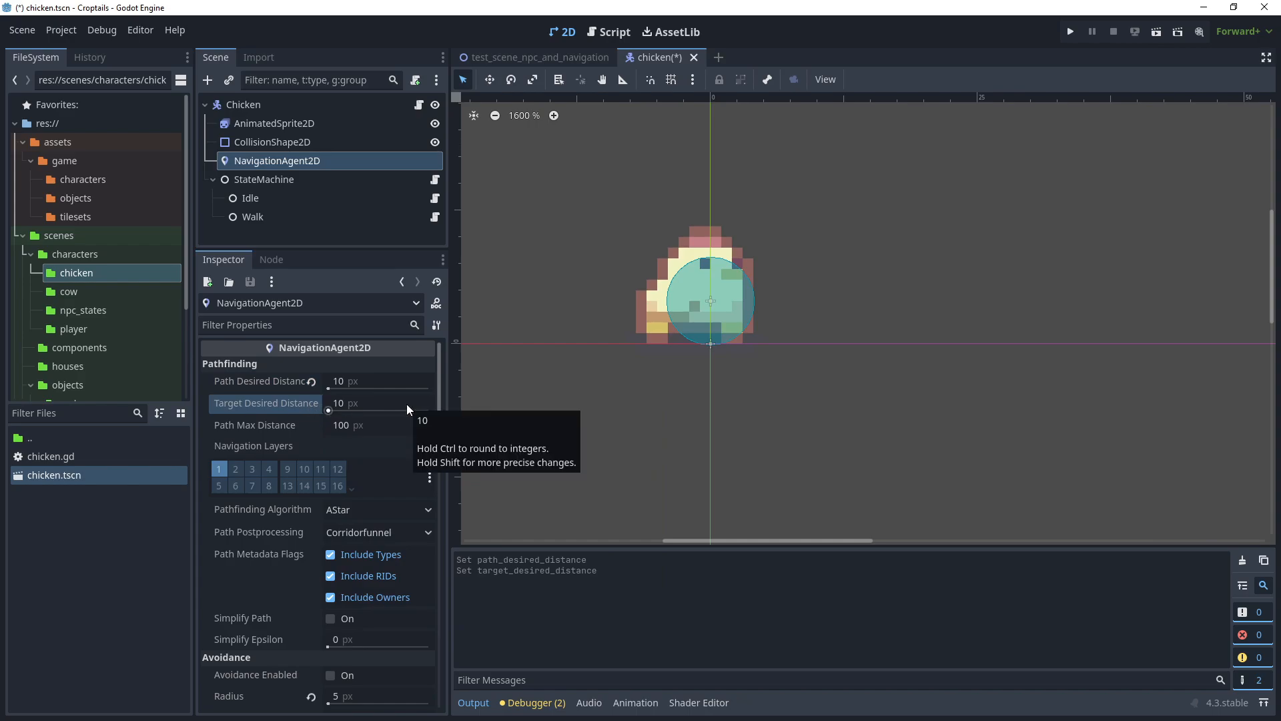
mouse_move(358, 408)
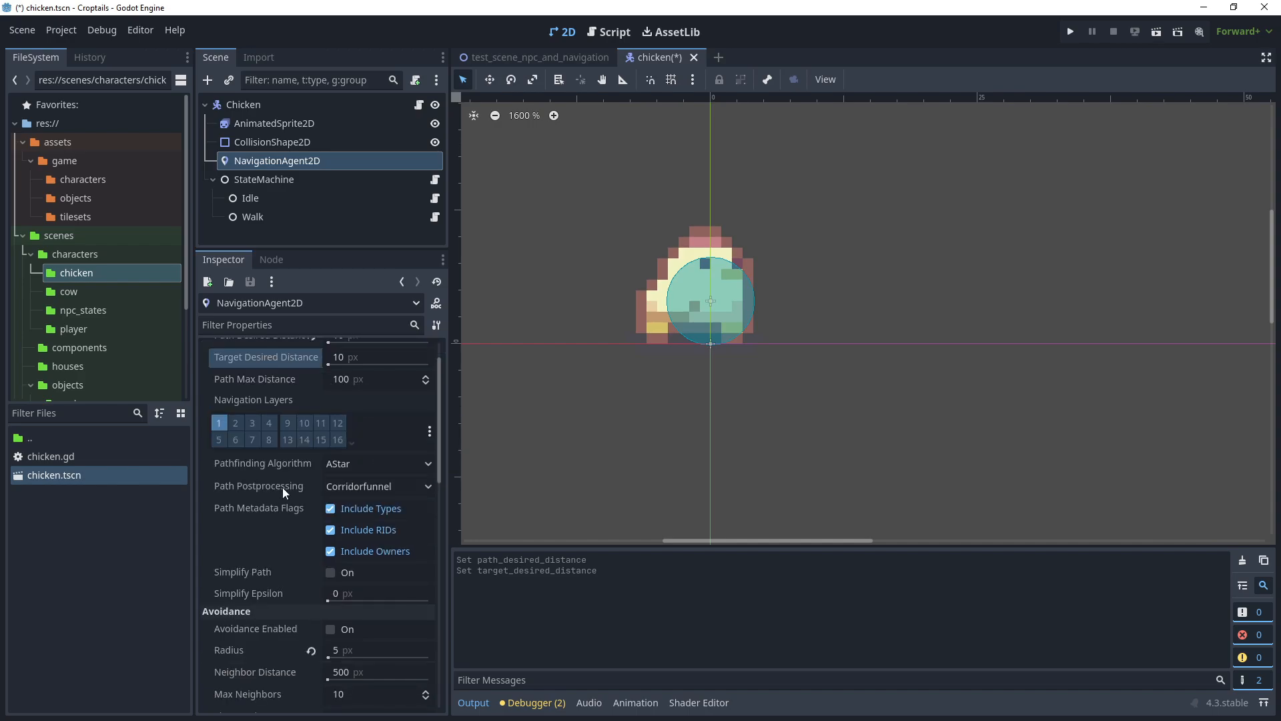
mouse_move(387, 492)
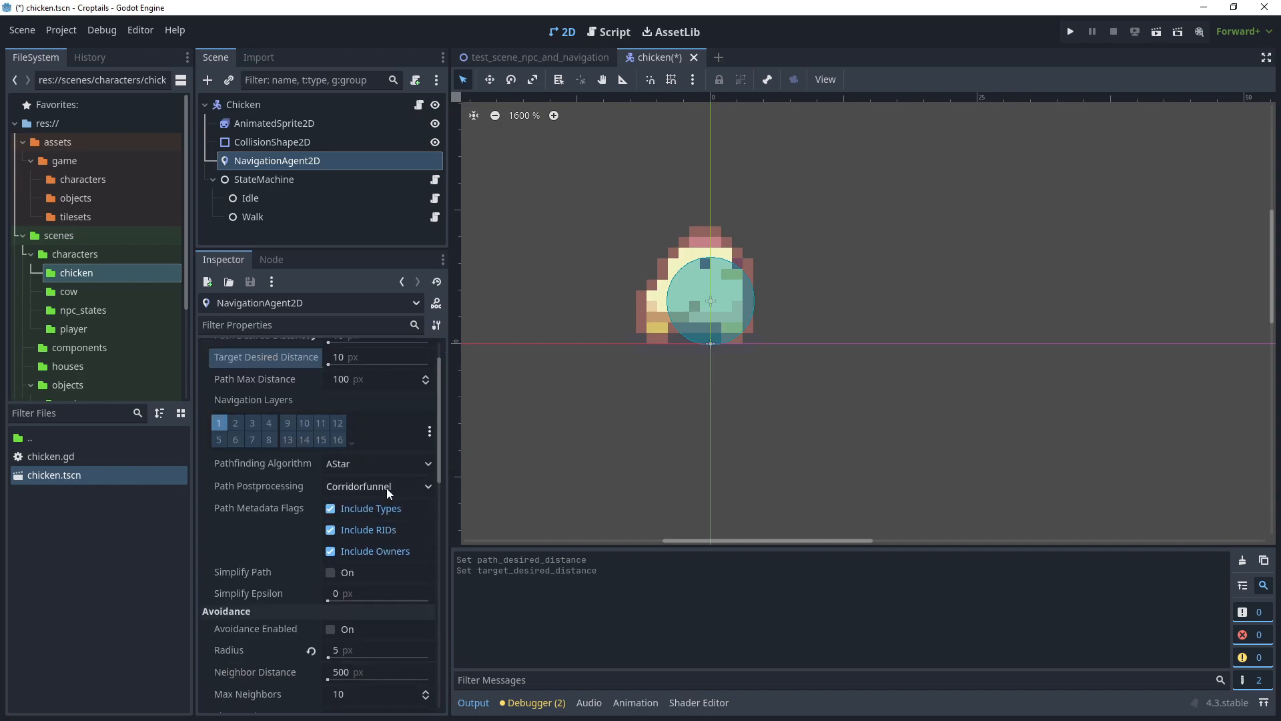
left_click(377, 485)
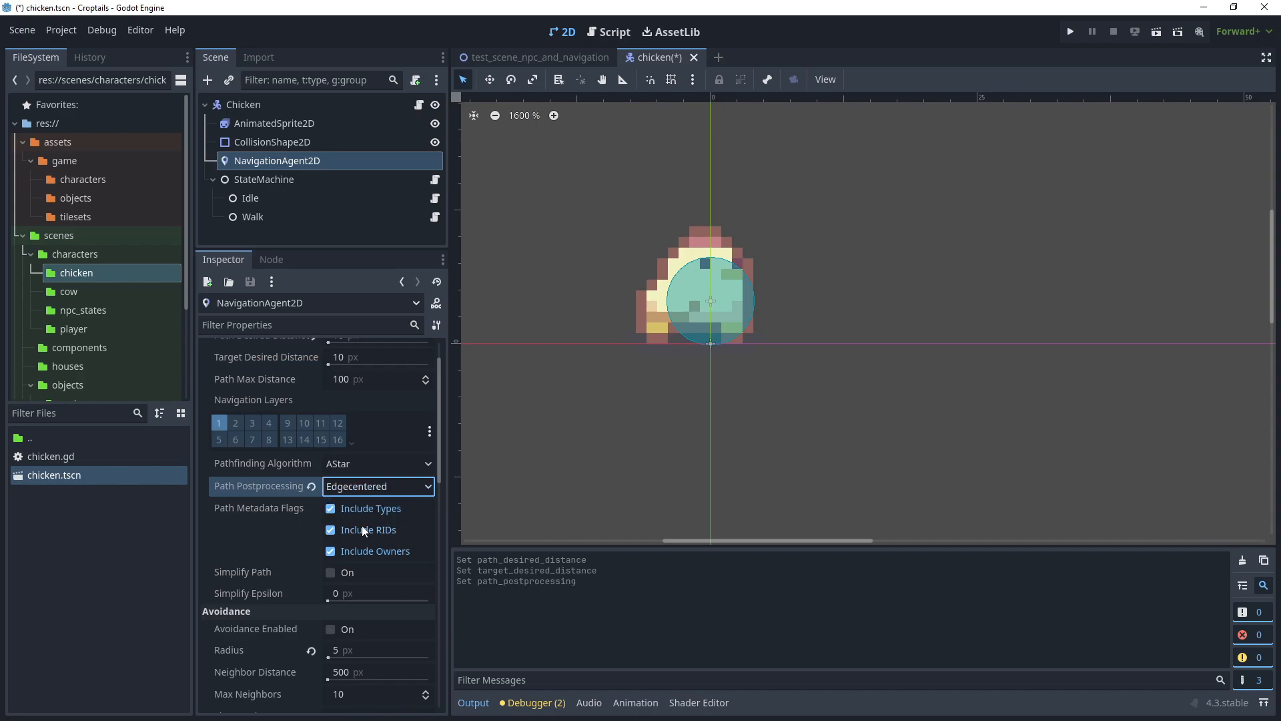
left_click(330, 490)
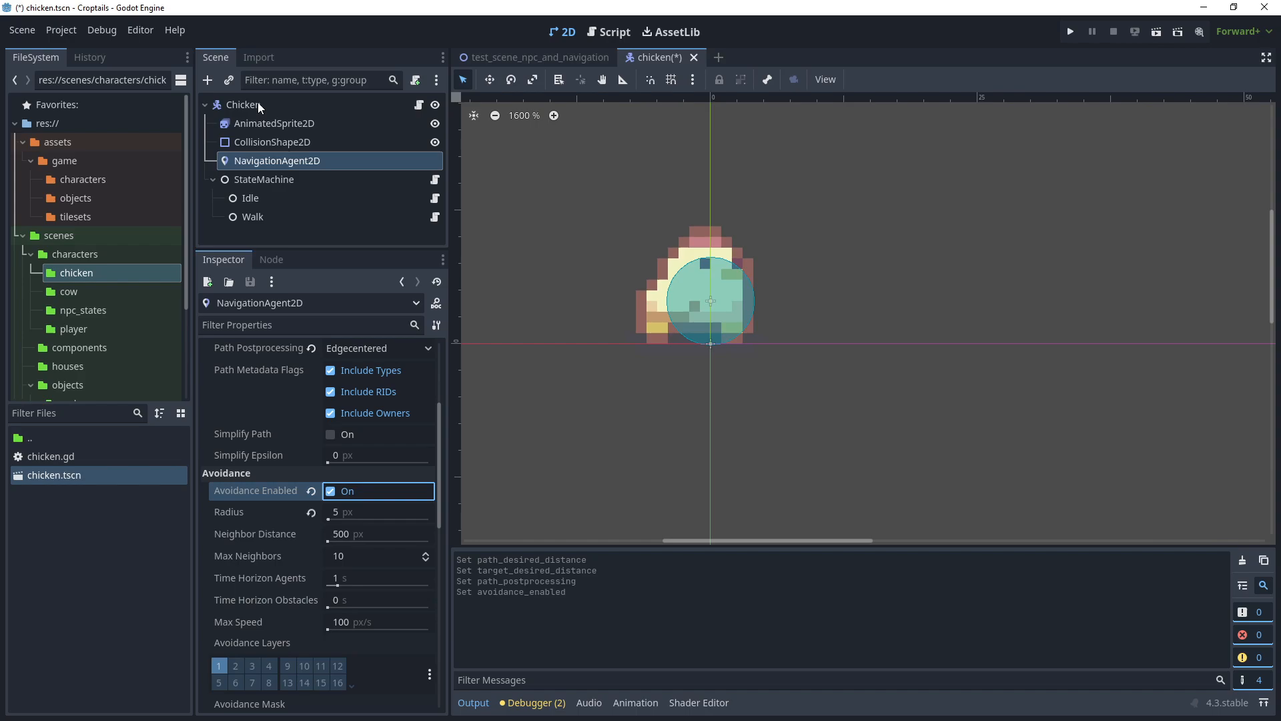
Move the Chicken root onto NPC collision layer 7 instead of 1 and return to the level scene.
left_click(243, 104)
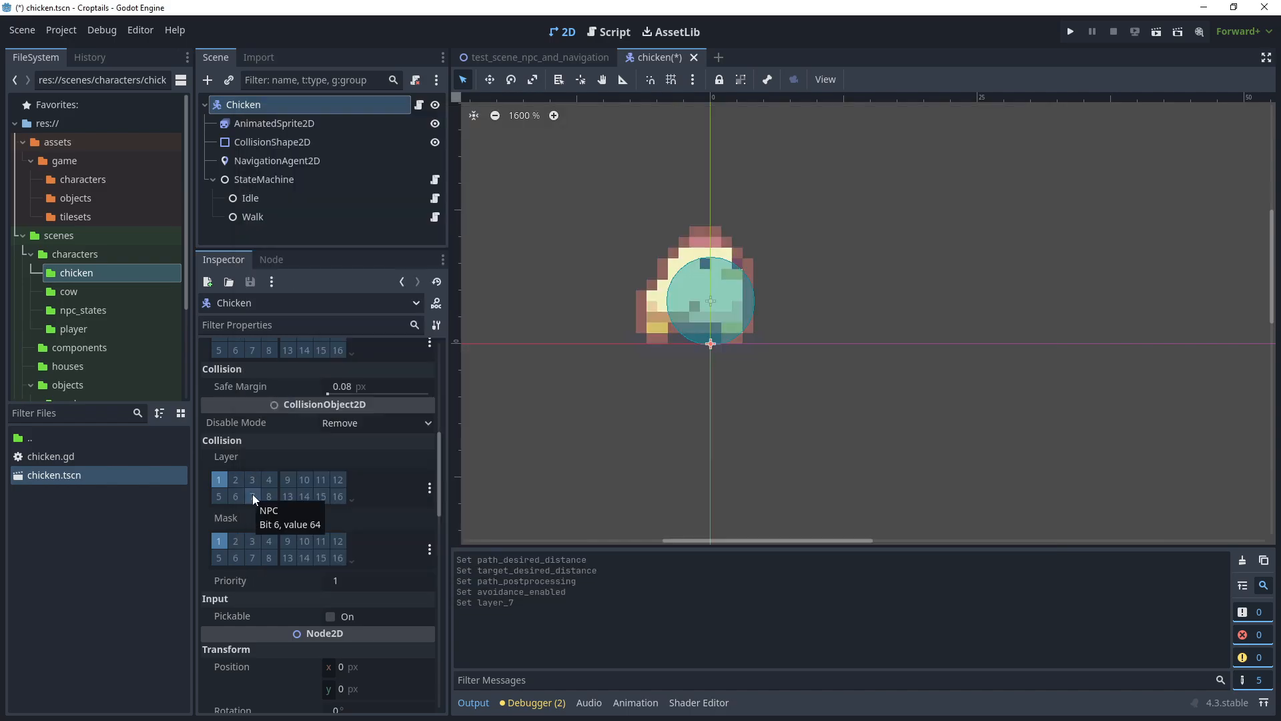
left_click(252, 496)
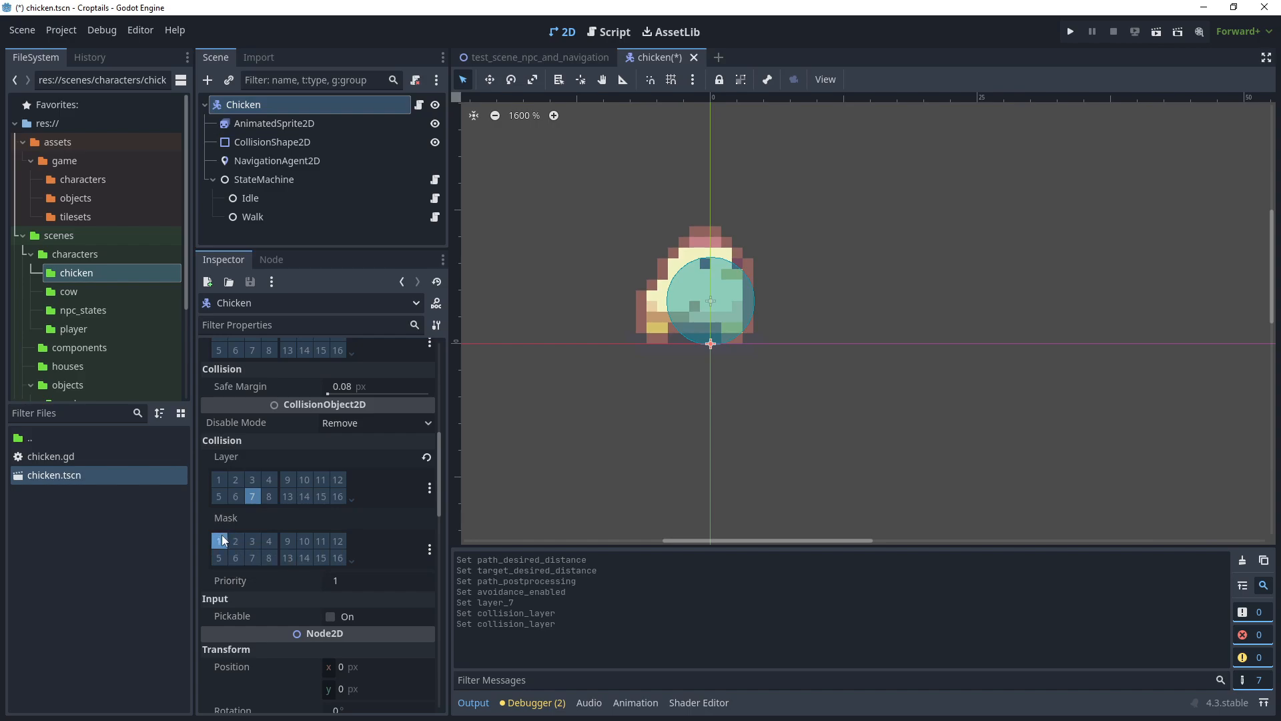
left_click(536, 58)
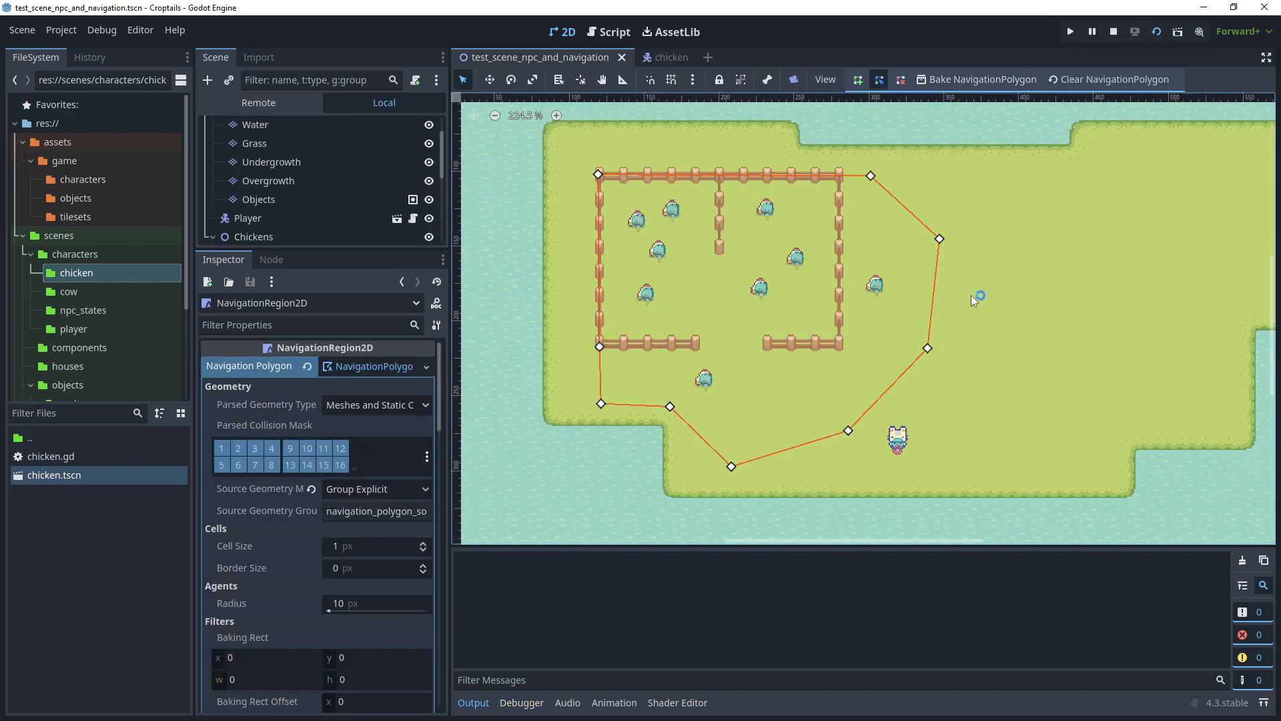
Run the level again to test the chickens' pathfinding around the fences.
left_click(1070, 31)
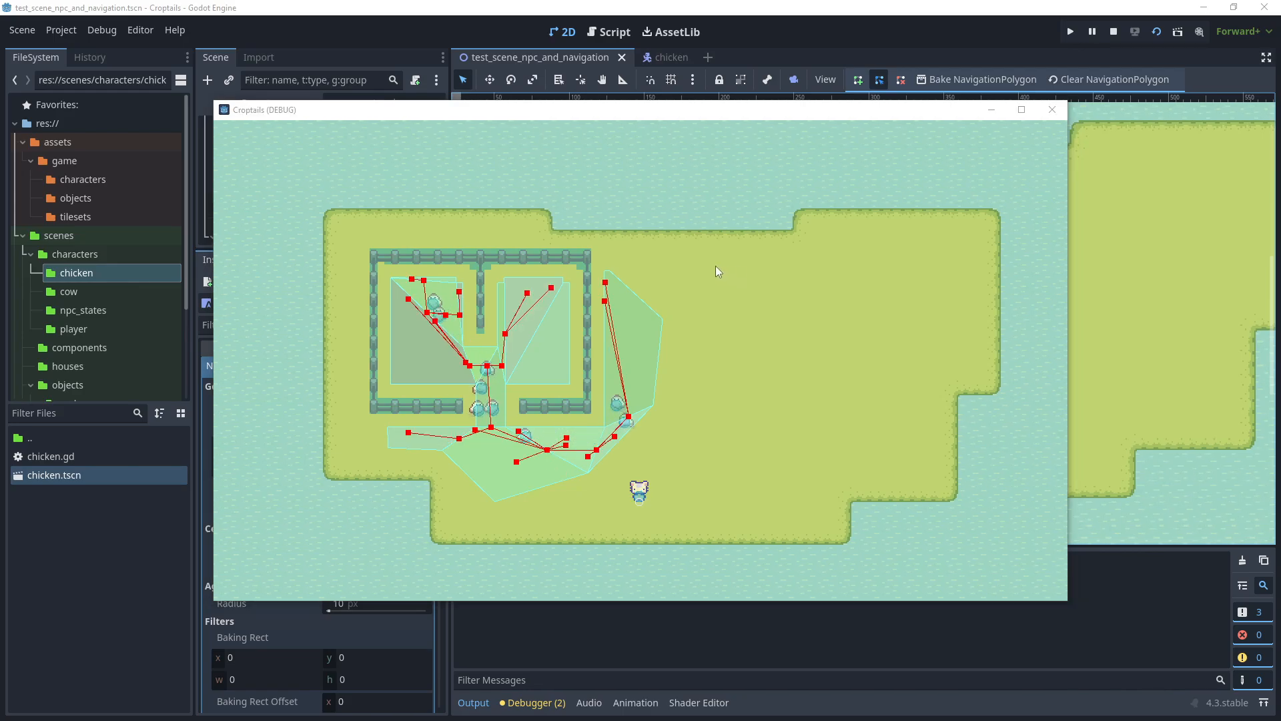
mouse_move(1051, 110)
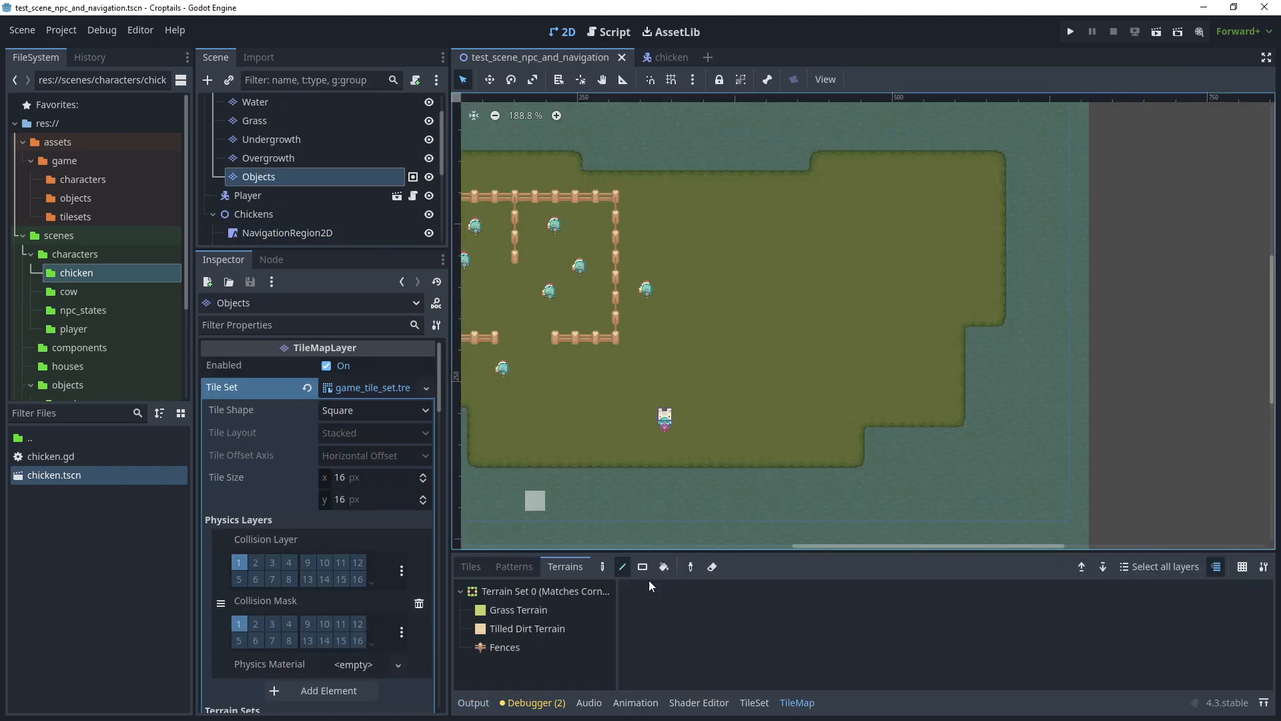
Add a Cows Node2D under the root with a NavigationRegion2D child holding a new NavigationPolygon.
left_click(505, 646)
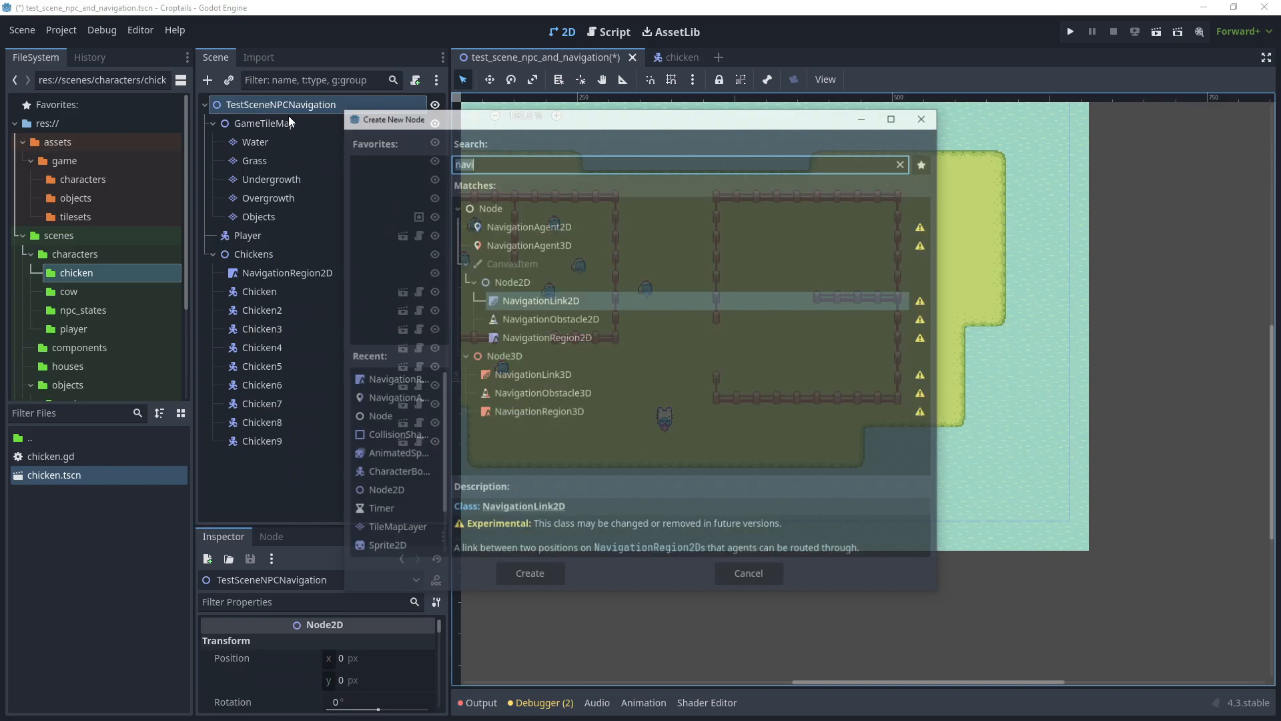
left_click(529, 573)
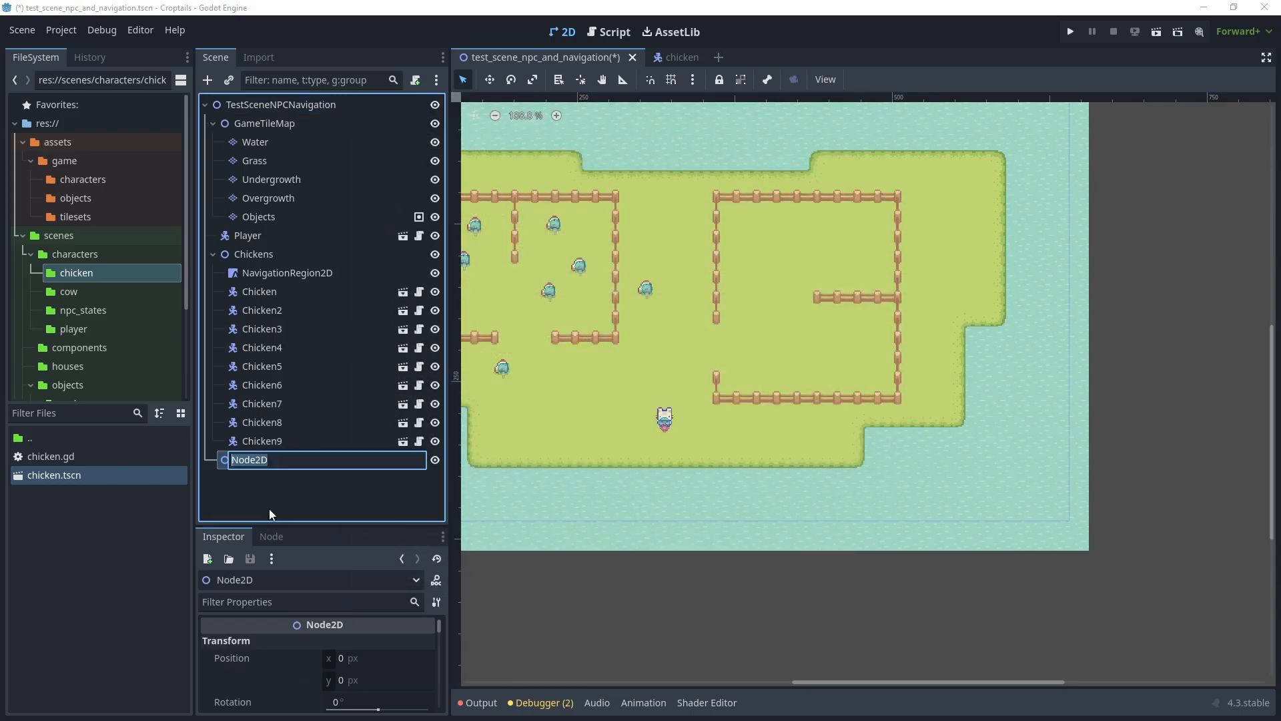
right_click(259, 291)
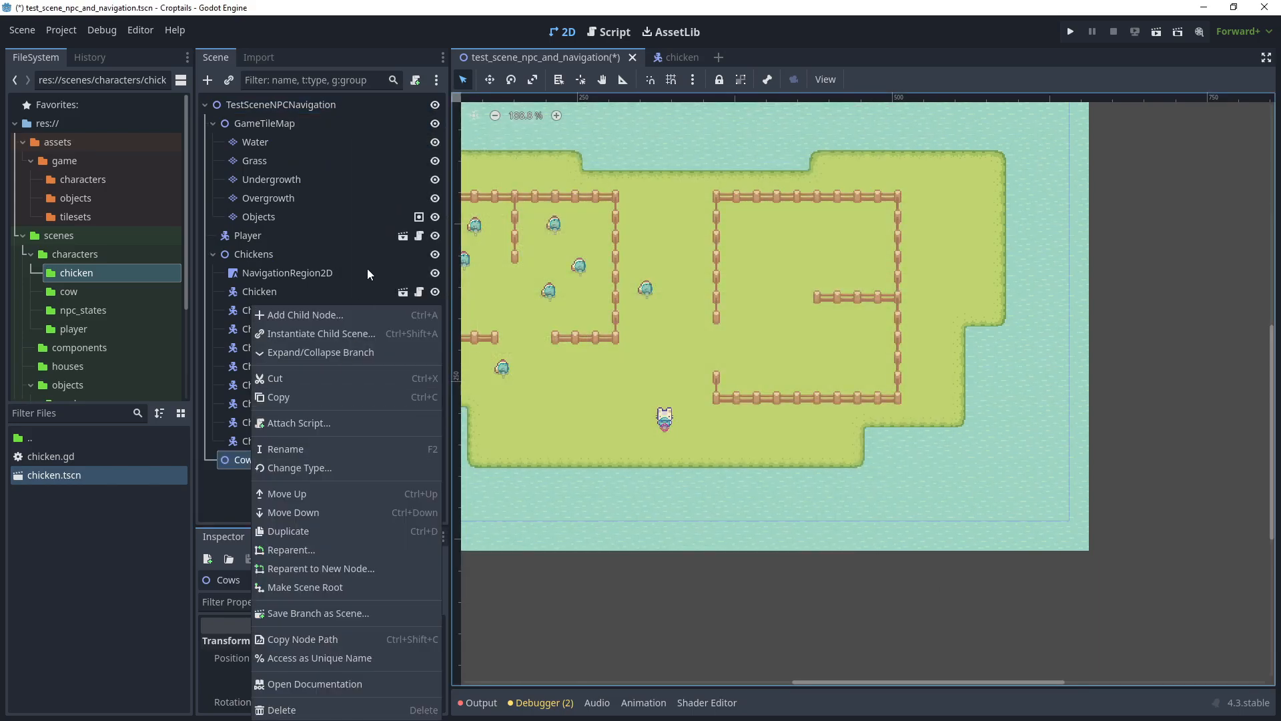
left_click(304, 315)
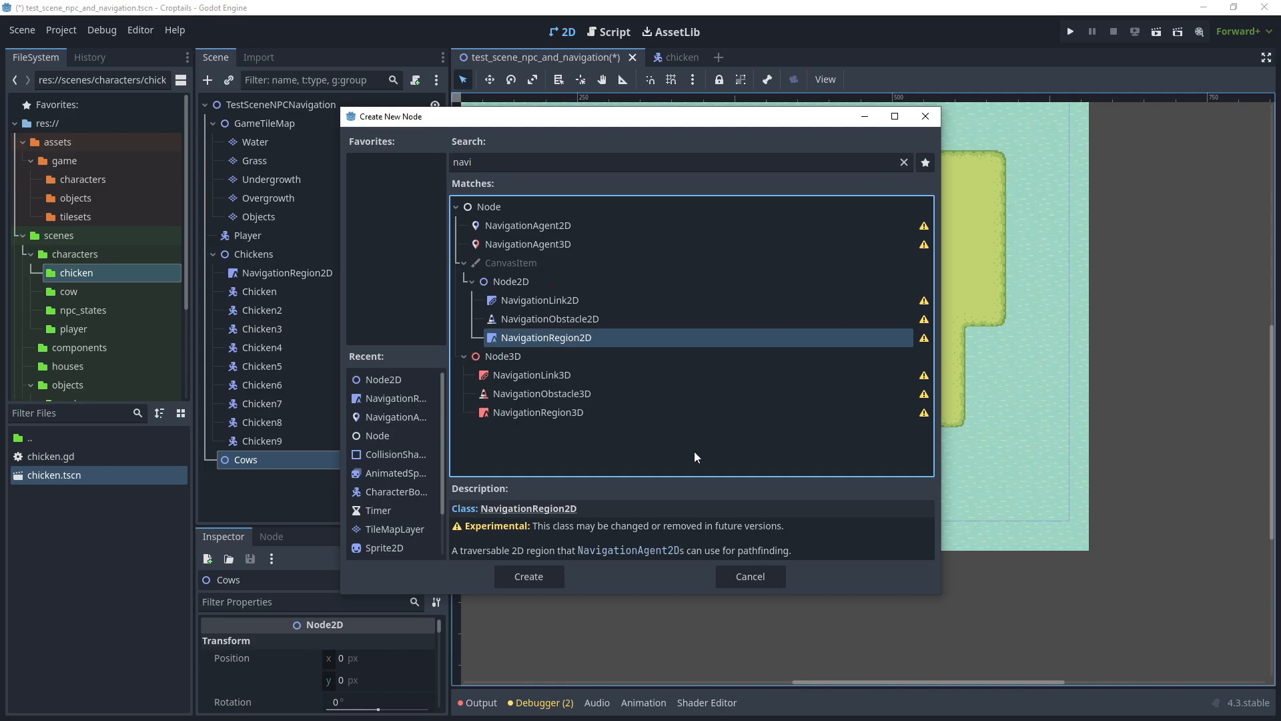
left_click(528, 577)
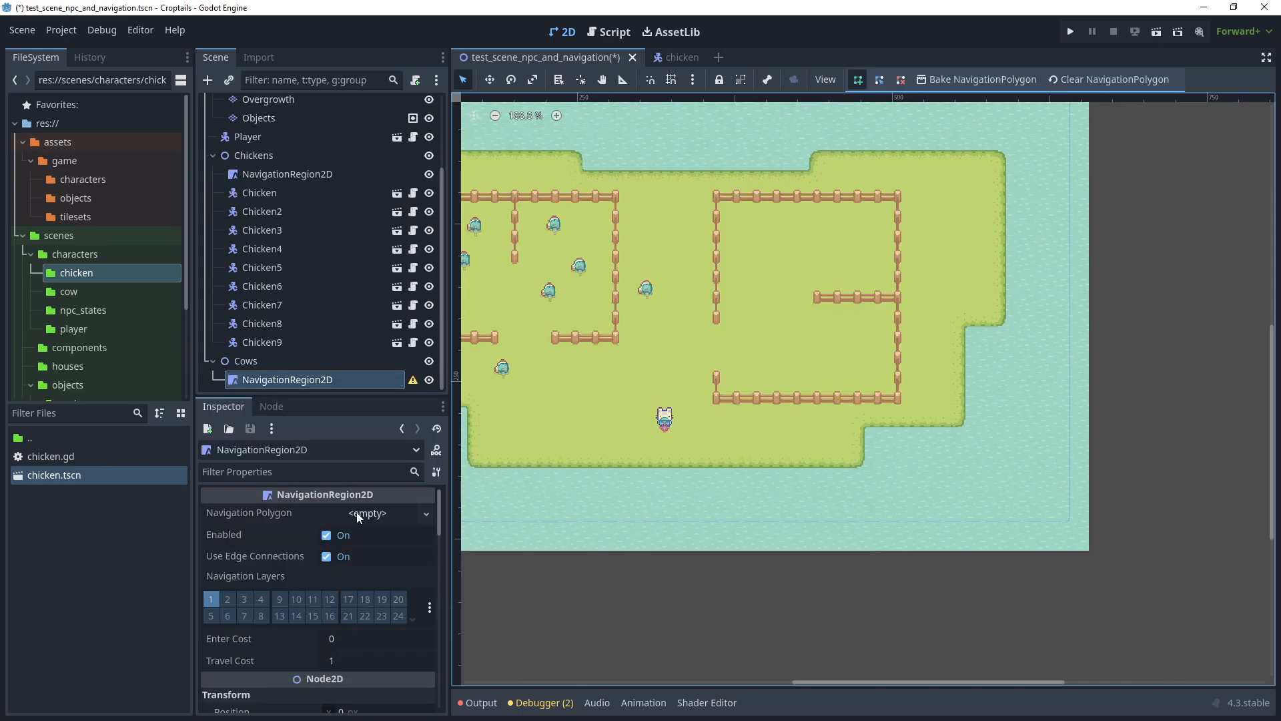
left_click(366, 512)
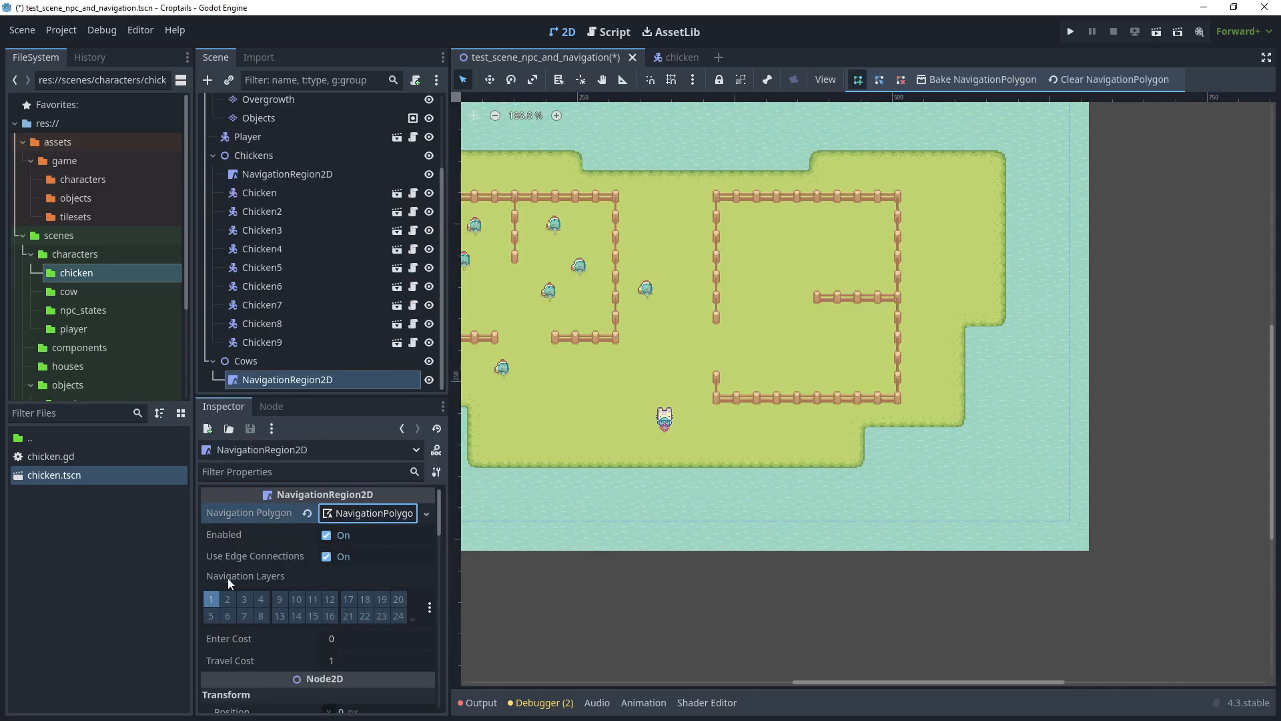
Set the cow region's NavigationPolygon to Group Explicit source geometry and bake the cow pen's mesh.
left_click(227, 600)
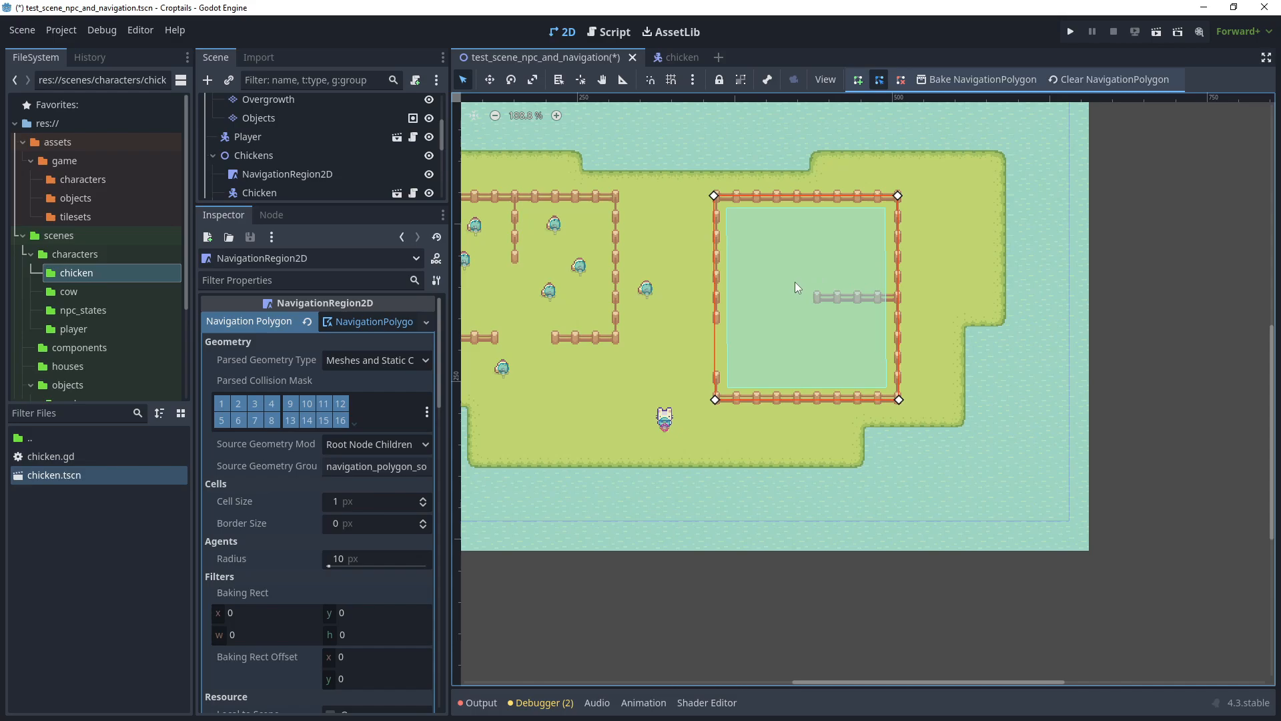
mouse_move(640, 379)
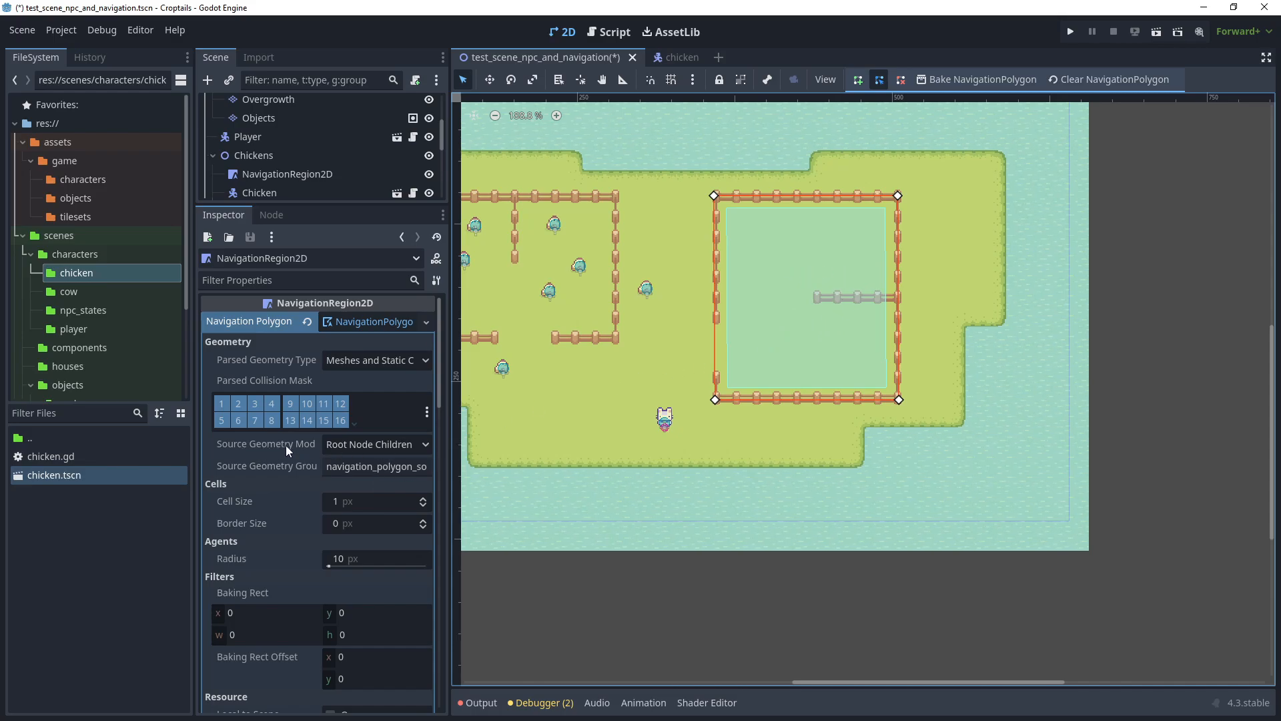
left_click(375, 443)
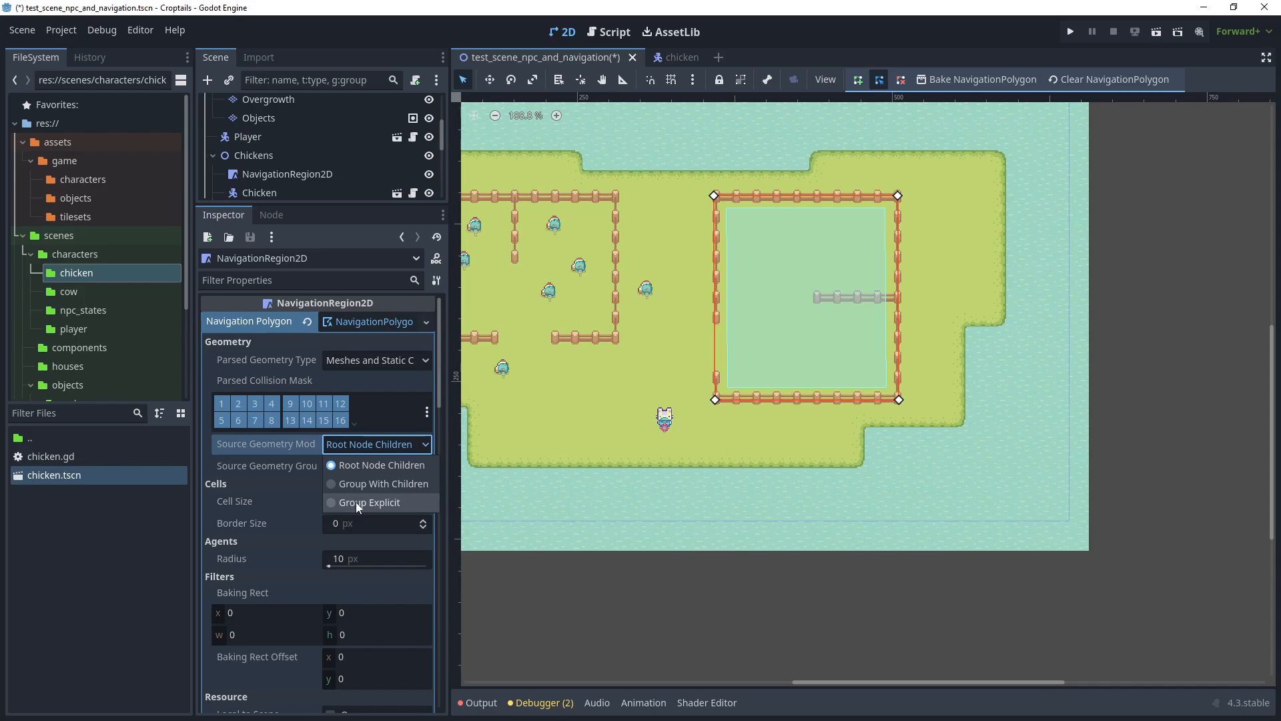
left_click(368, 502)
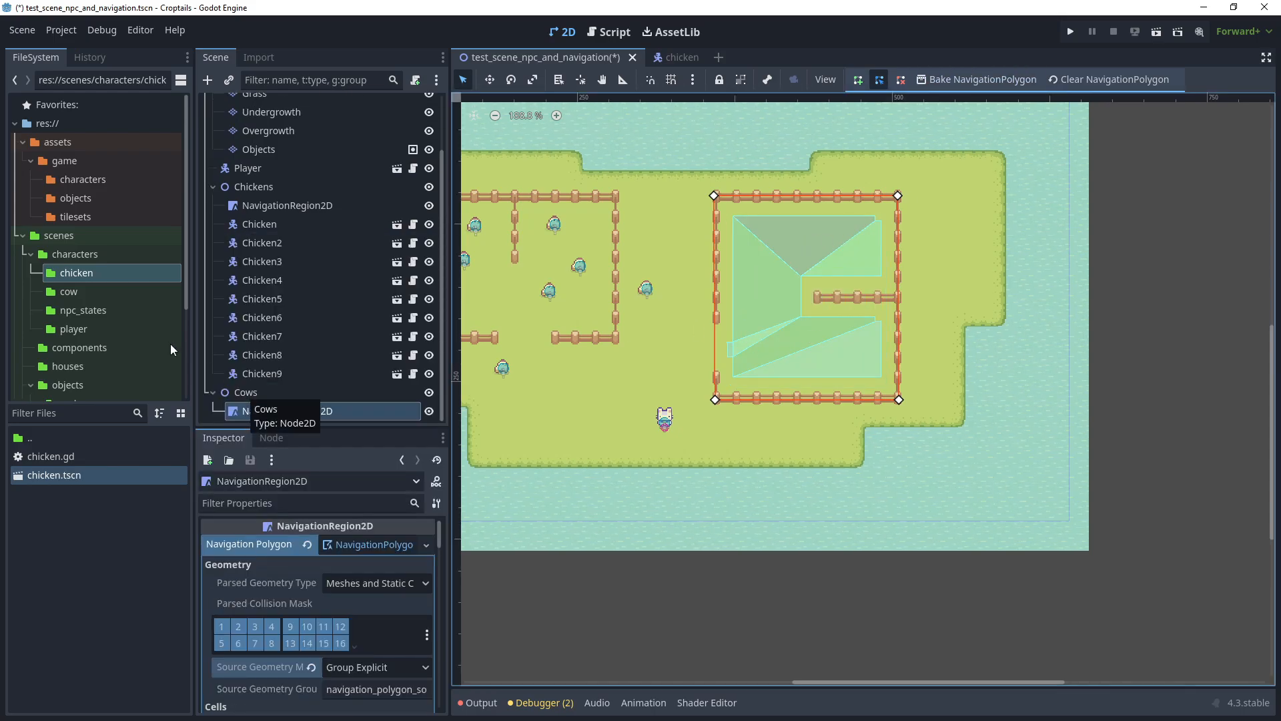
left_click(68, 291)
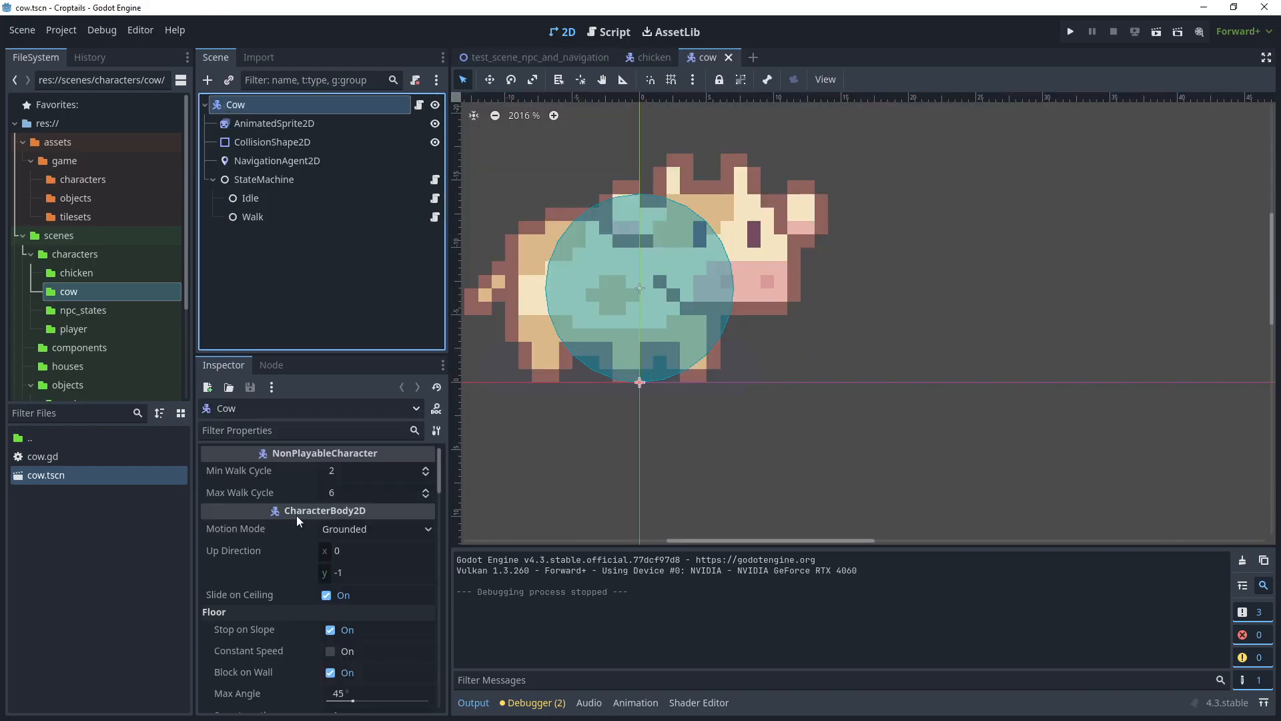
Move the cow's CharacterBody2D to collision layer 7 (NPC) instead of layer 1 and run the scene.
scroll("down", 3)
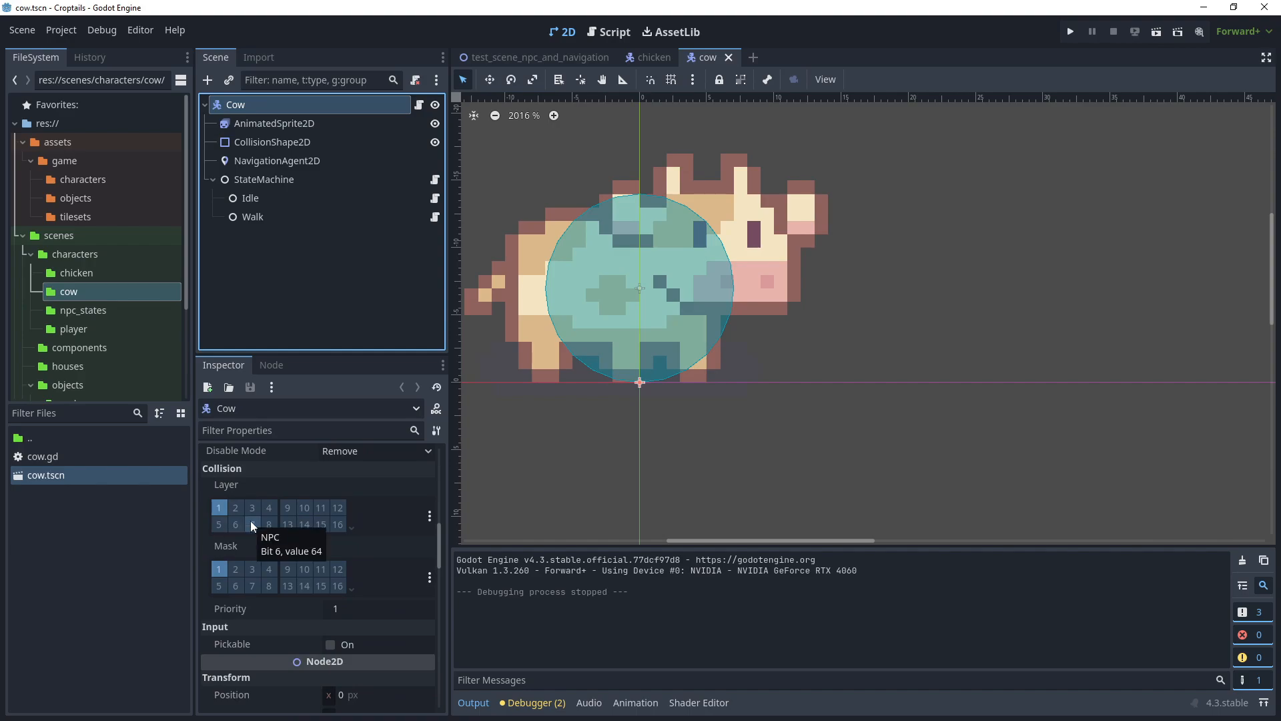
left_click(252, 523)
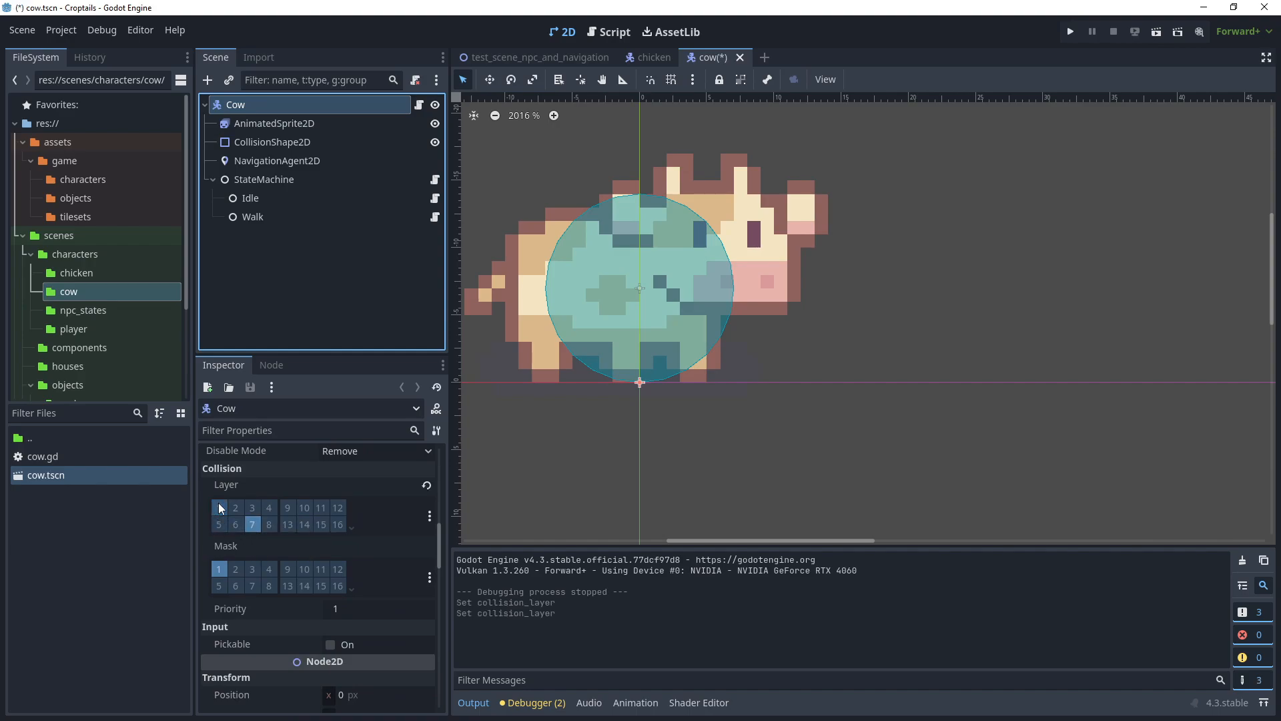
left_click(218, 507)
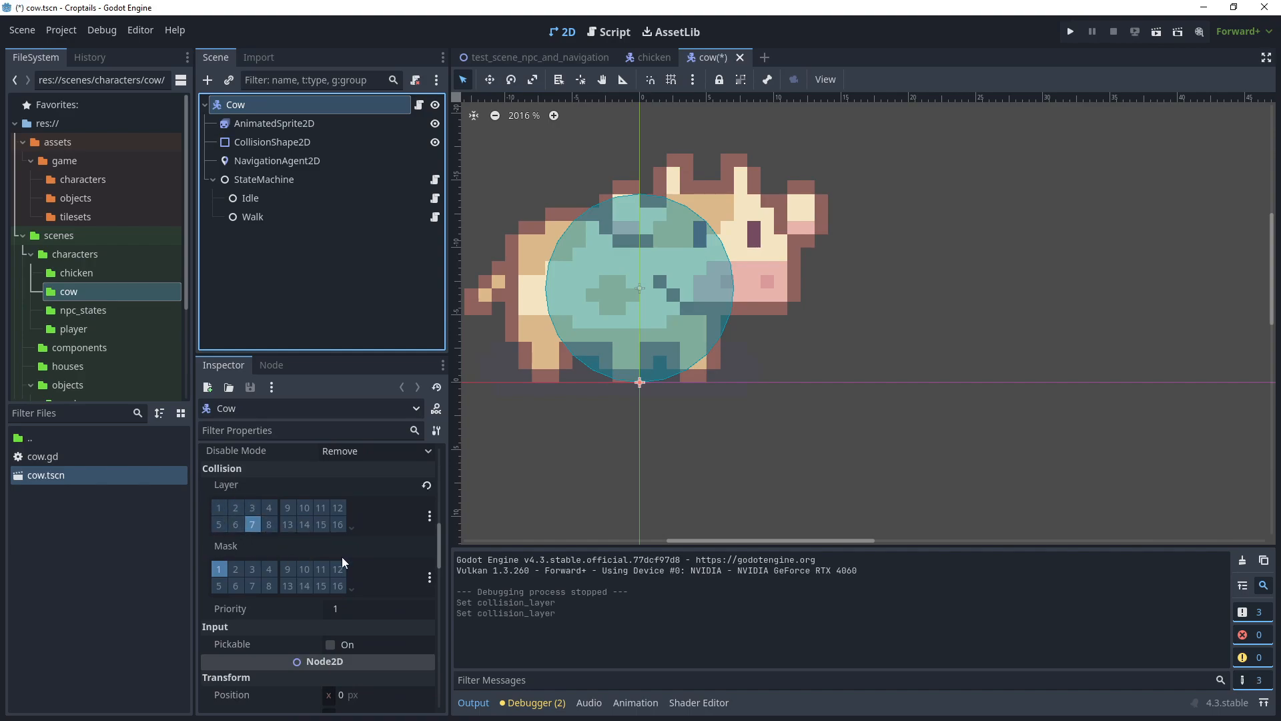
left_click(277, 160)
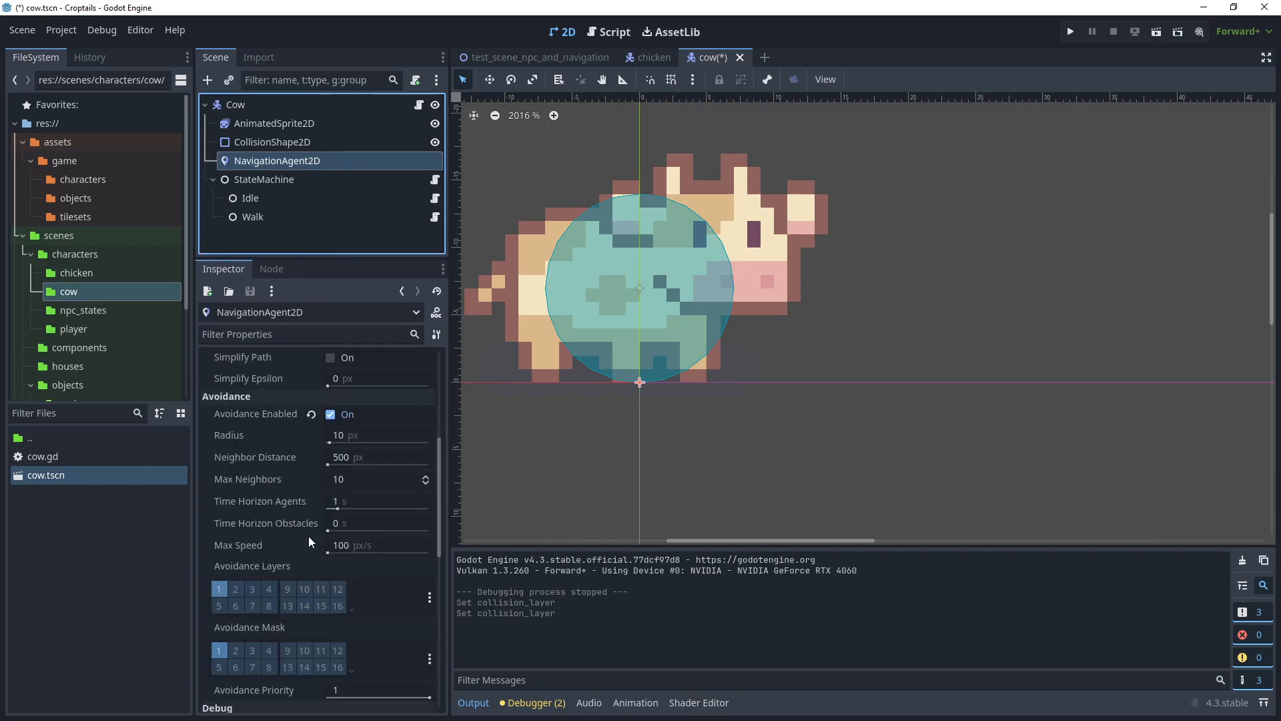
left_click(331, 428)
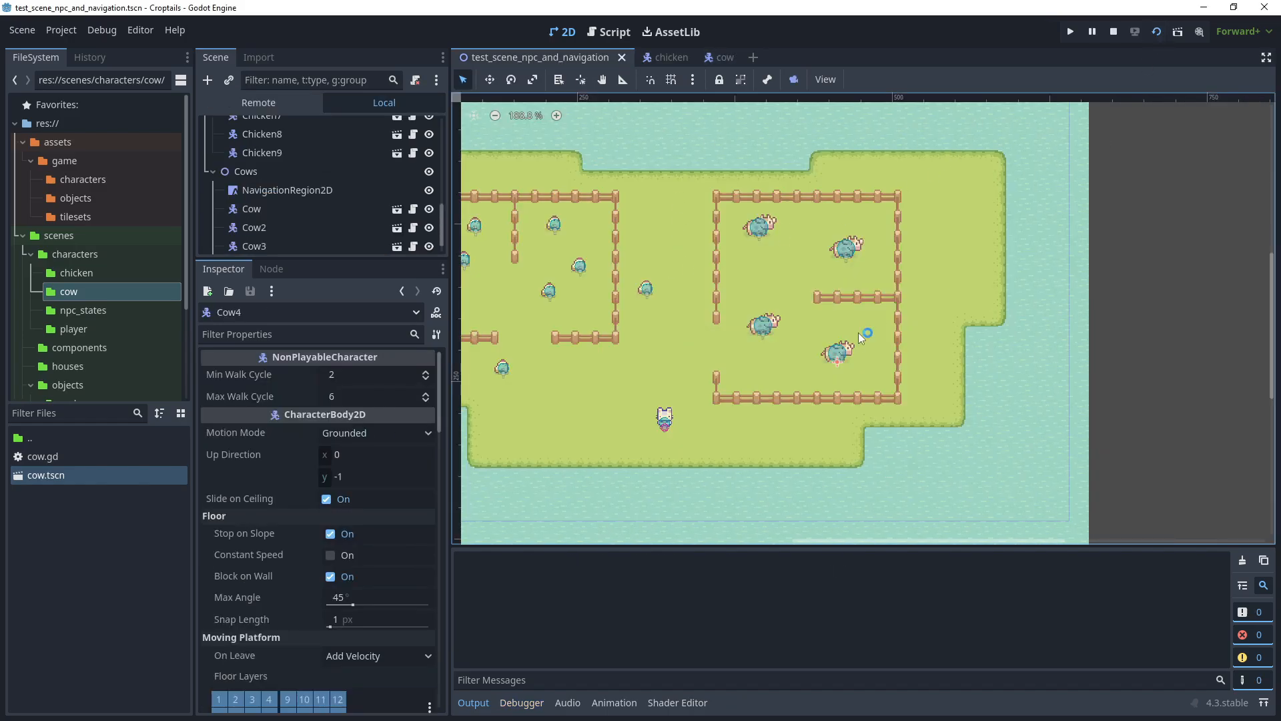
Stop the running test and return to the cow scene with NavigationAgent2D selected.
left_click(1069, 31)
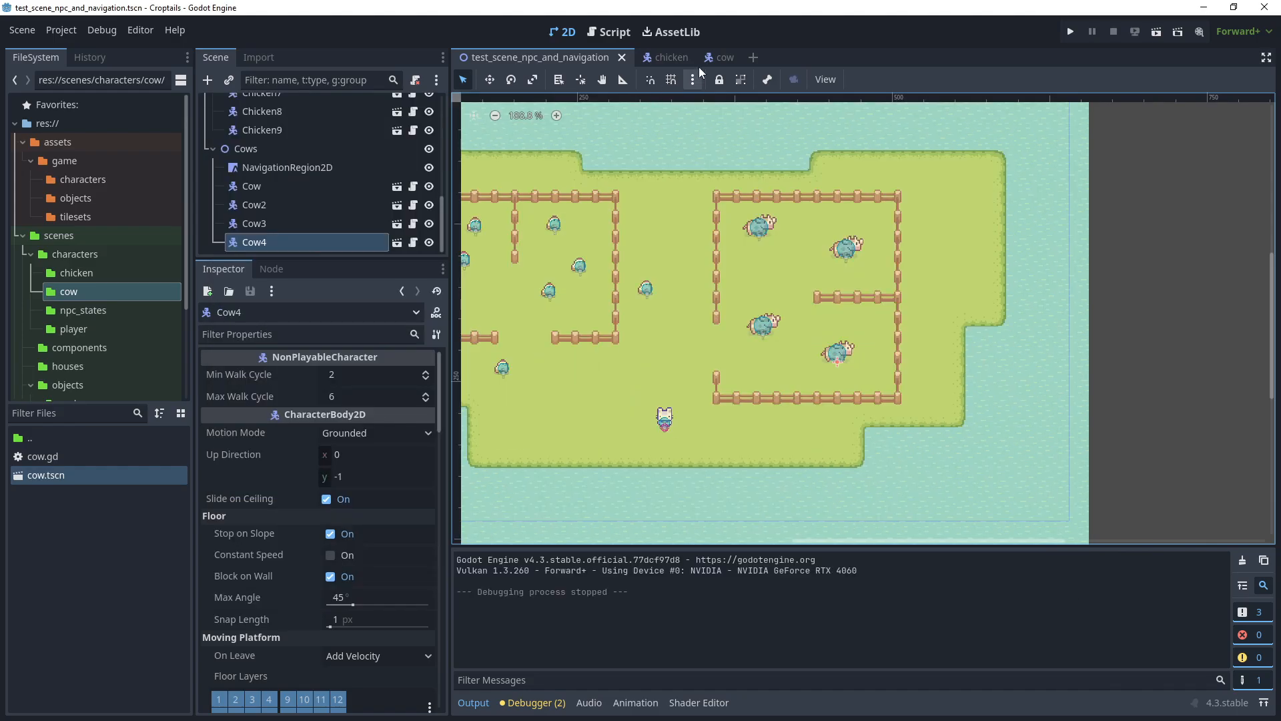
left_click(707, 58)
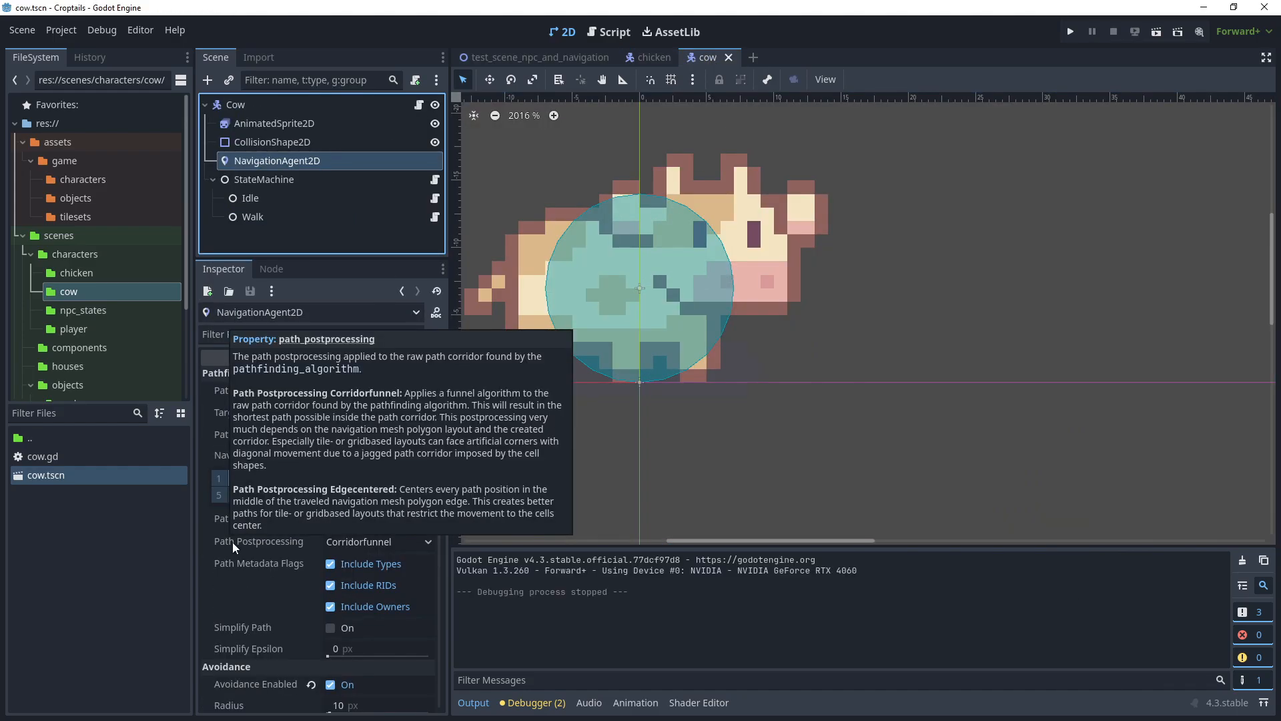
Set the cow NavigationAgent2D's Path Postprocessing to Edgecentered.
left_click(376, 541)
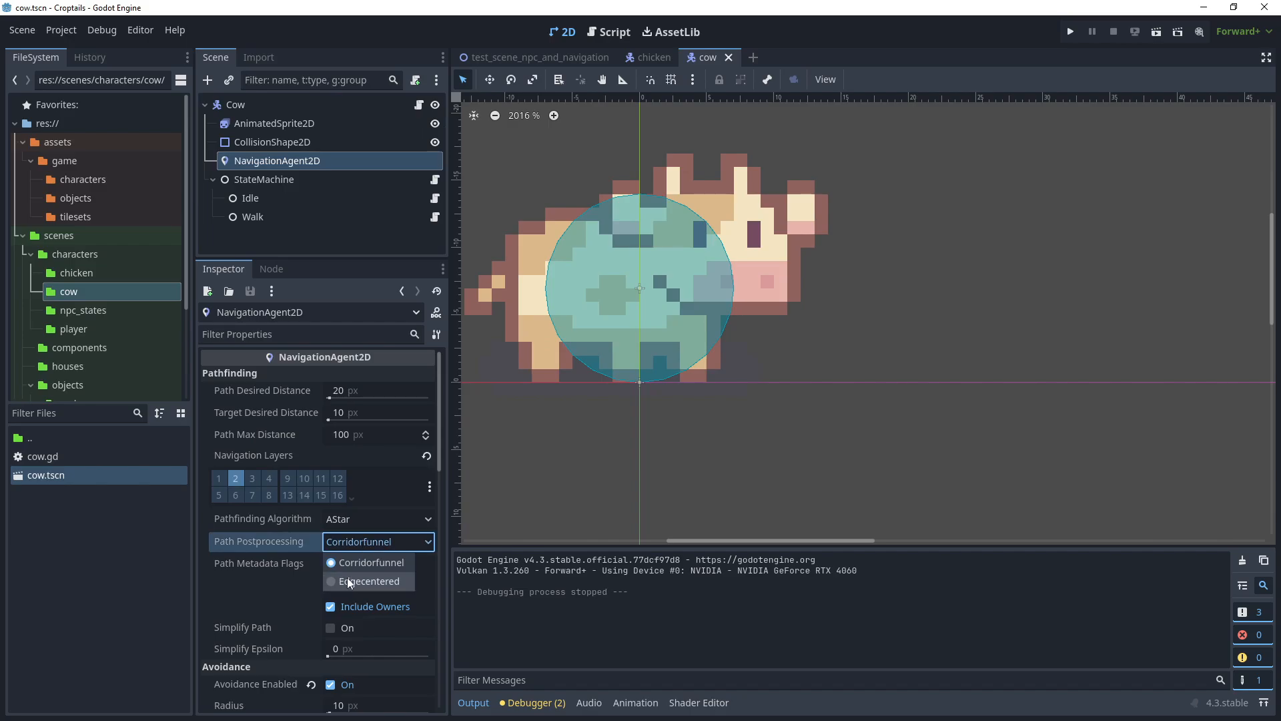
left_click(372, 580)
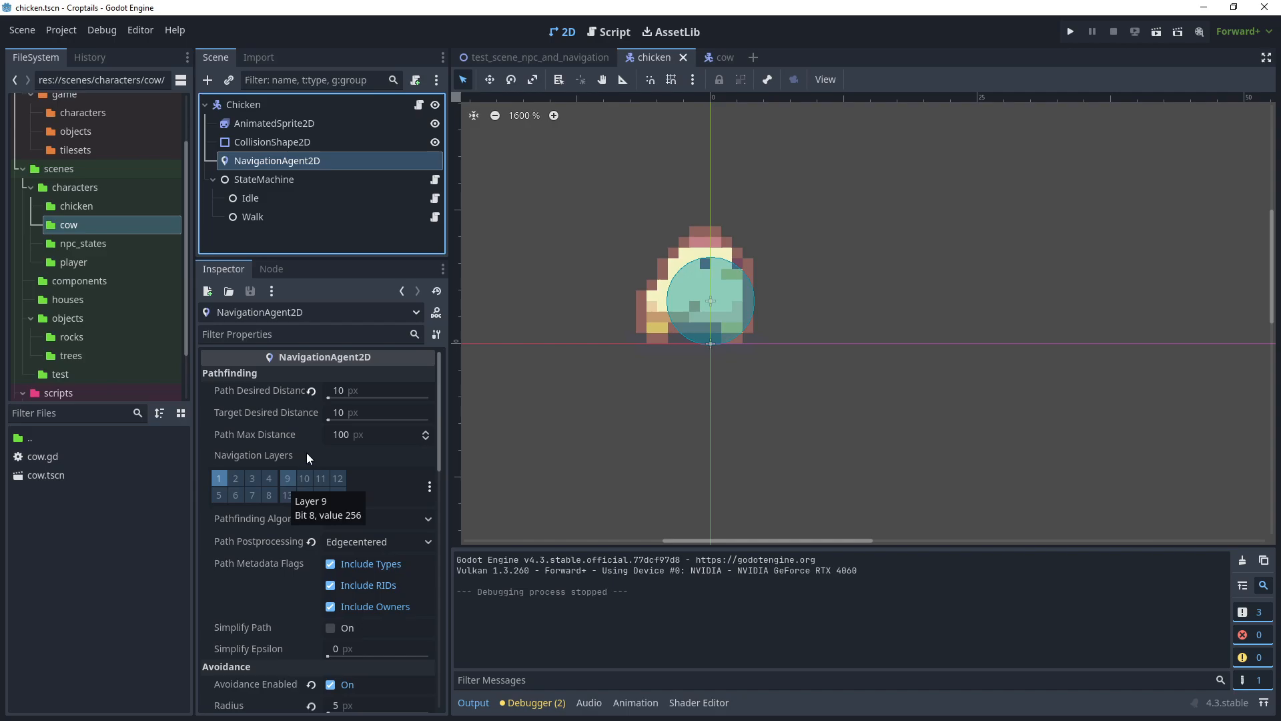
Disable Debug Enabled on both navigation agents, toggle Visible Navigation, and return to the test scene.
scroll("down", 3)
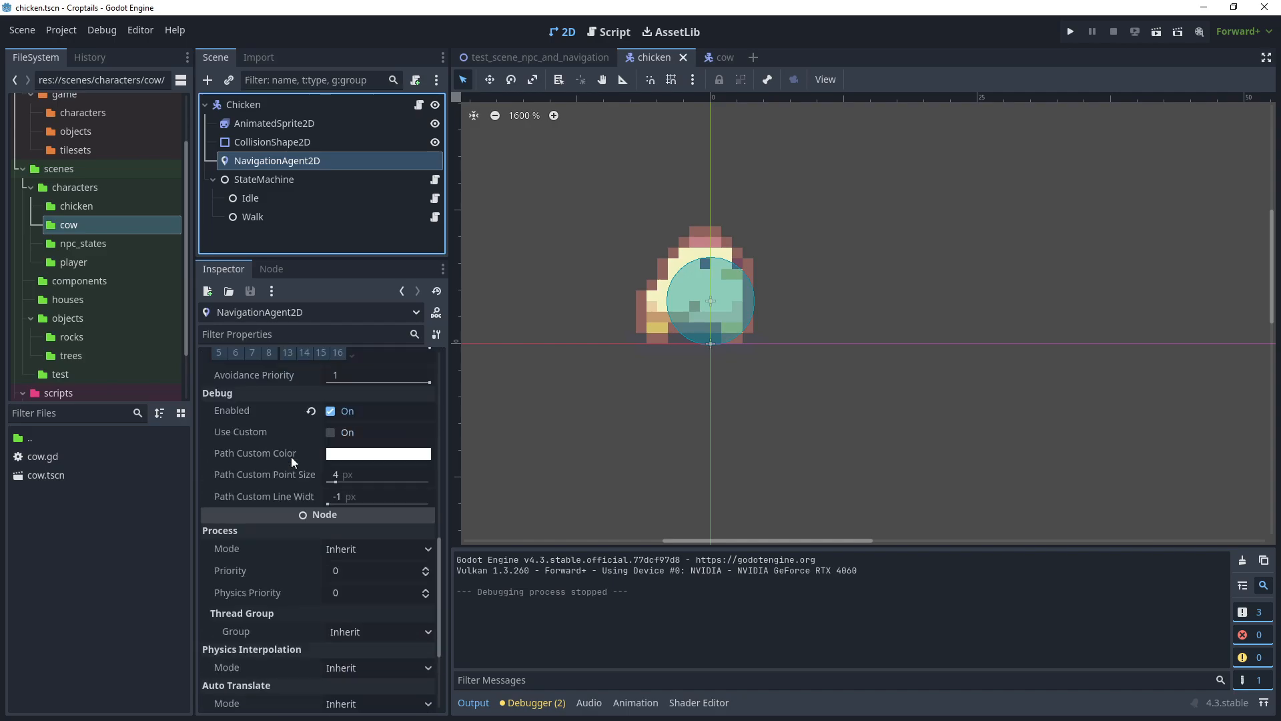
left_click(718, 57)
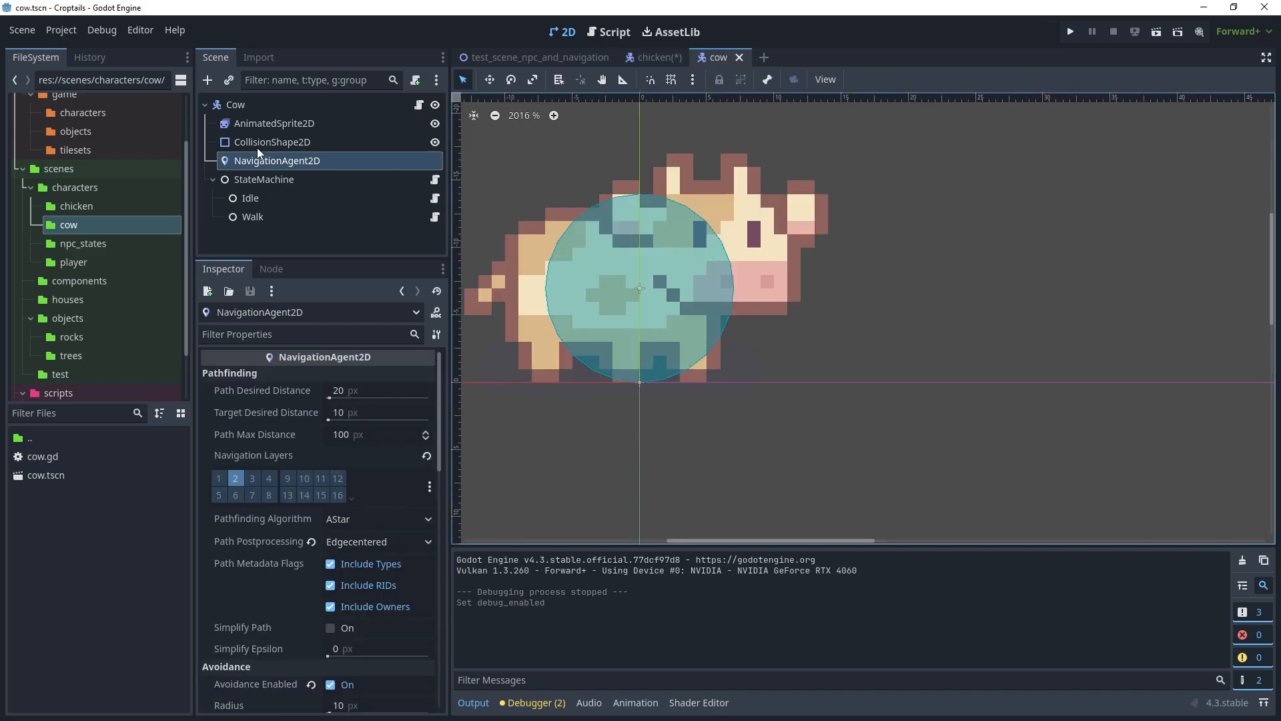
scroll("down", 3)
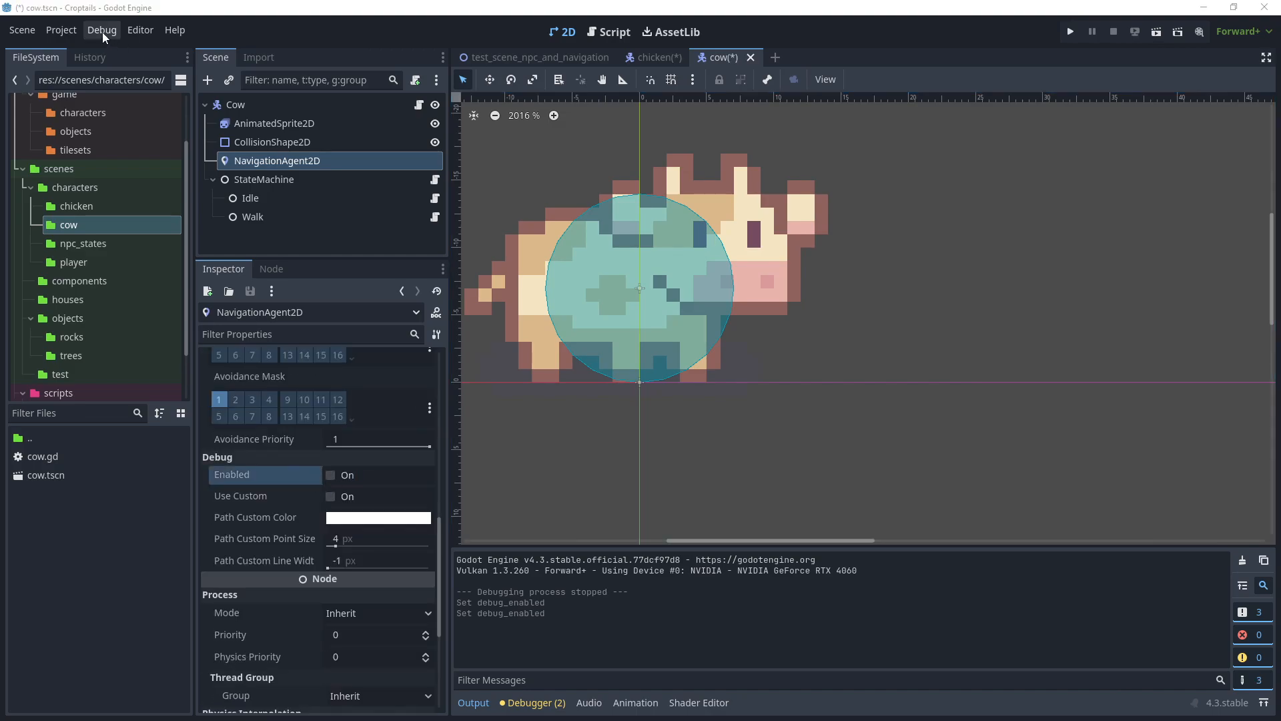
left_click(101, 31)
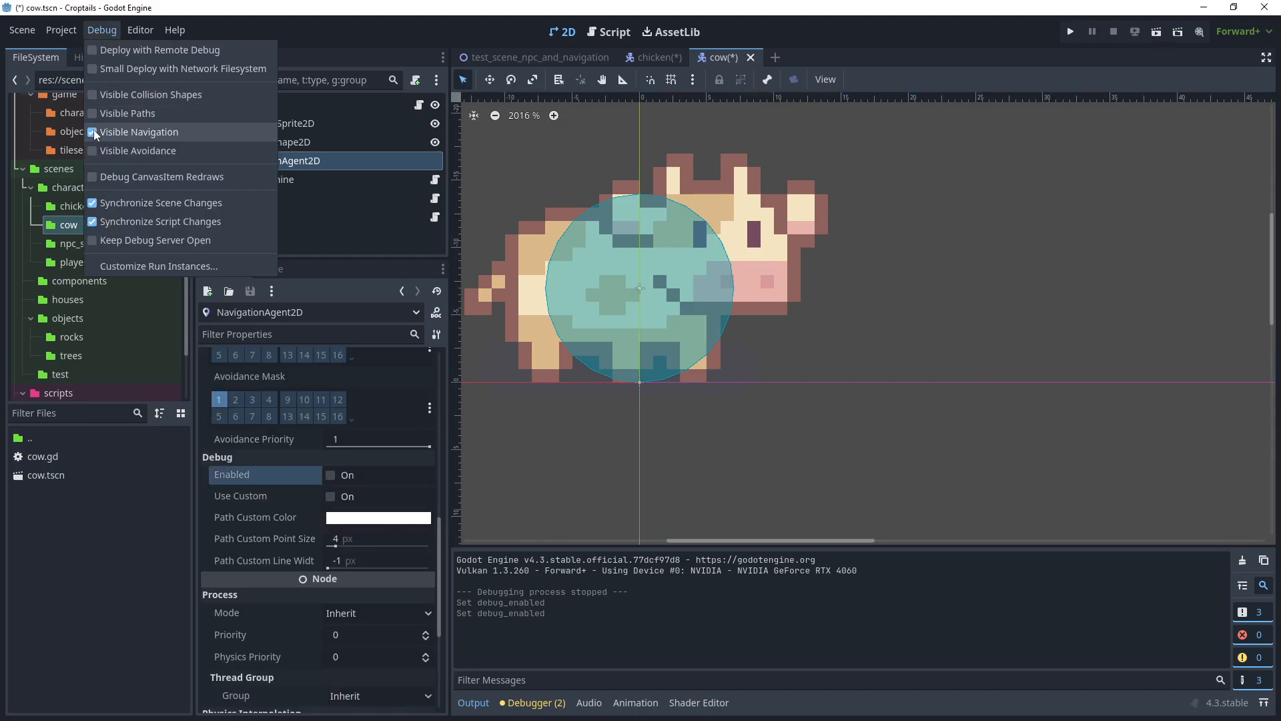
left_click(139, 132)
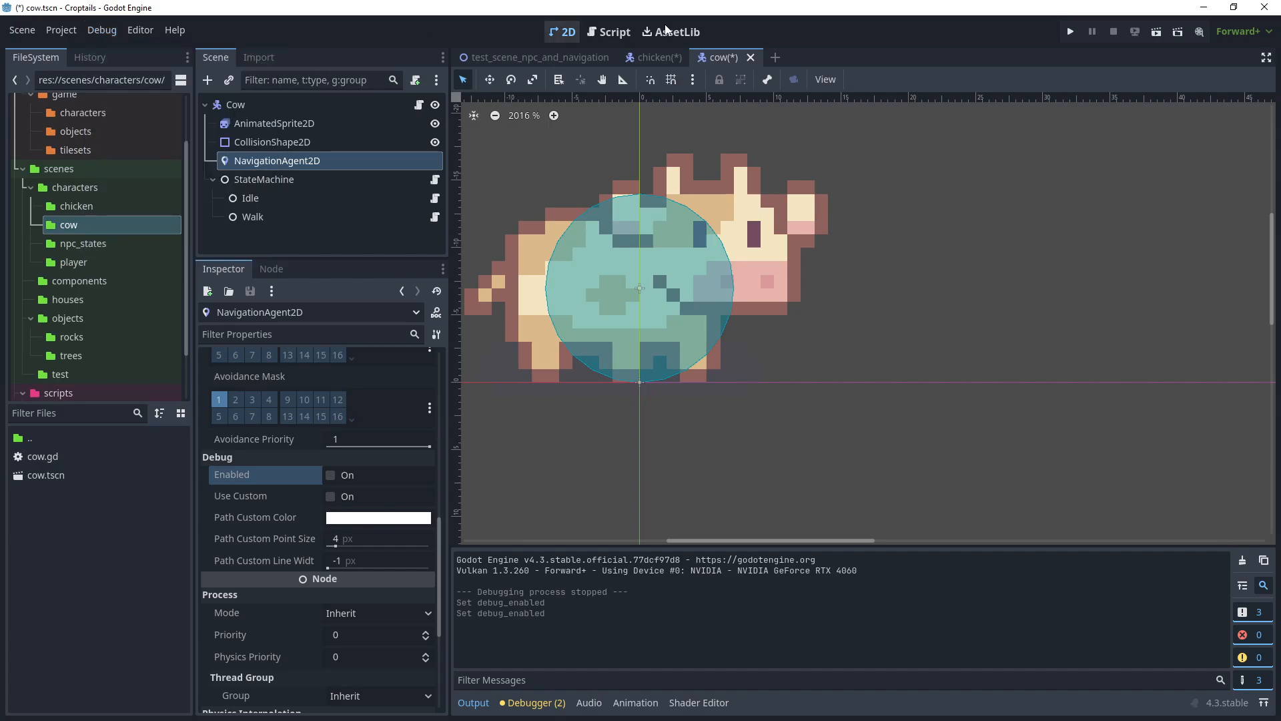
left_click(535, 57)
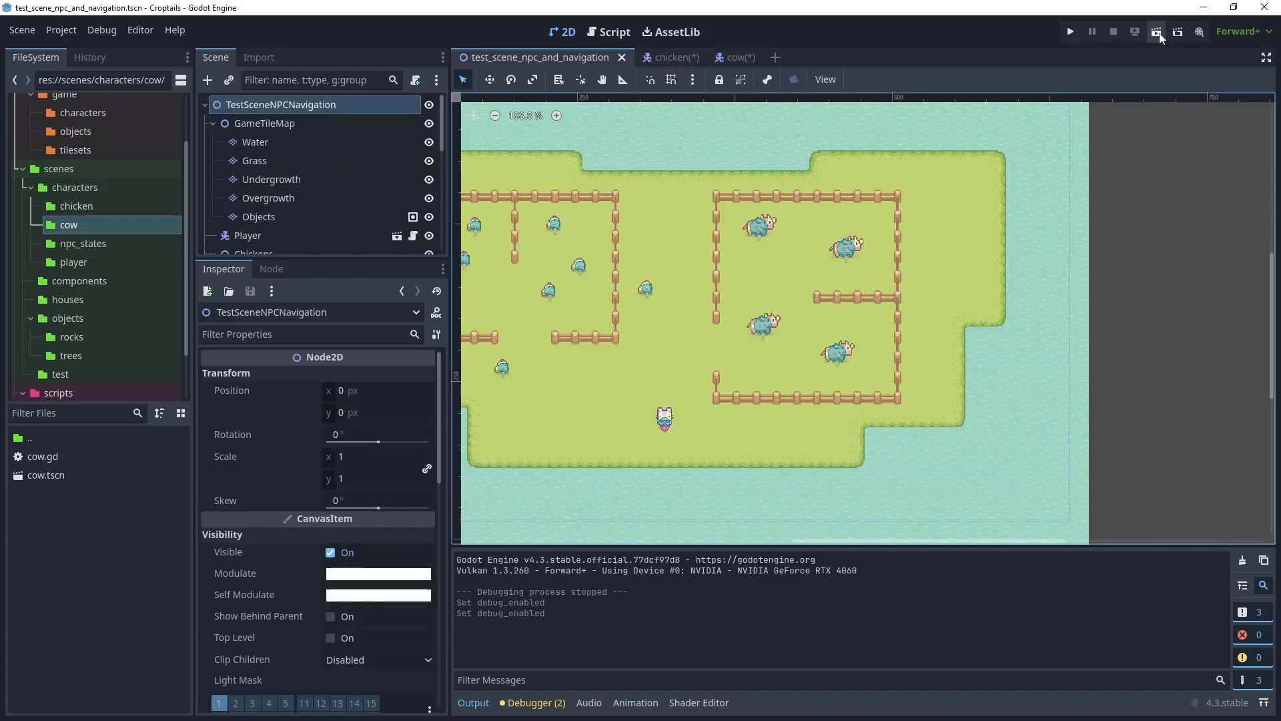